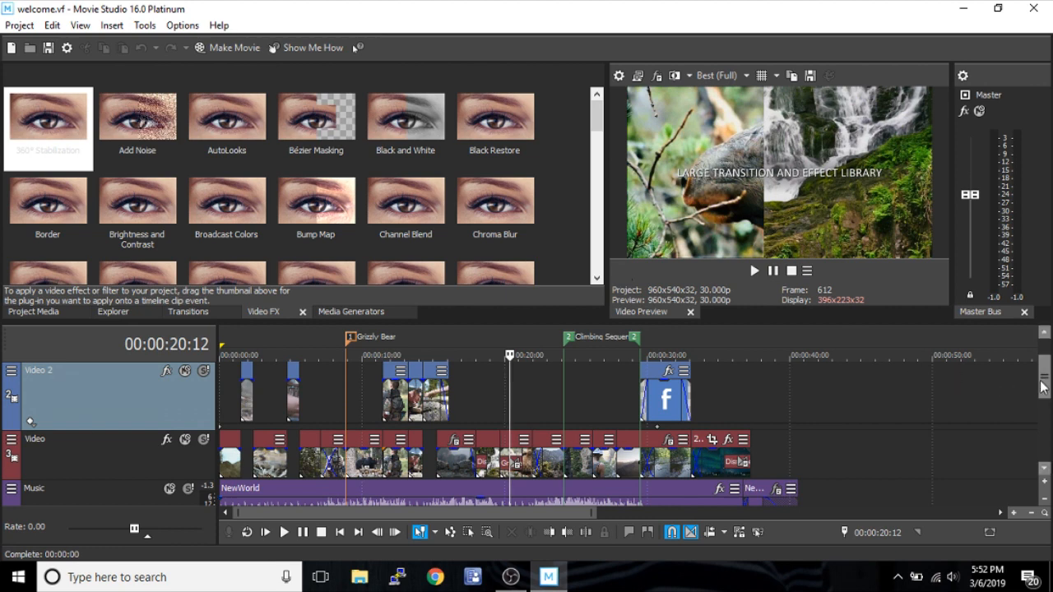
mouse_move(1038, 395)
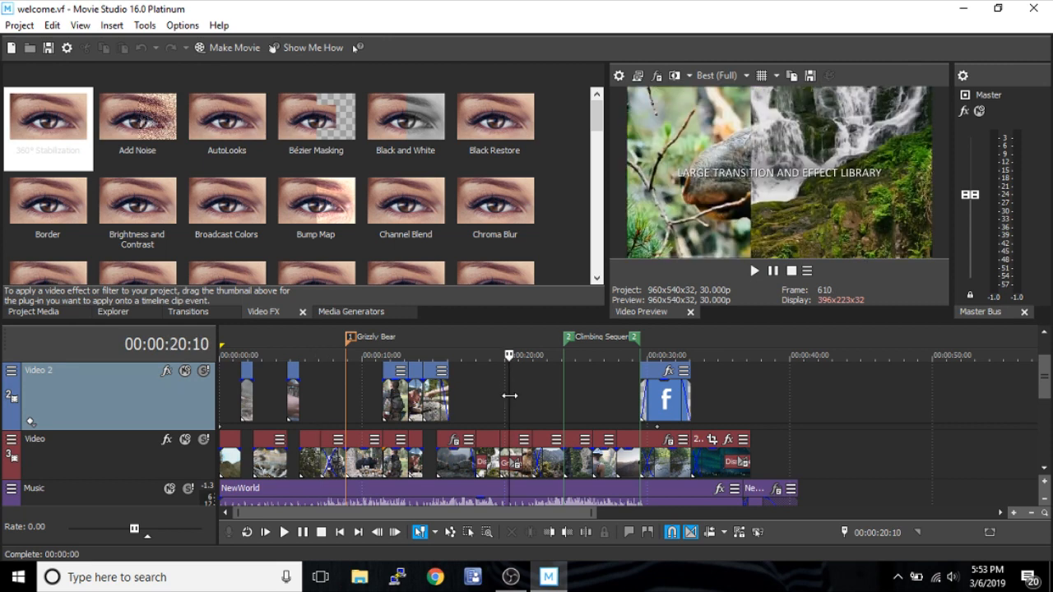
Step: Move the playhead to about 35 s, back to 8 s, and scroll Video FX to the end
left_click(575, 356)
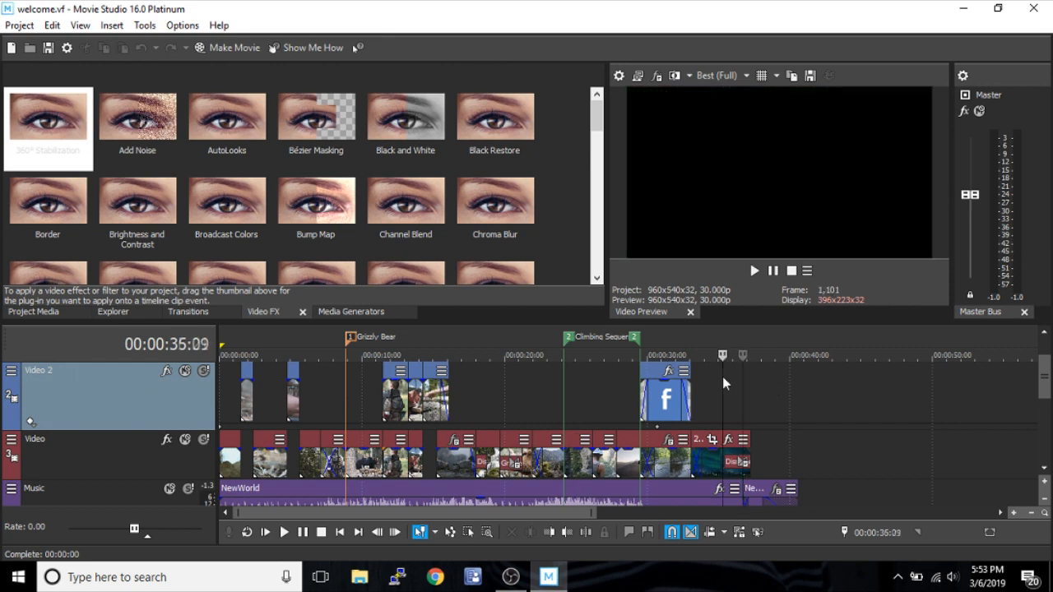
left_click(339, 353)
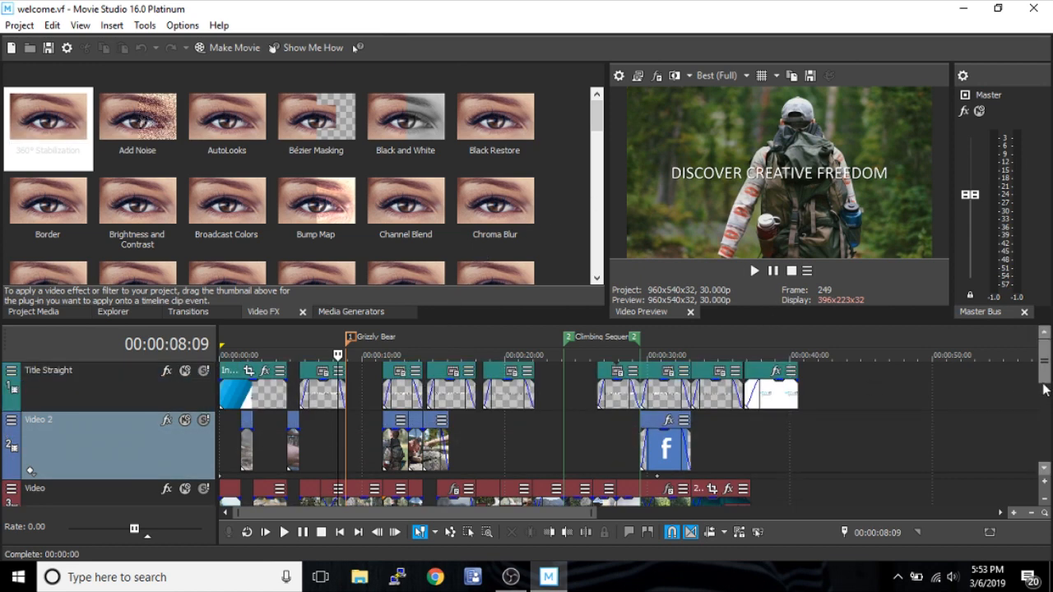
scroll("down", 3)
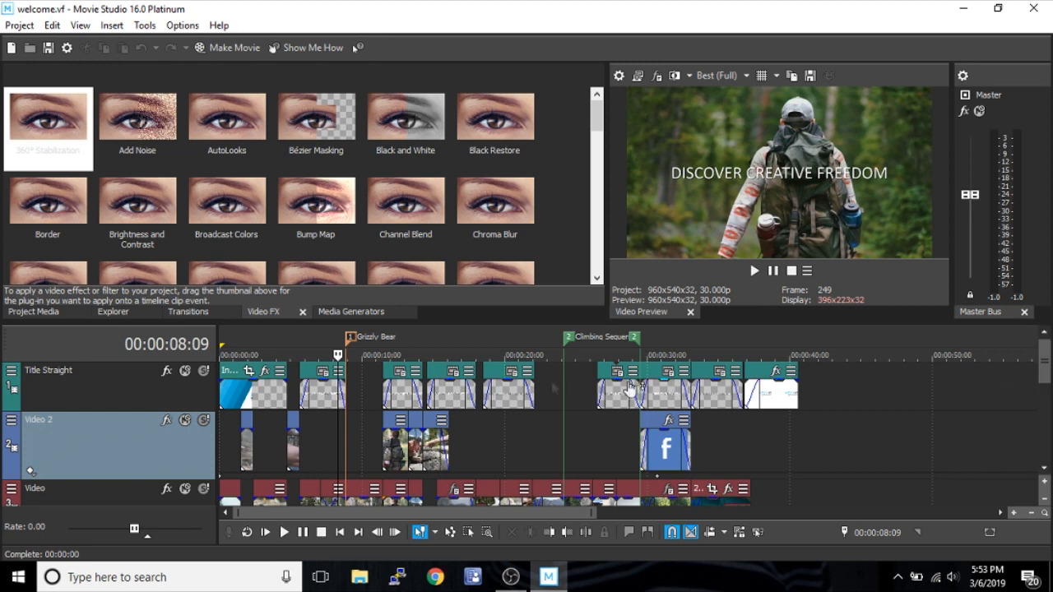
mouse_move(349, 469)
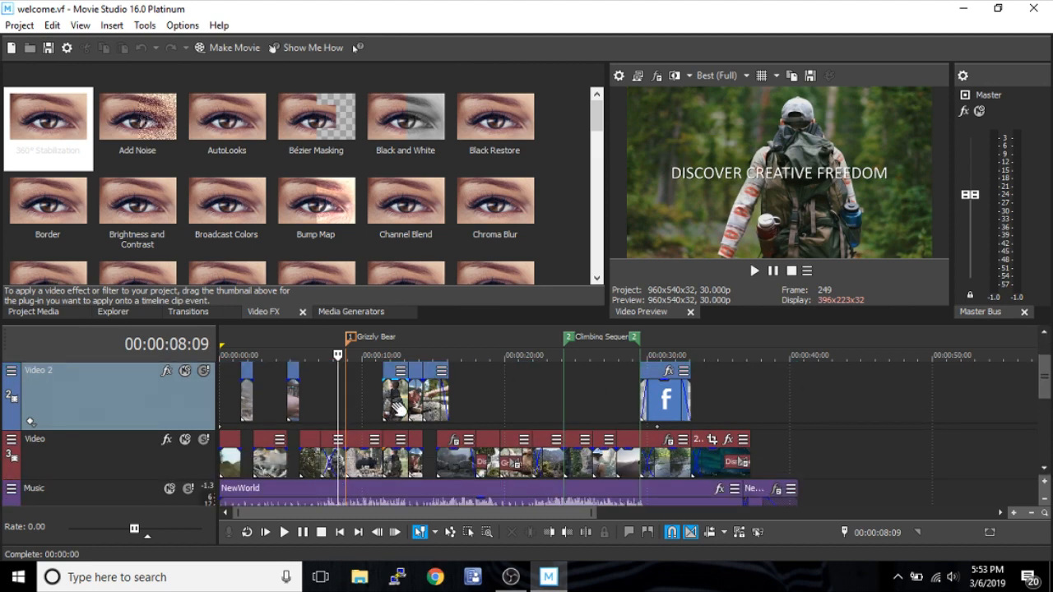
mouse_move(702, 359)
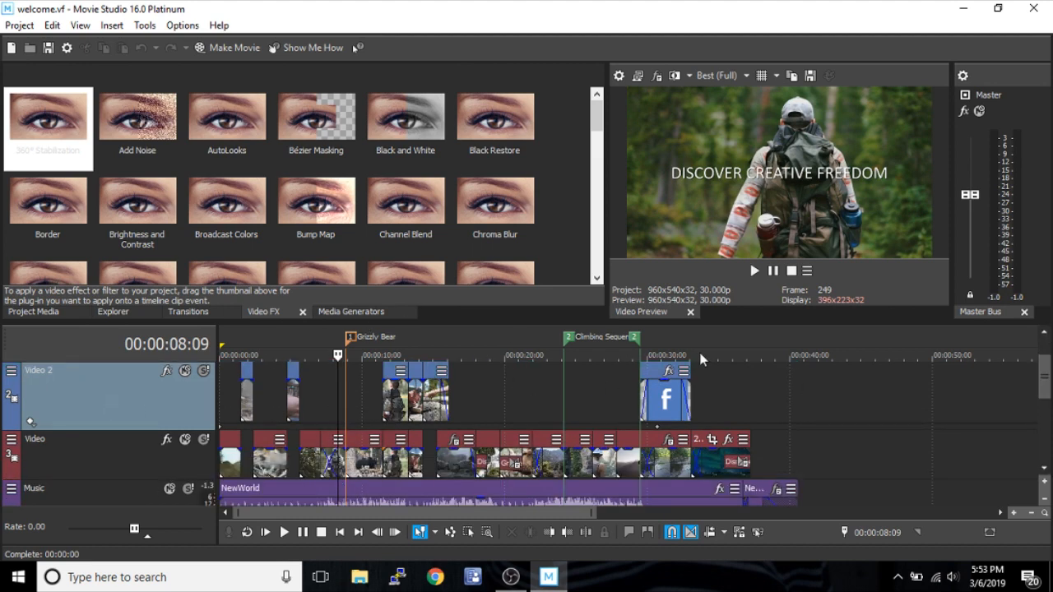
mouse_move(727, 338)
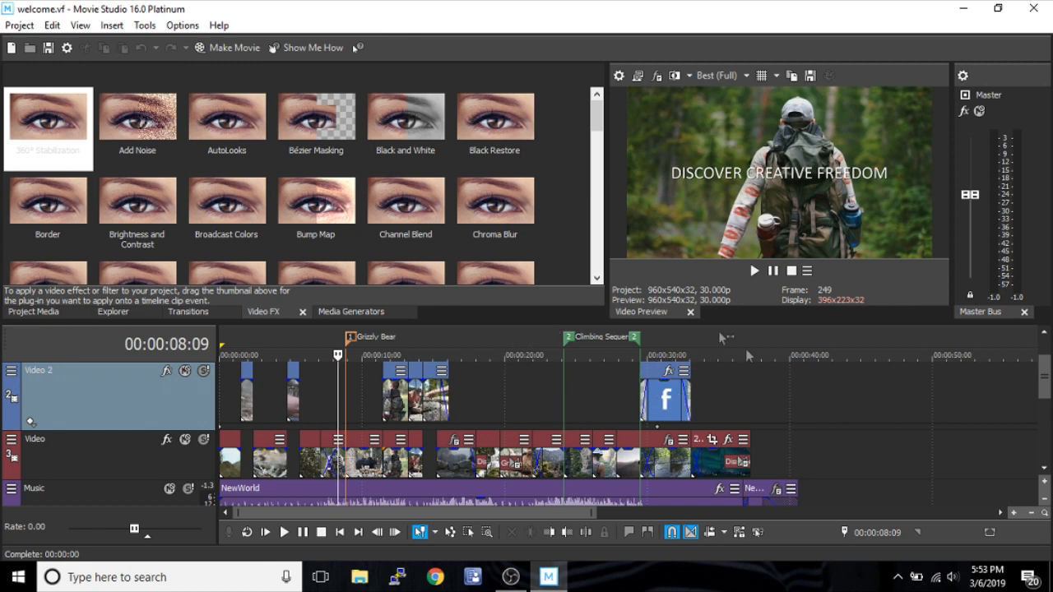
mouse_move(760, 375)
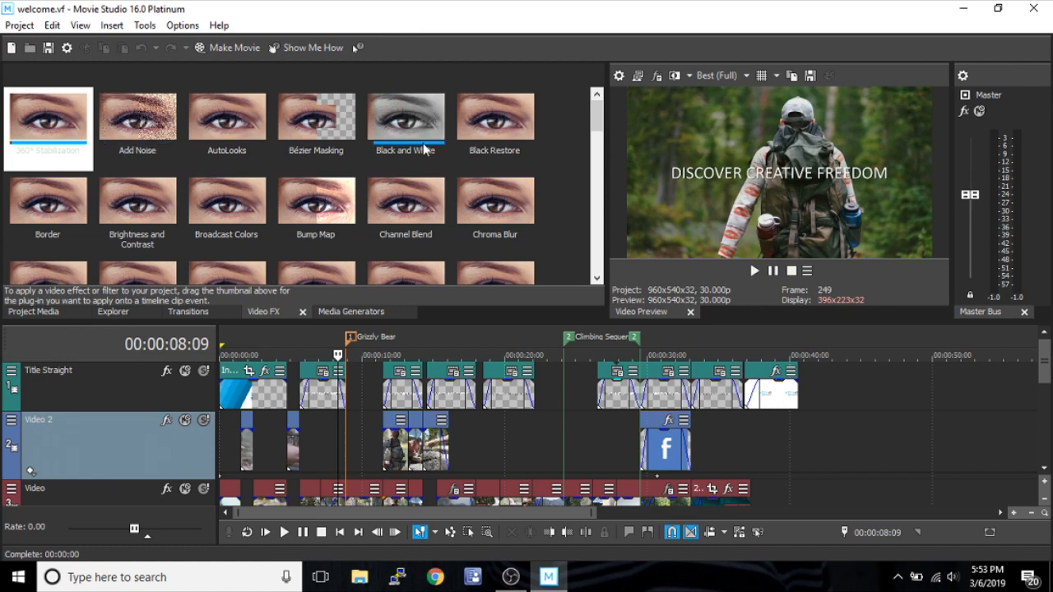
scroll("down", 3)
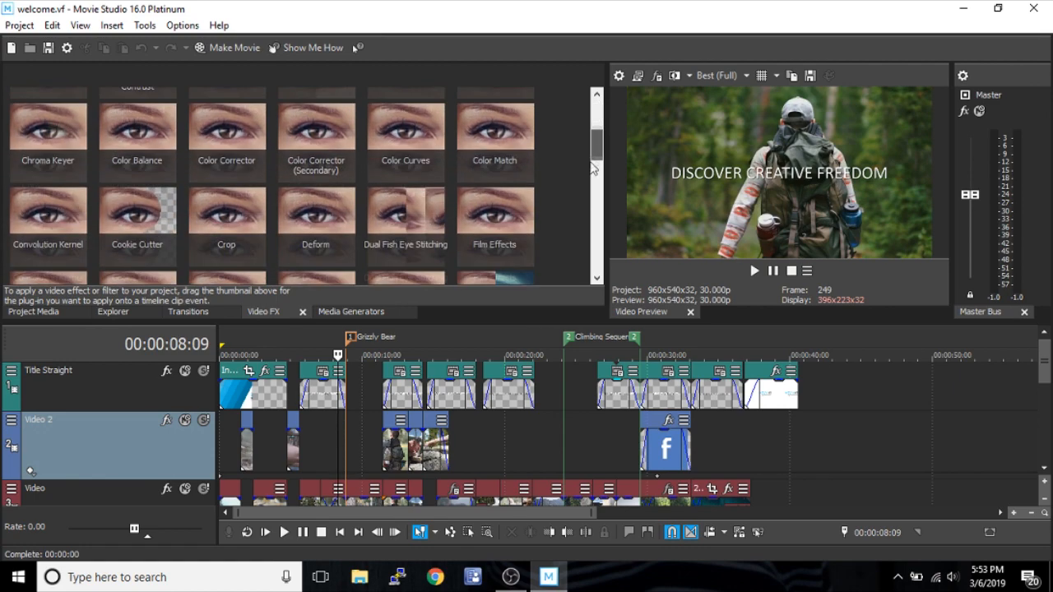
scroll("down", 3)
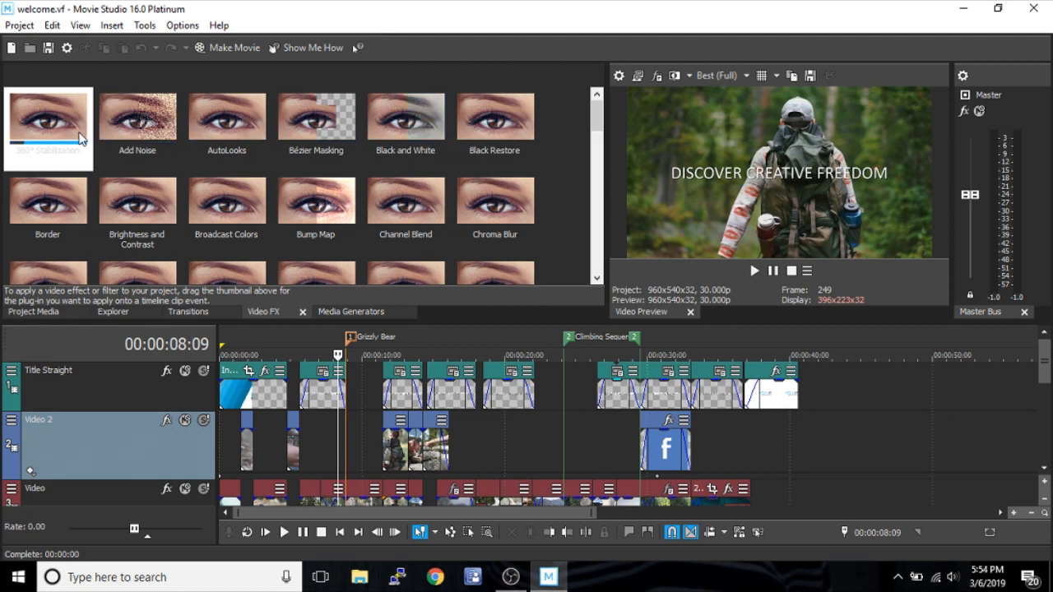
mouse_move(595, 123)
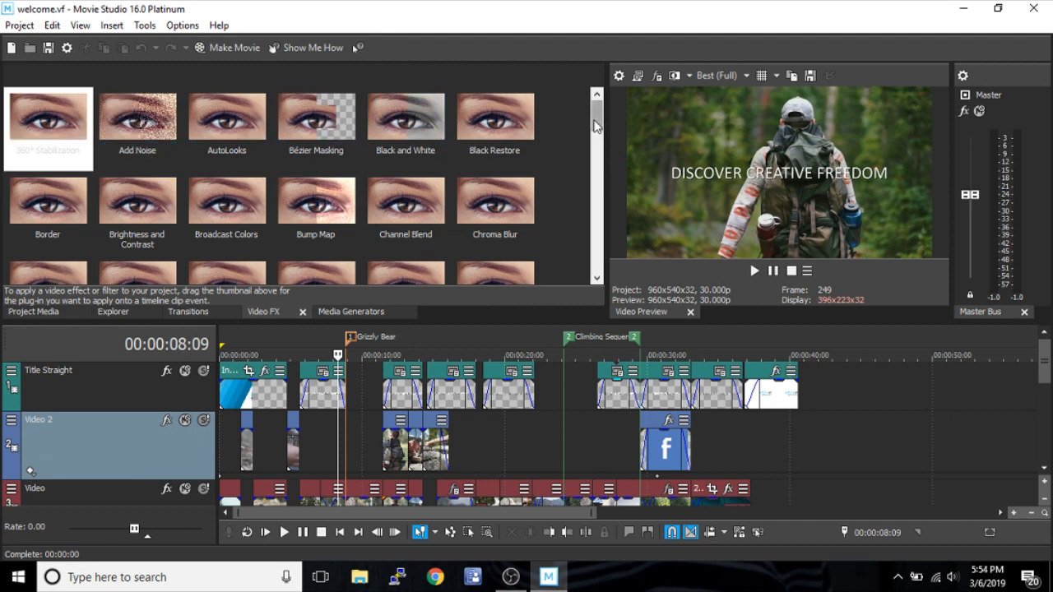
scroll("down", 3)
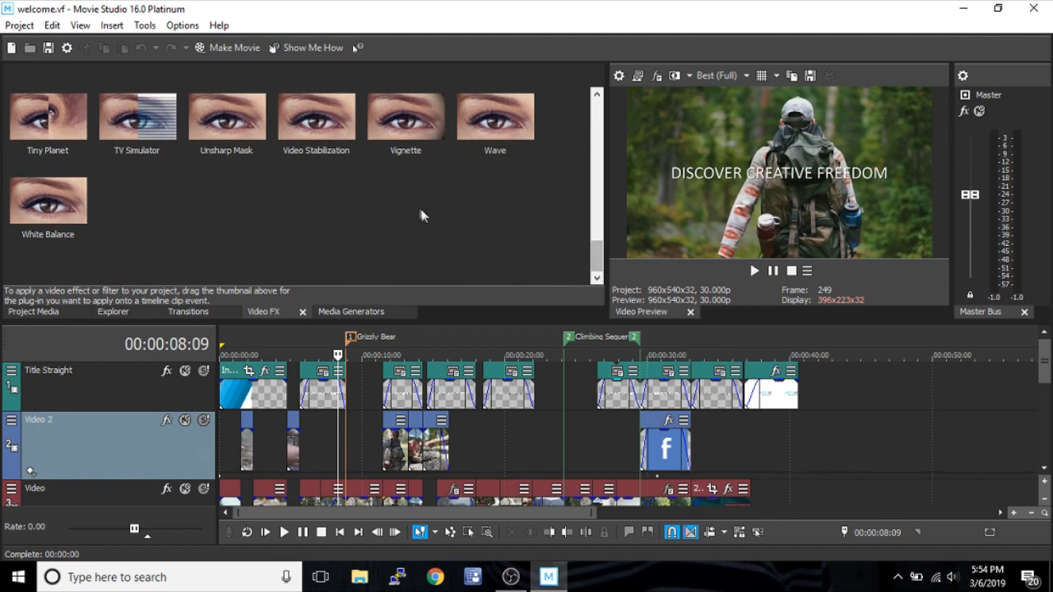
mouse_move(549, 239)
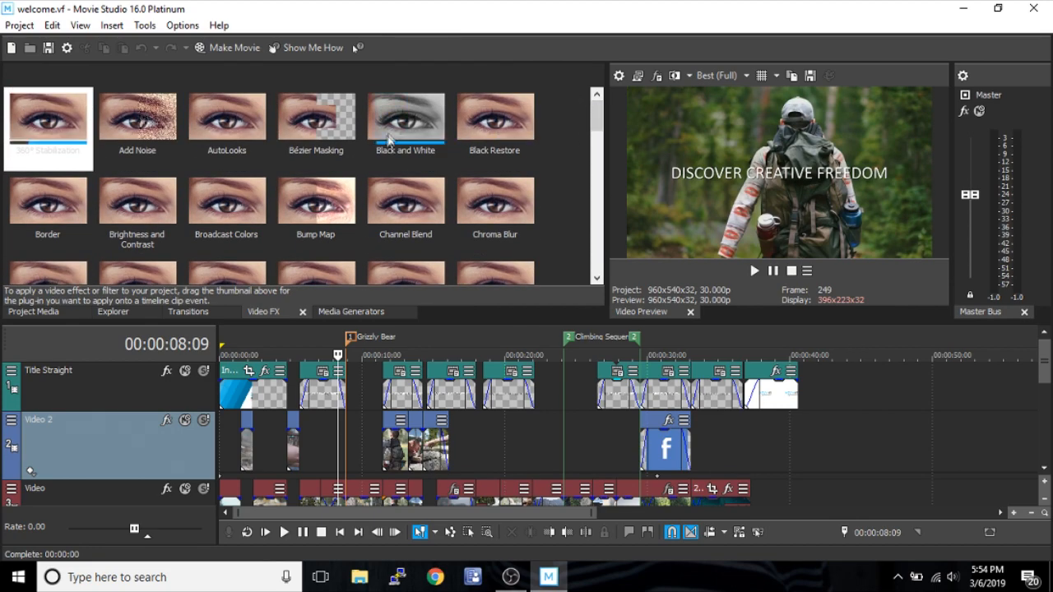
mouse_move(408, 126)
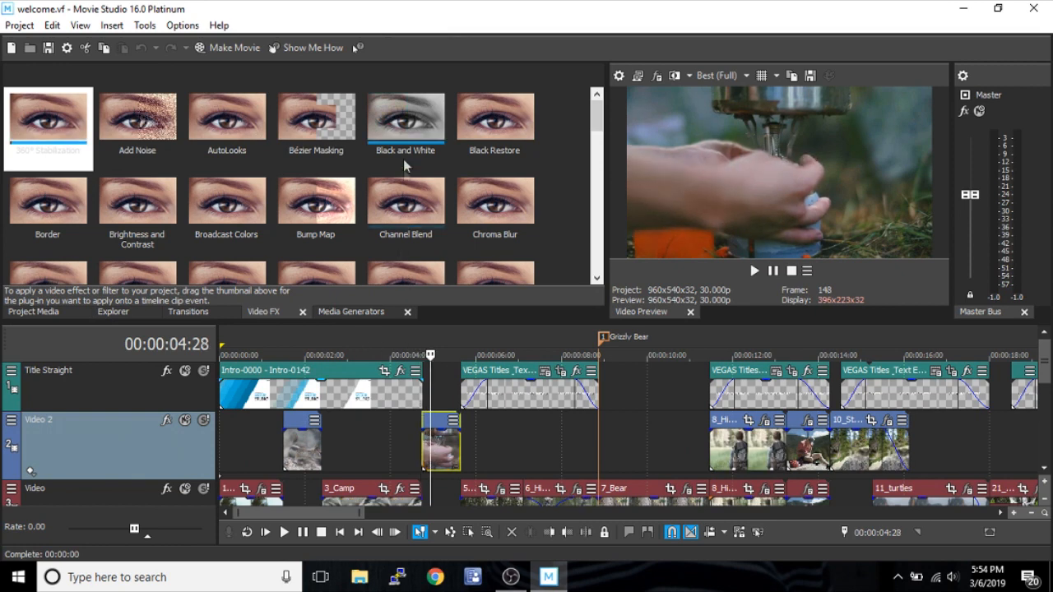
Step: Apply Black and White to 4_Camping_Cooker, try lower blend amounts, and leave it at 1.000
left_click(406, 116)
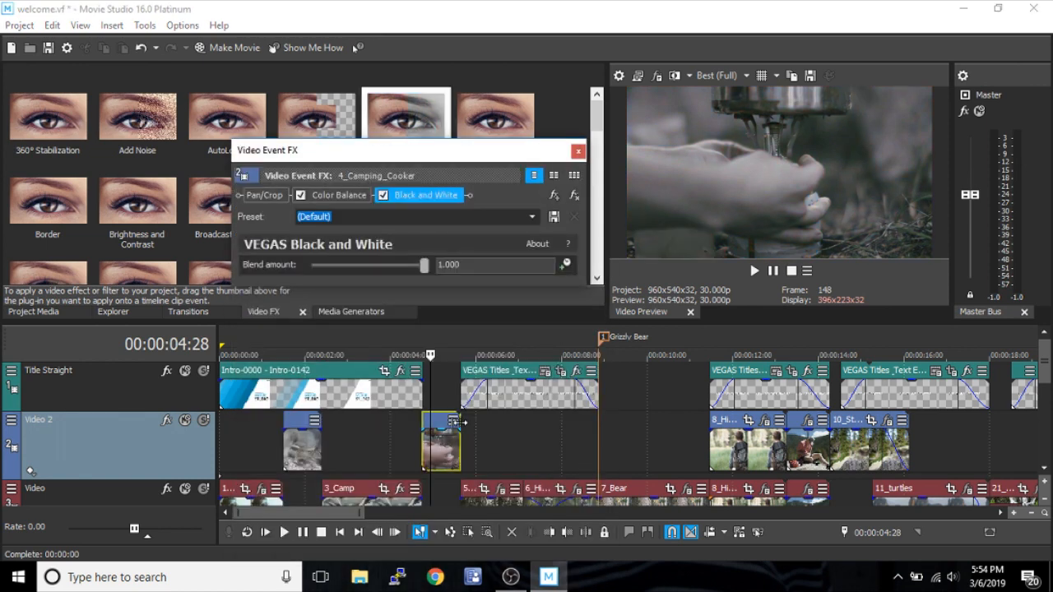
left_click_drag(409, 150, 345, 209)
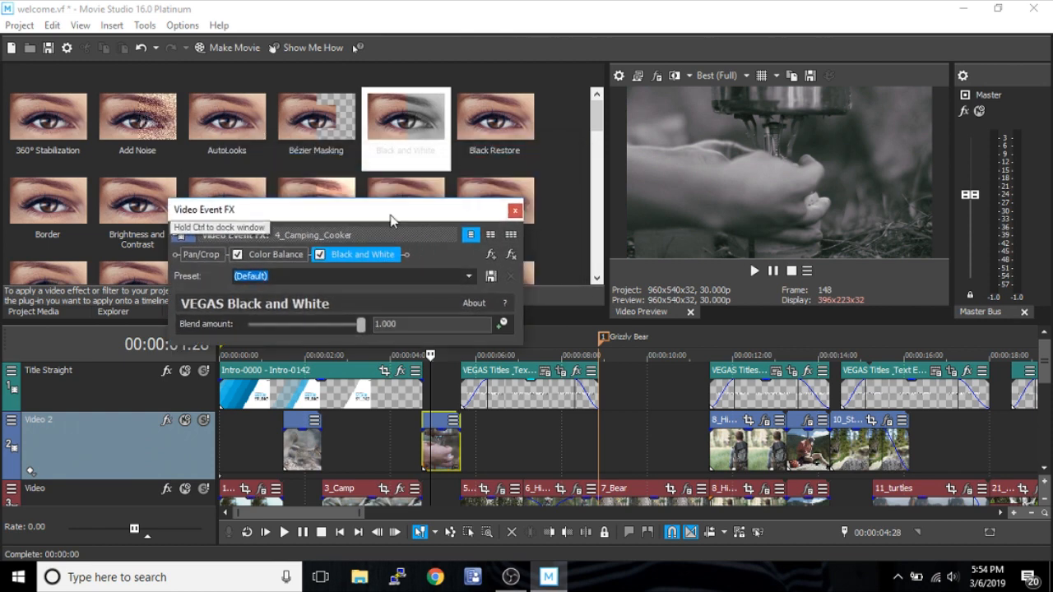
left_click_drag(360, 325, 339, 325)
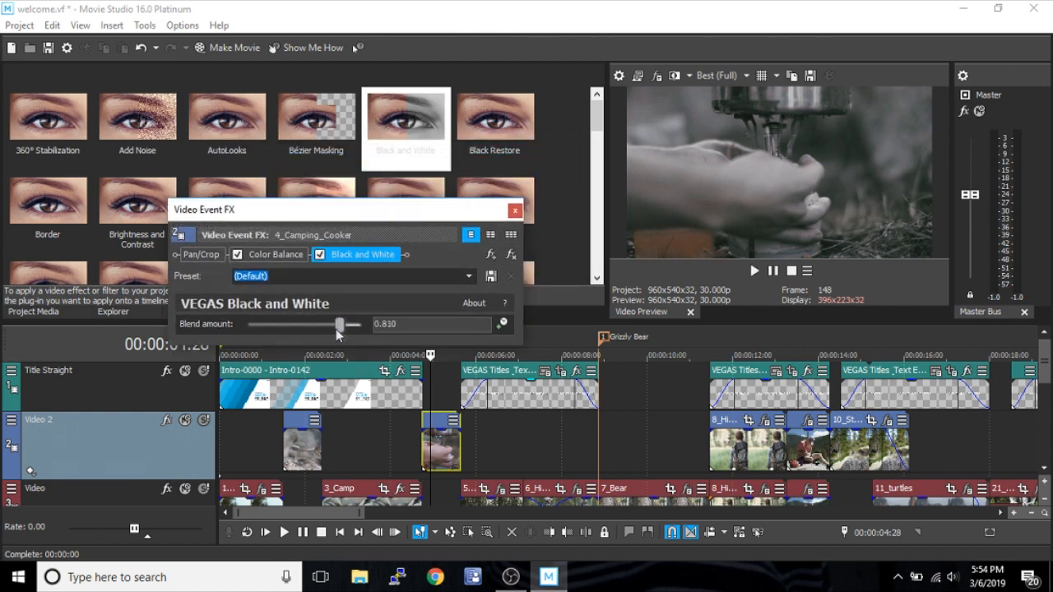
left_click_drag(337, 325, 361, 325)
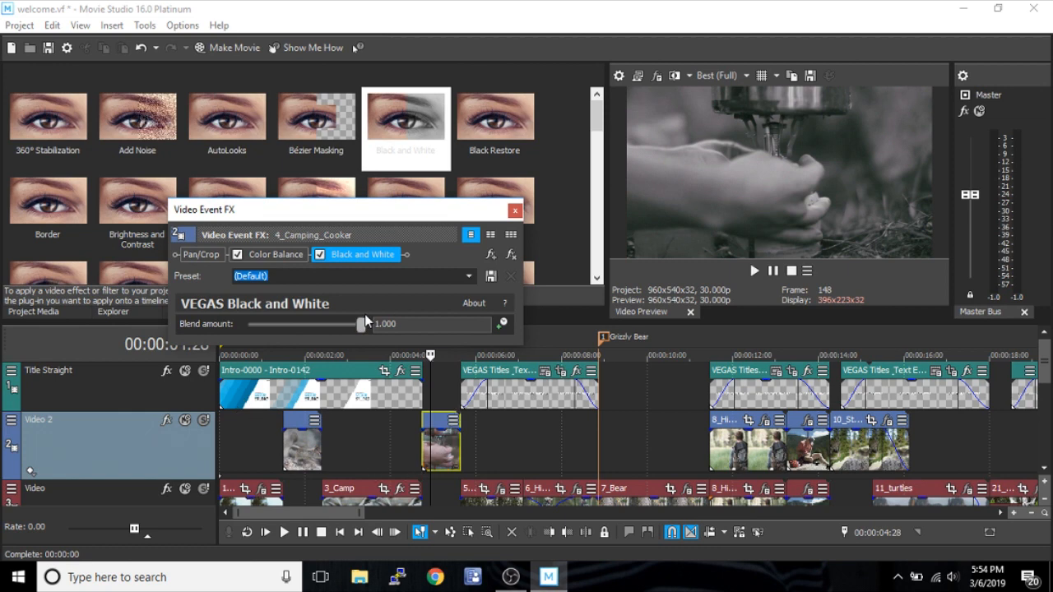
mouse_move(362, 332)
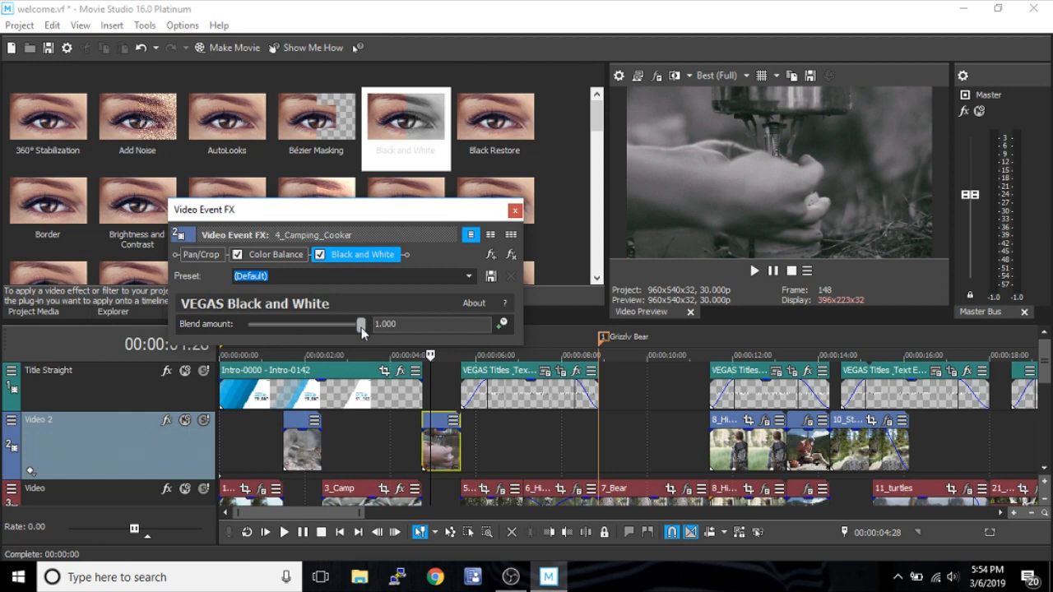
left_click_drag(360, 324, 282, 324)
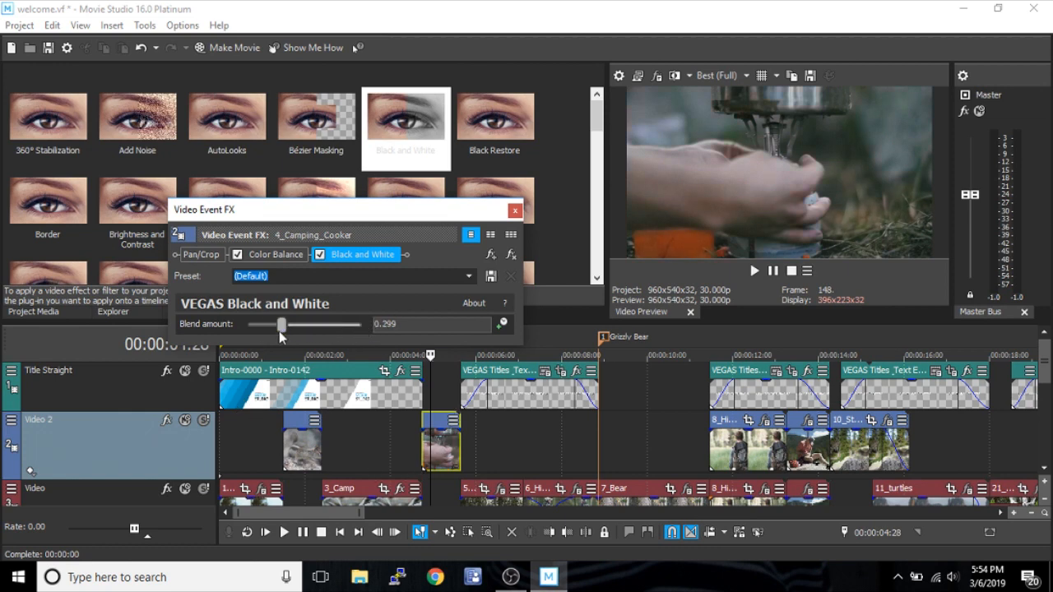
left_click_drag(282, 324, 289, 325)
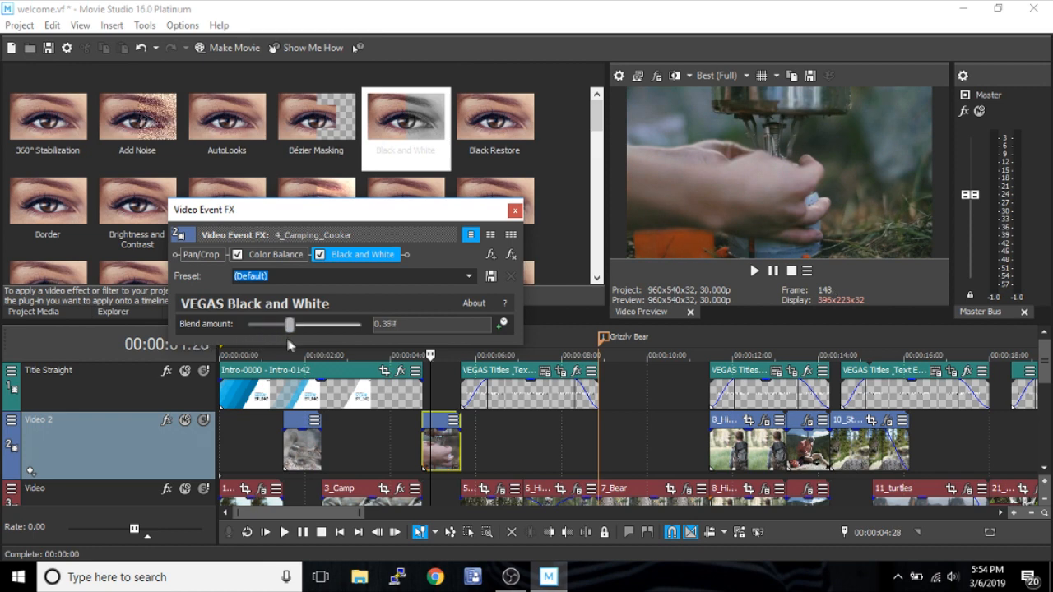
left_click_drag(290, 324, 362, 324)
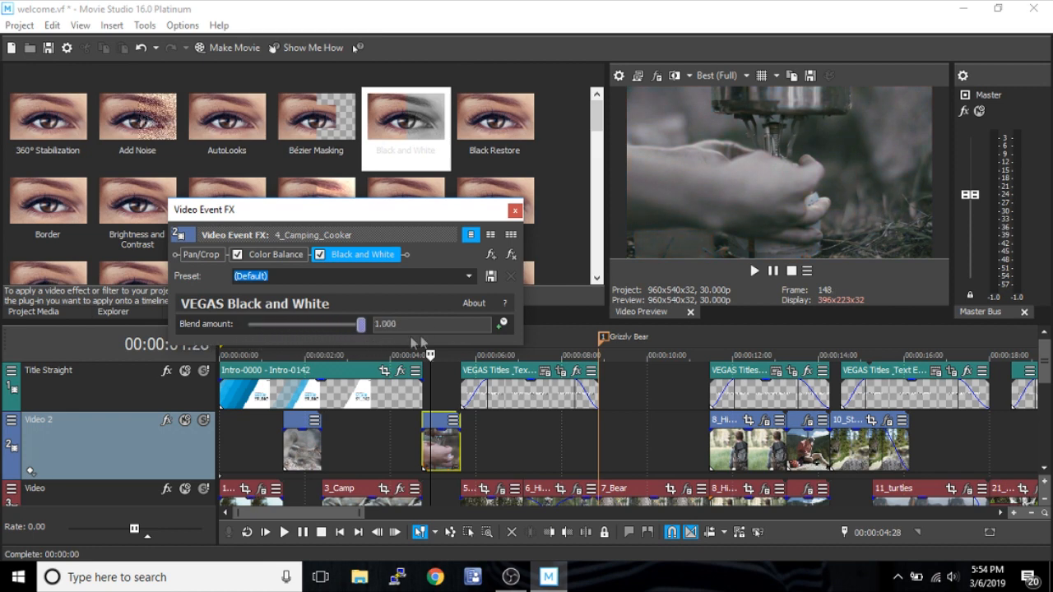
mouse_move(502, 324)
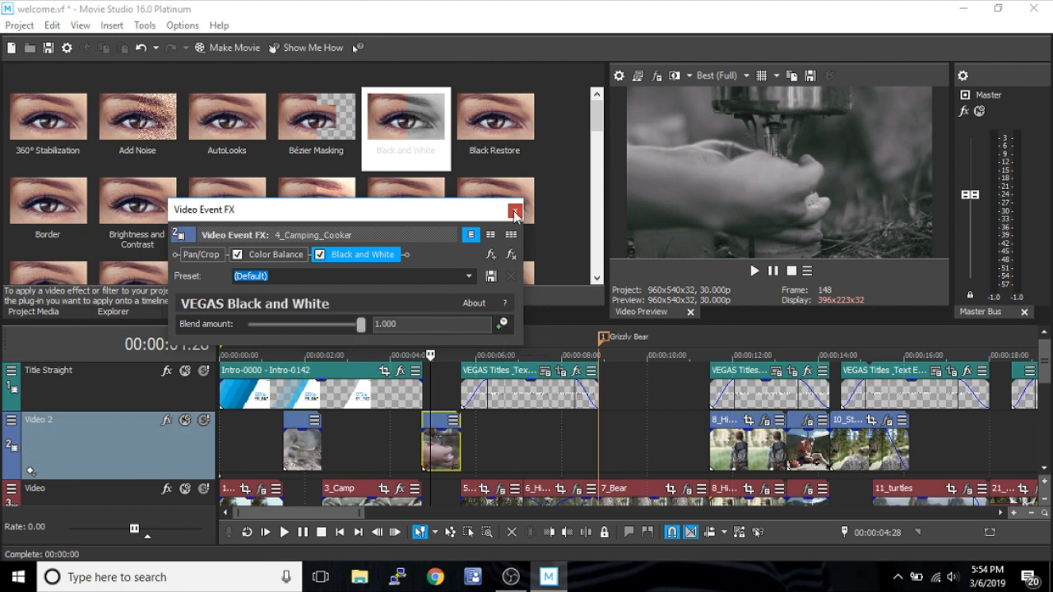
Step: Close the cooker clip's effect settings and scroll down the Video FX list
left_click(515, 214)
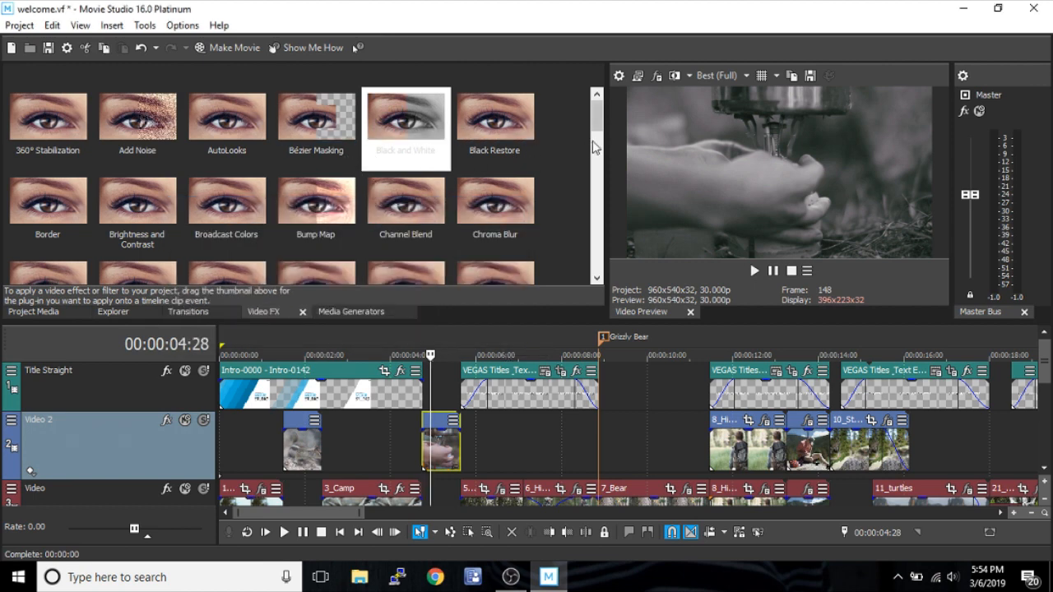
scroll("down", 3)
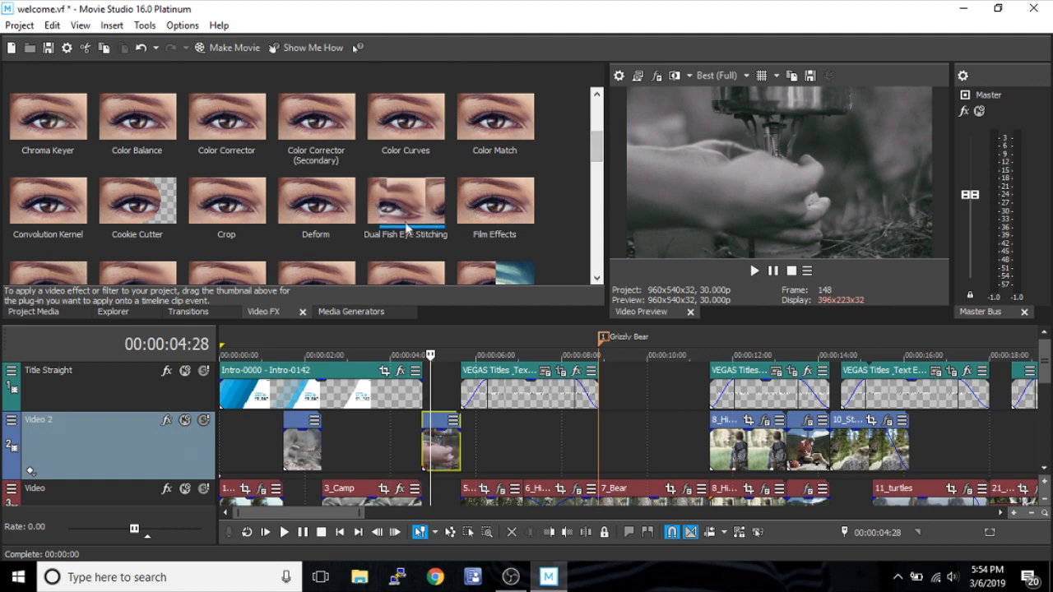
mouse_move(296, 195)
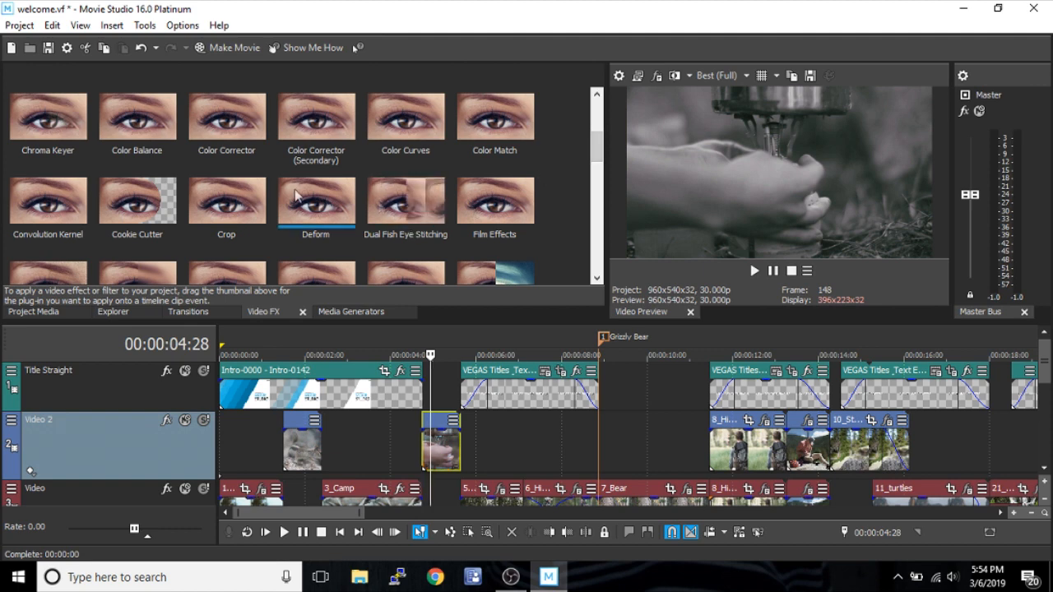
mouse_move(627, 191)
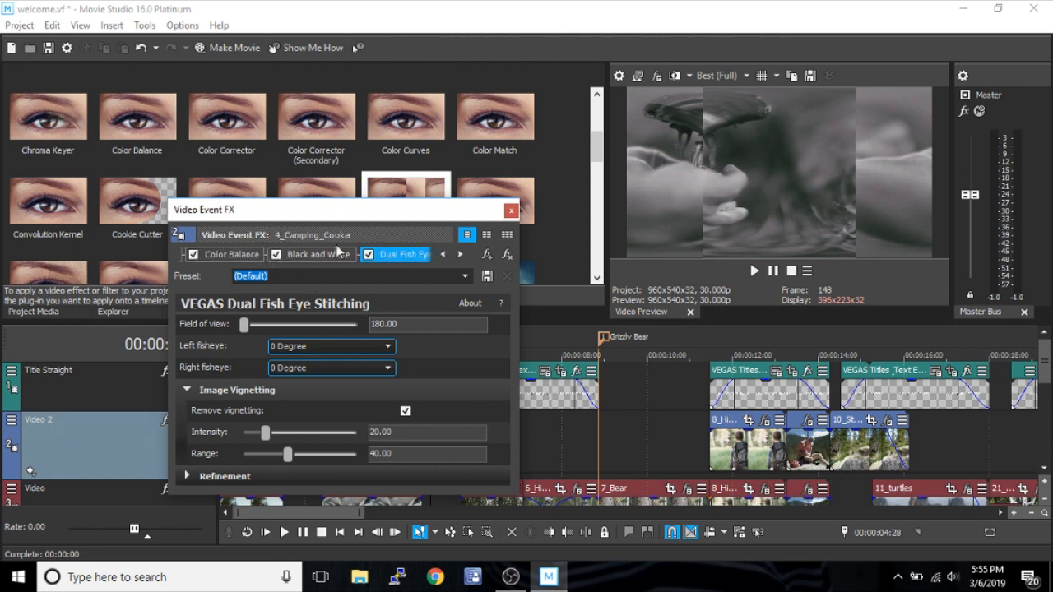
left_click(231, 255)
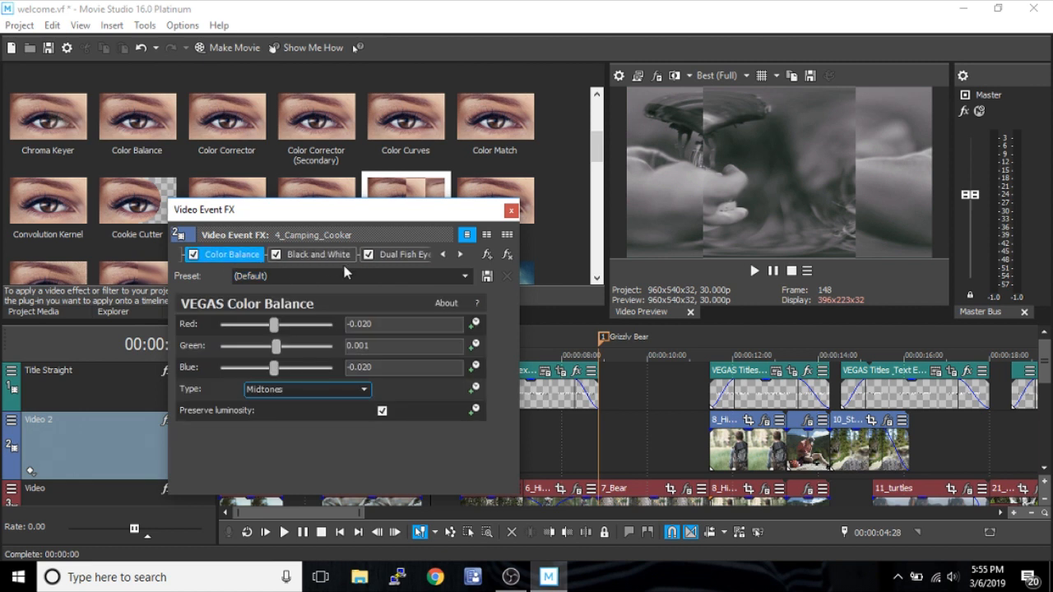
left_click(193, 254)
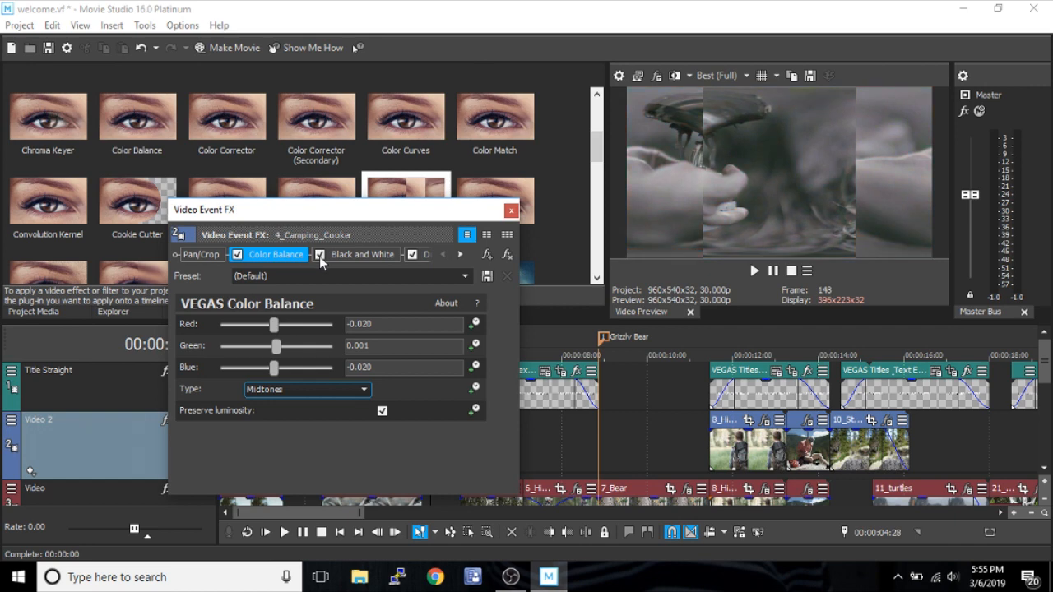
left_click(460, 255)
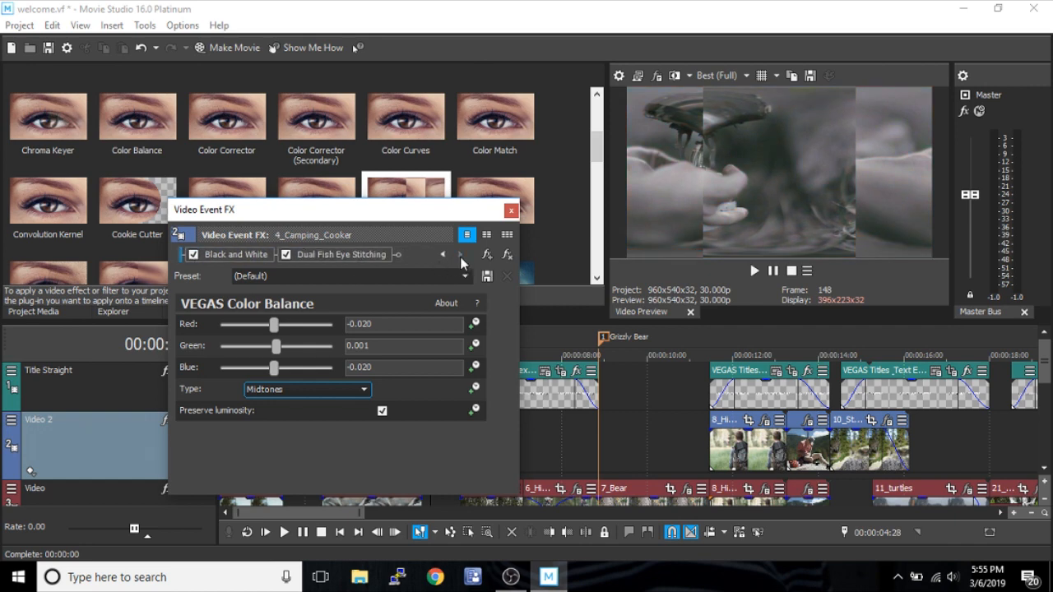
left_click(340, 254)
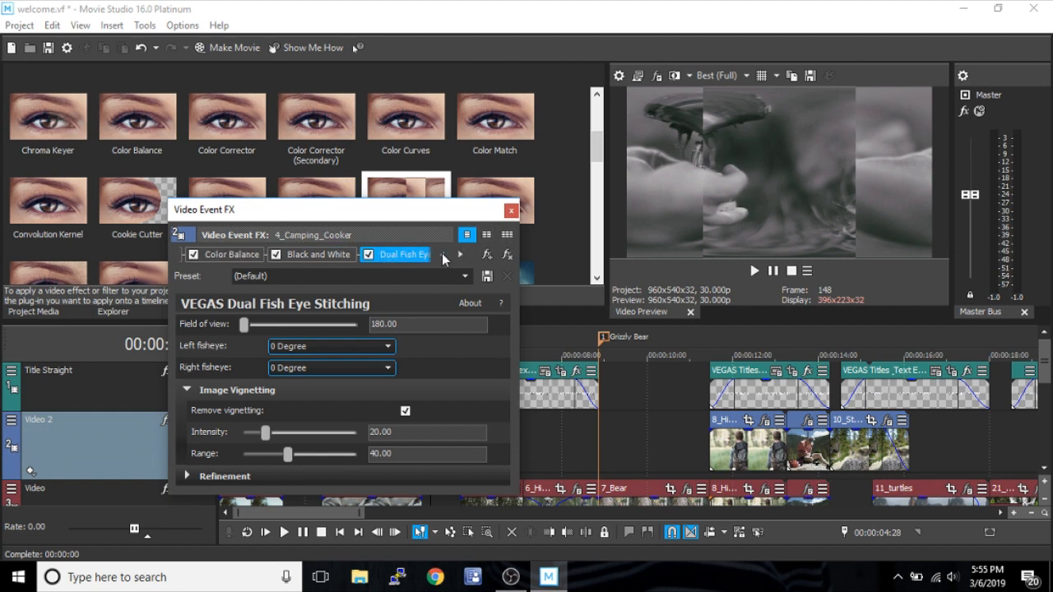
left_click(362, 254)
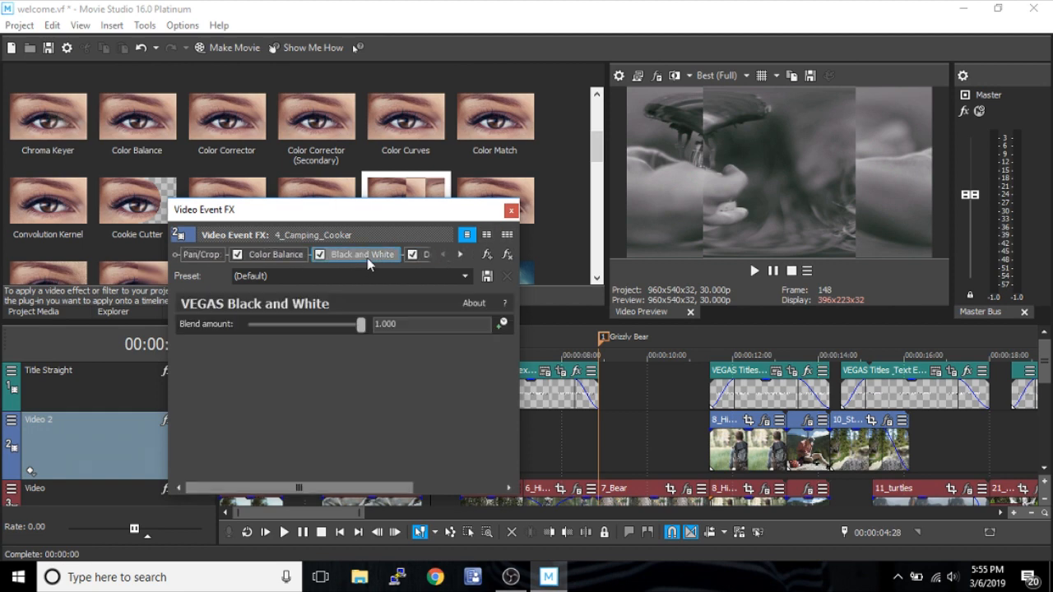
left_click(276, 255)
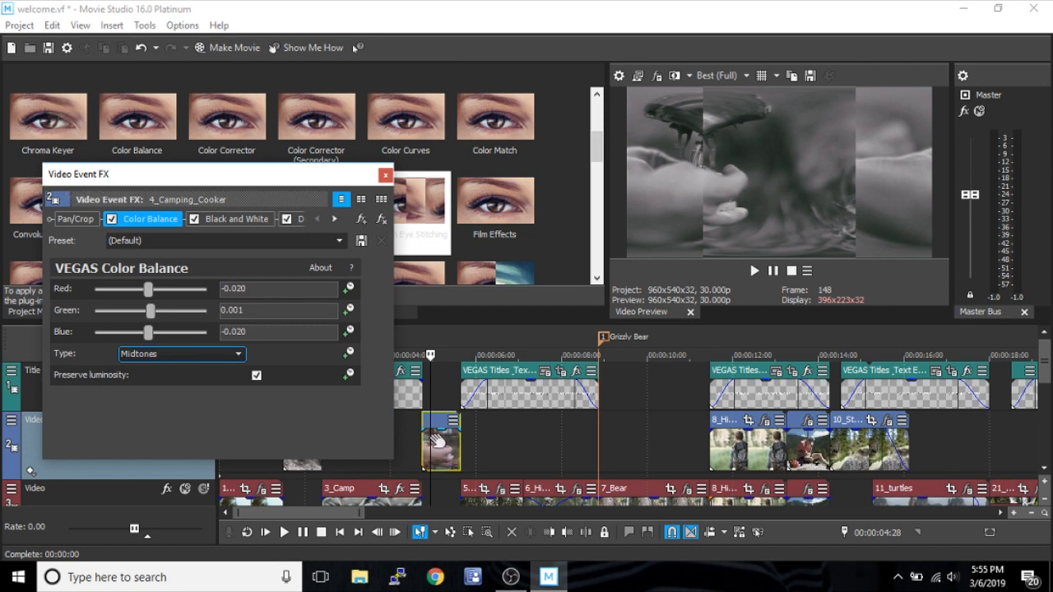
mouse_move(299, 176)
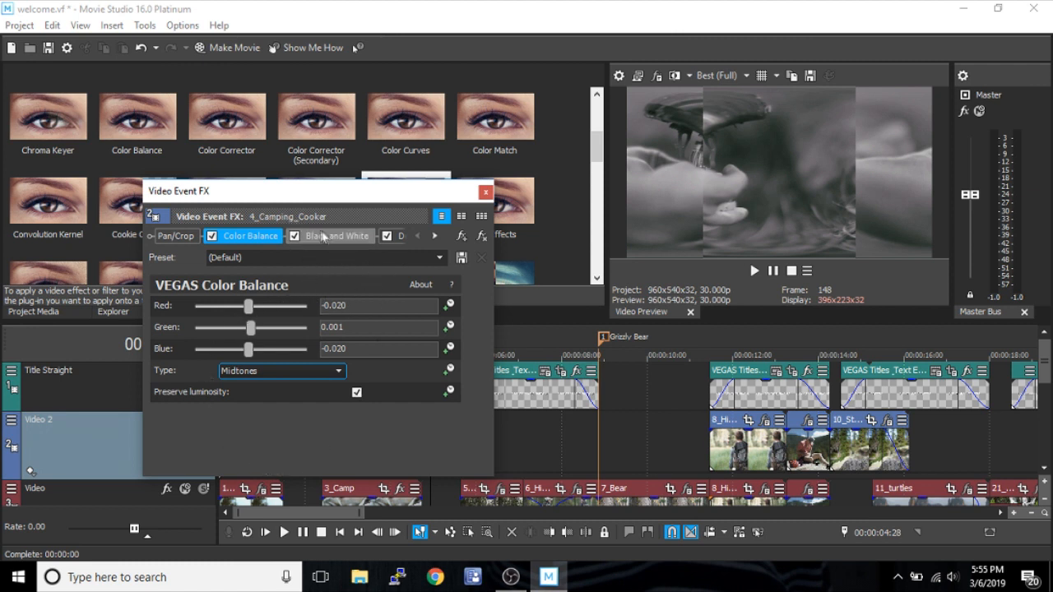
left_click(337, 236)
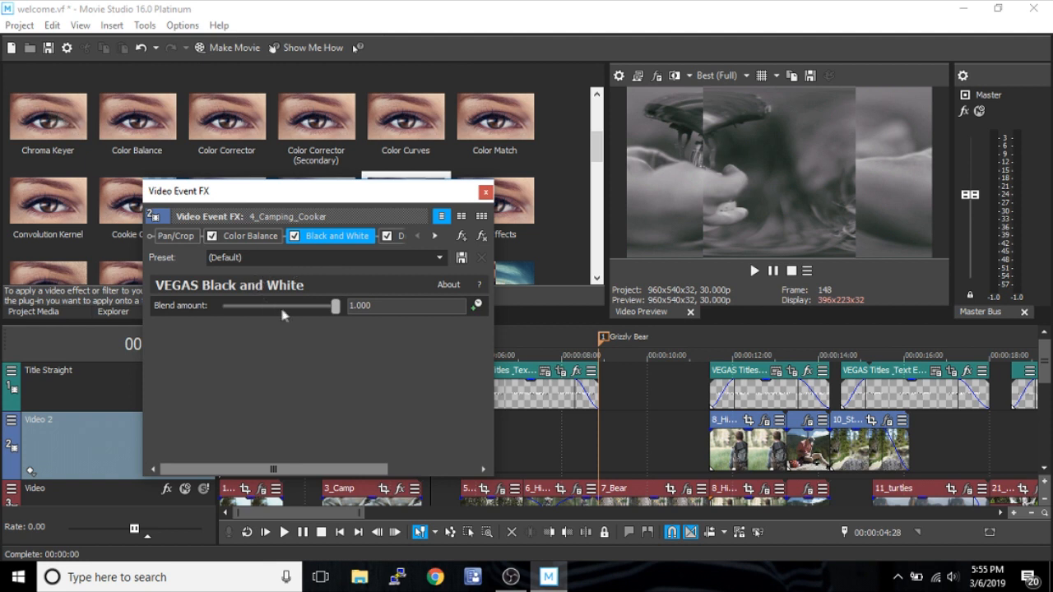
left_click_drag(334, 306, 259, 306)
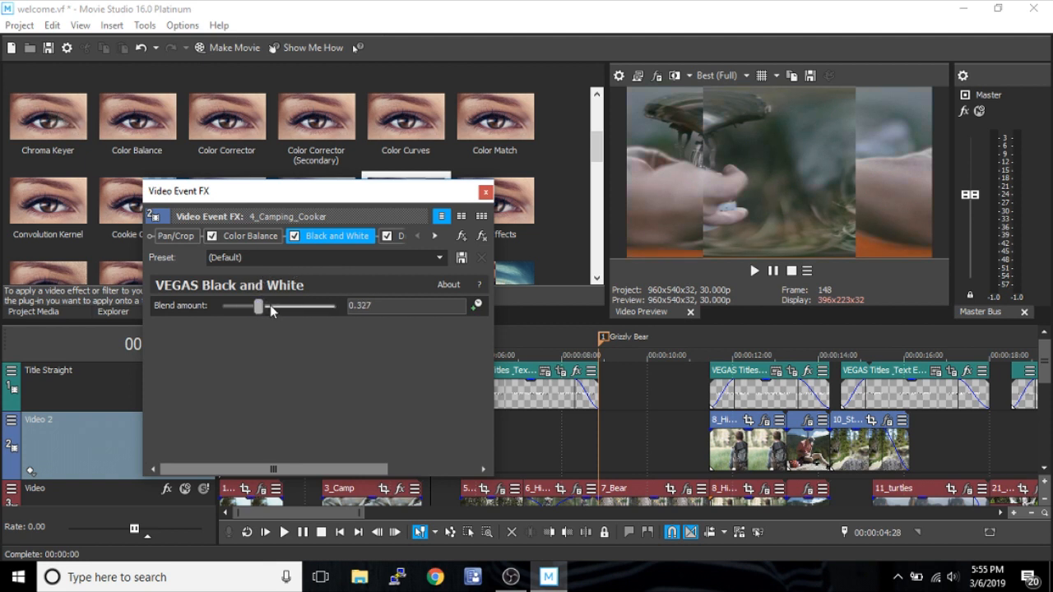
left_click_drag(259, 306, 252, 306)
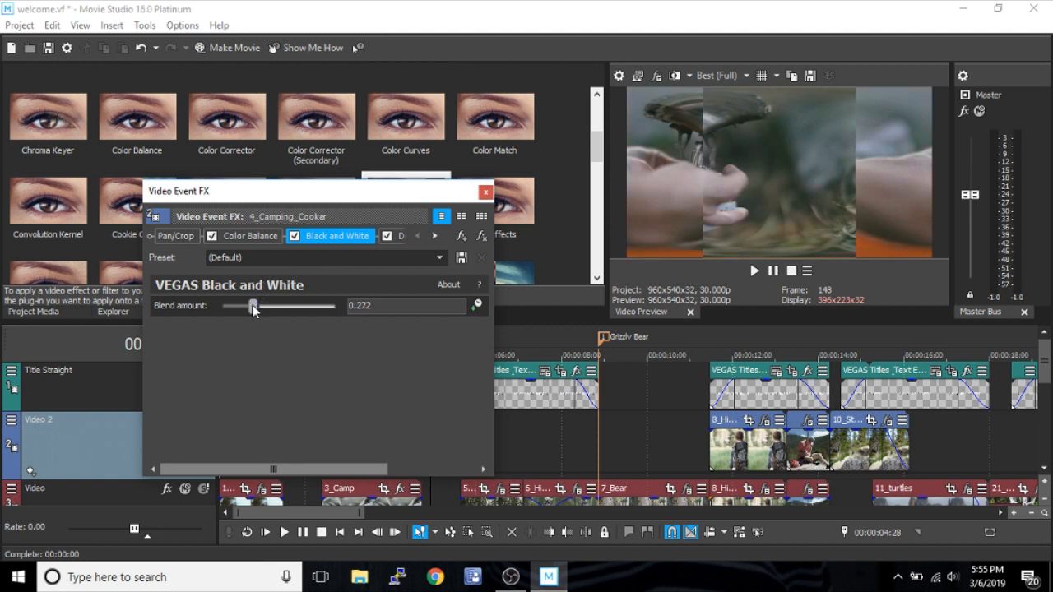
left_click_drag(254, 306, 335, 306)
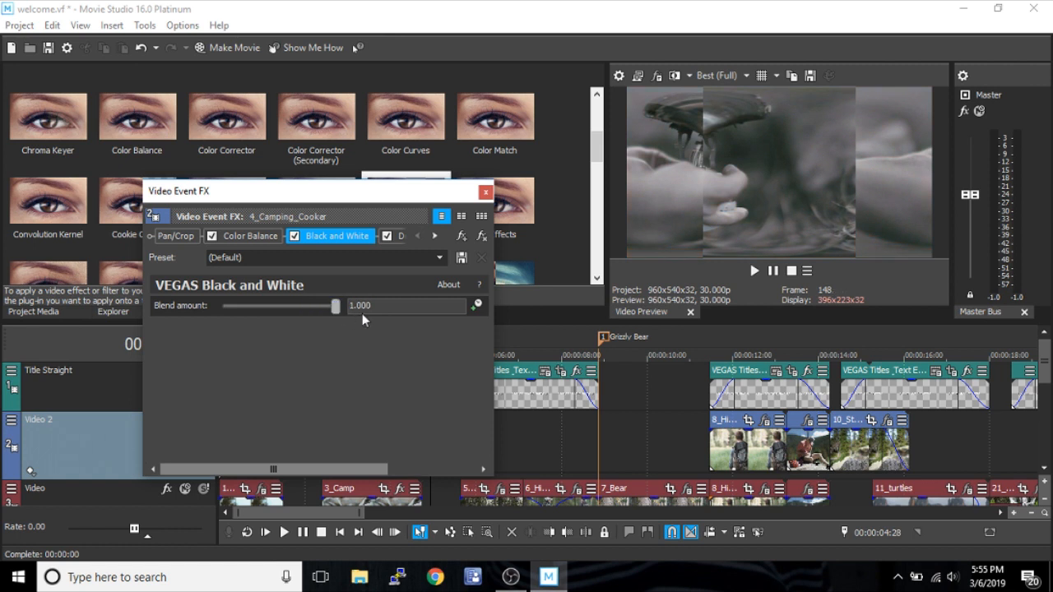
left_click_drag(334, 305, 222, 305)
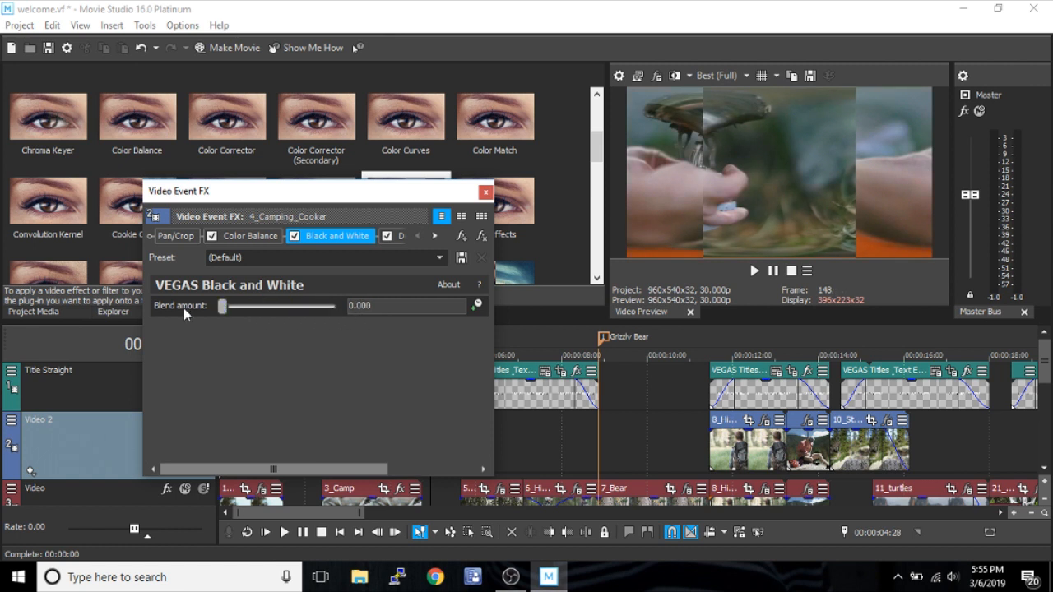
left_click(249, 236)
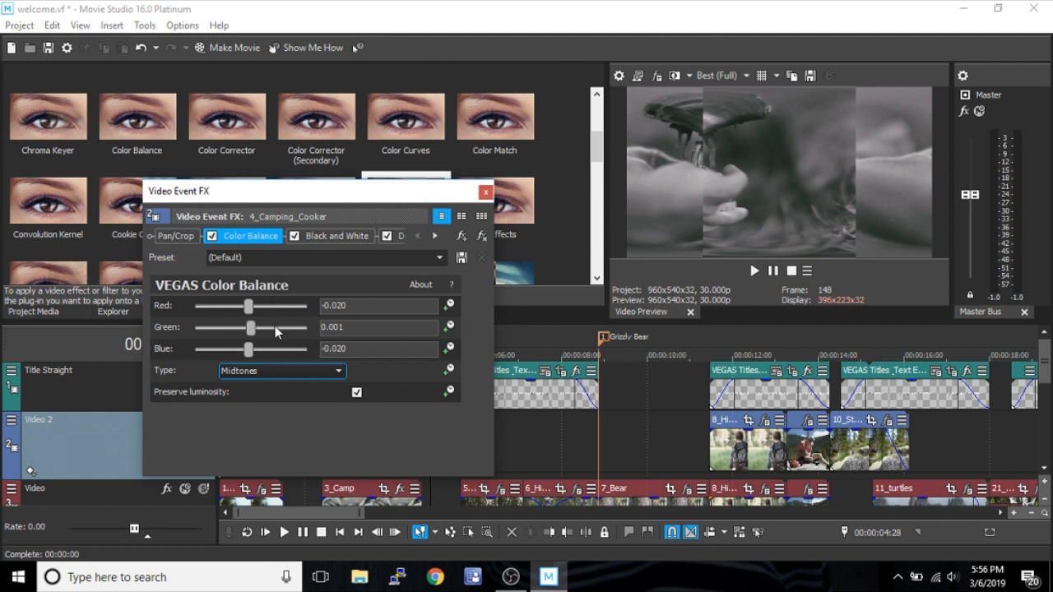
mouse_move(318, 362)
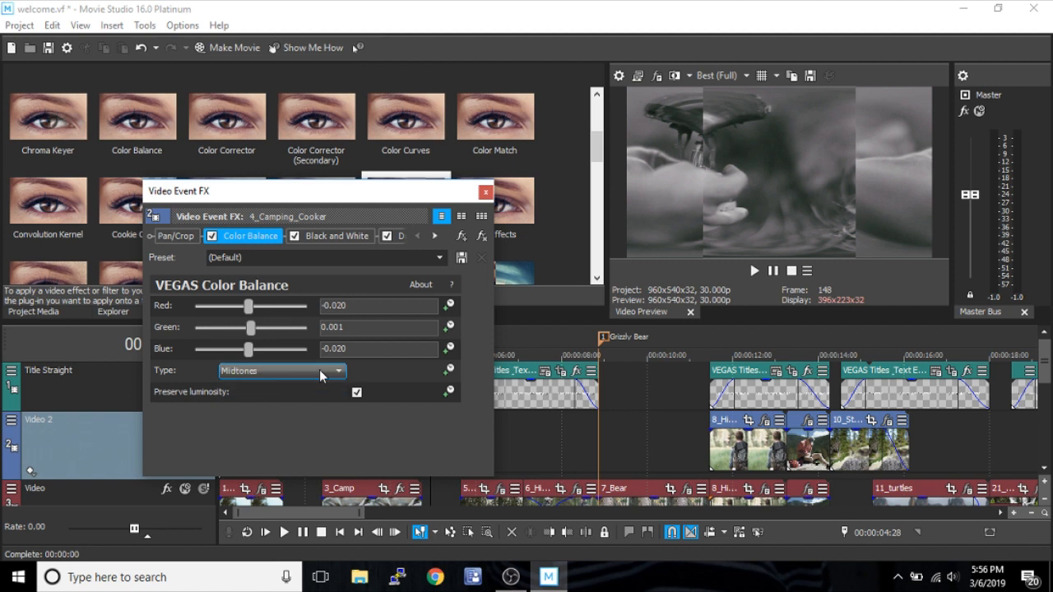
mouse_move(290, 464)
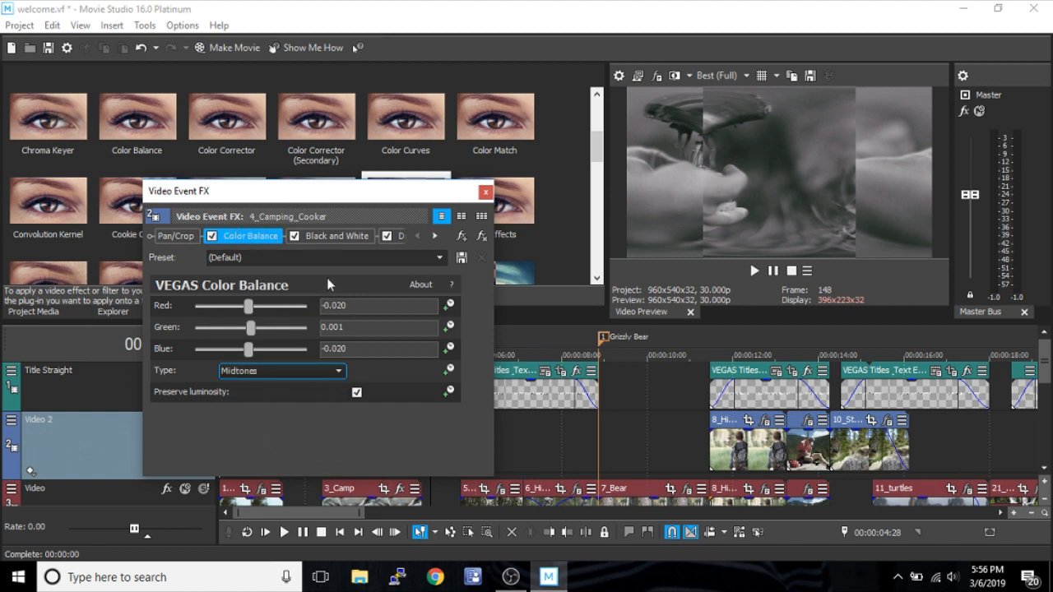
mouse_move(336, 249)
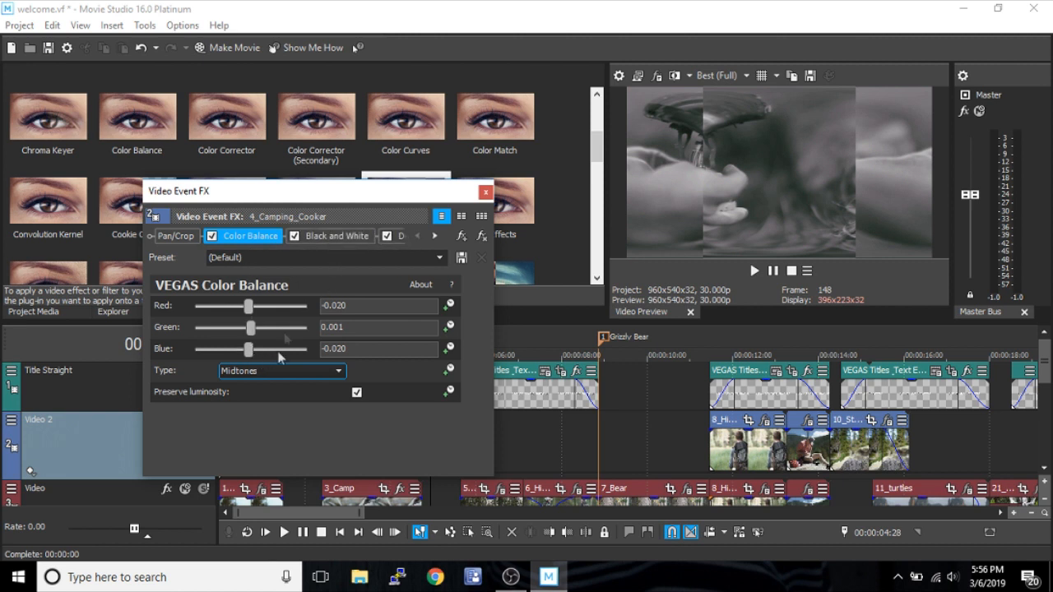
mouse_move(436, 237)
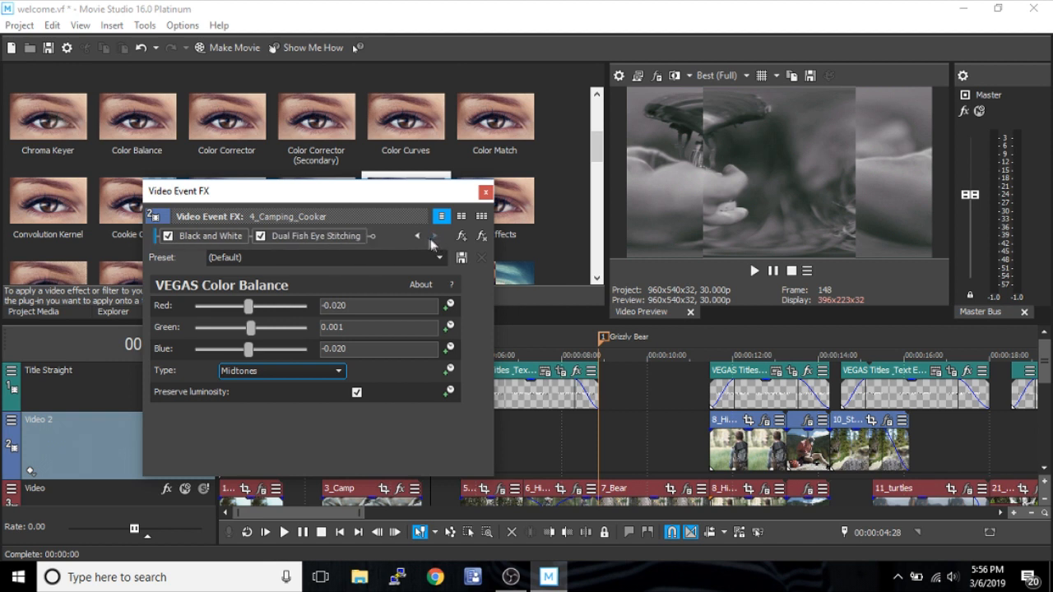
Step: Set Dual Fish Eye Stitching field of view to 220.00 and vignetting intensity to 27.21
left_click(316, 237)
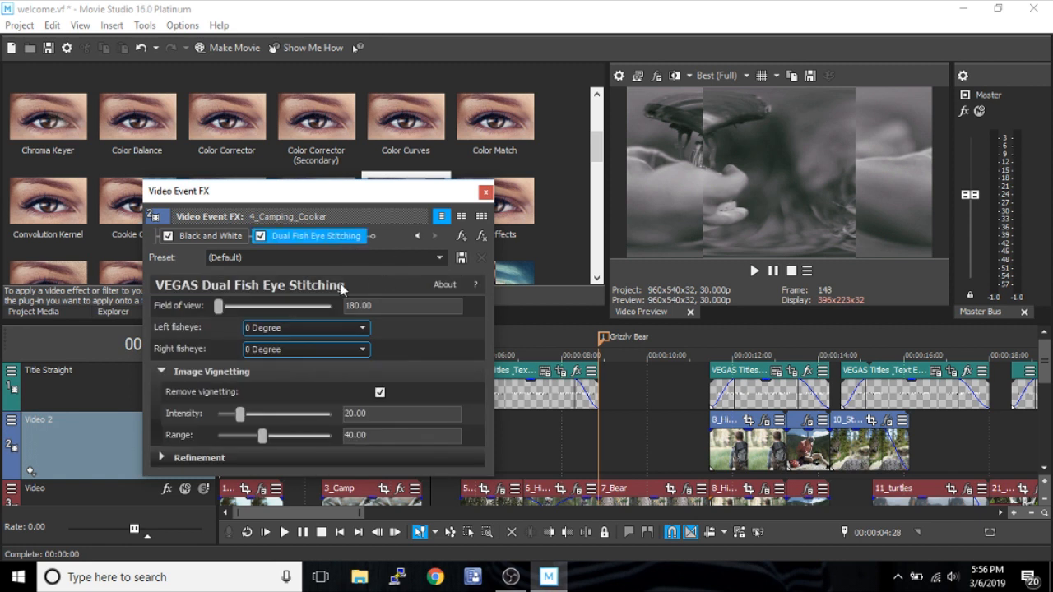
left_click_drag(218, 306, 266, 305)
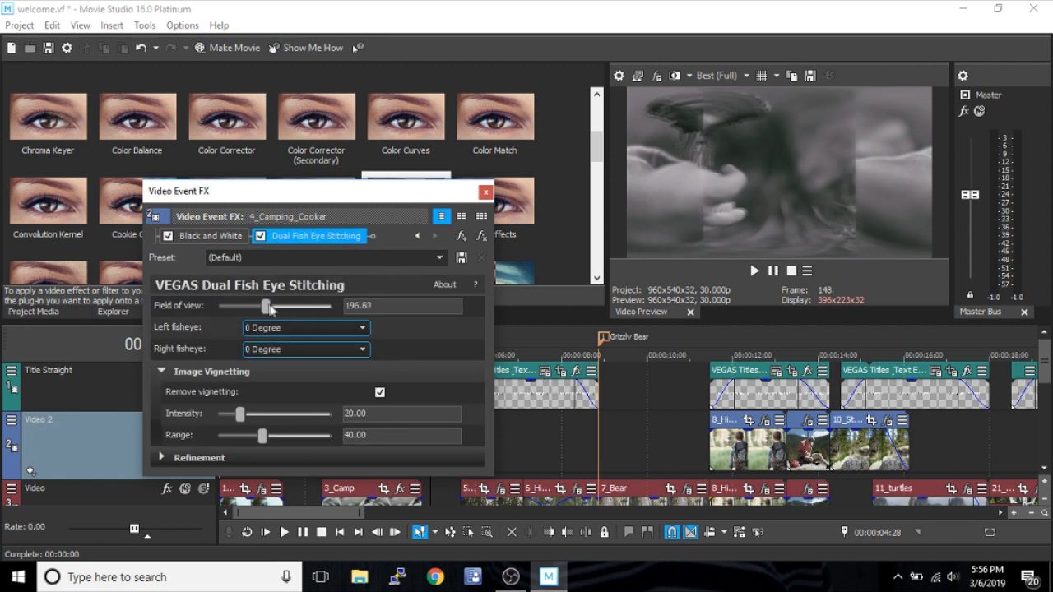
left_click_drag(266, 307, 324, 306)
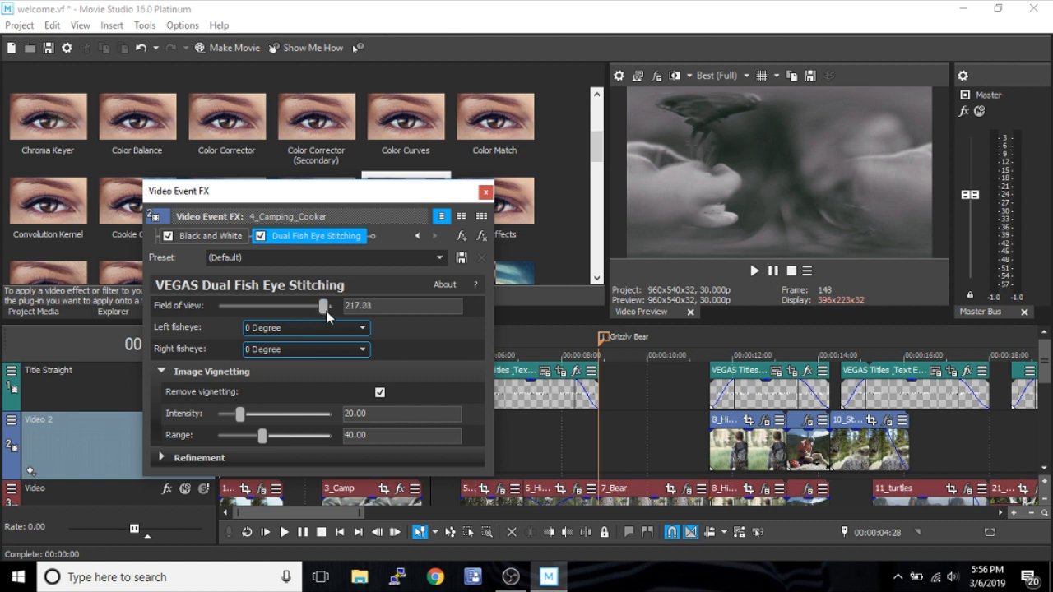
left_click_drag(323, 306, 332, 306)
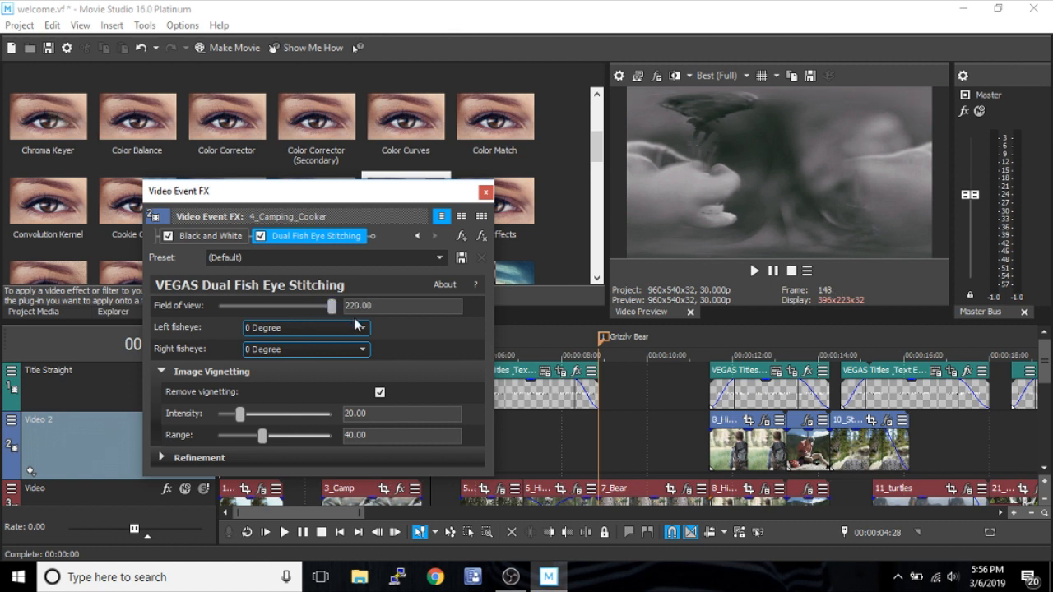
left_click_drag(240, 413, 272, 414)
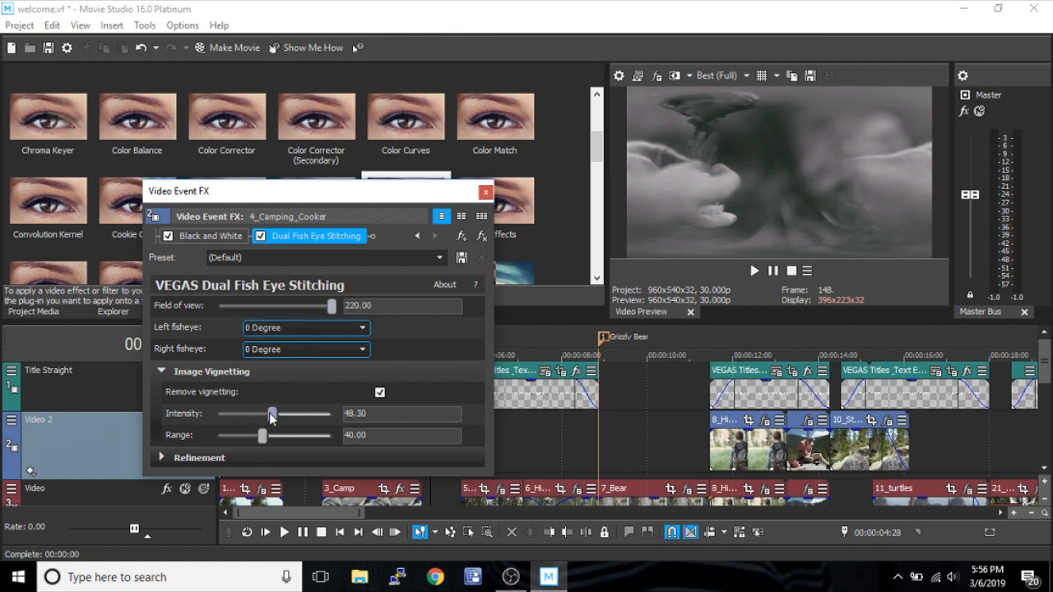
left_click_drag(271, 414, 254, 413)
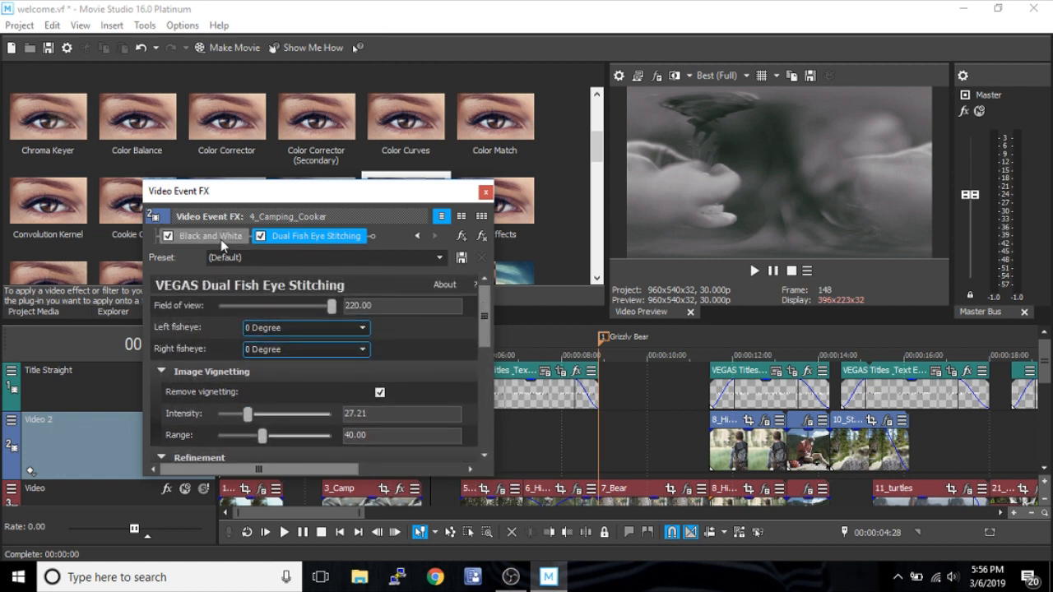
Step: Keyframe the Black and White blend amount and drag it down to zero
left_click(210, 237)
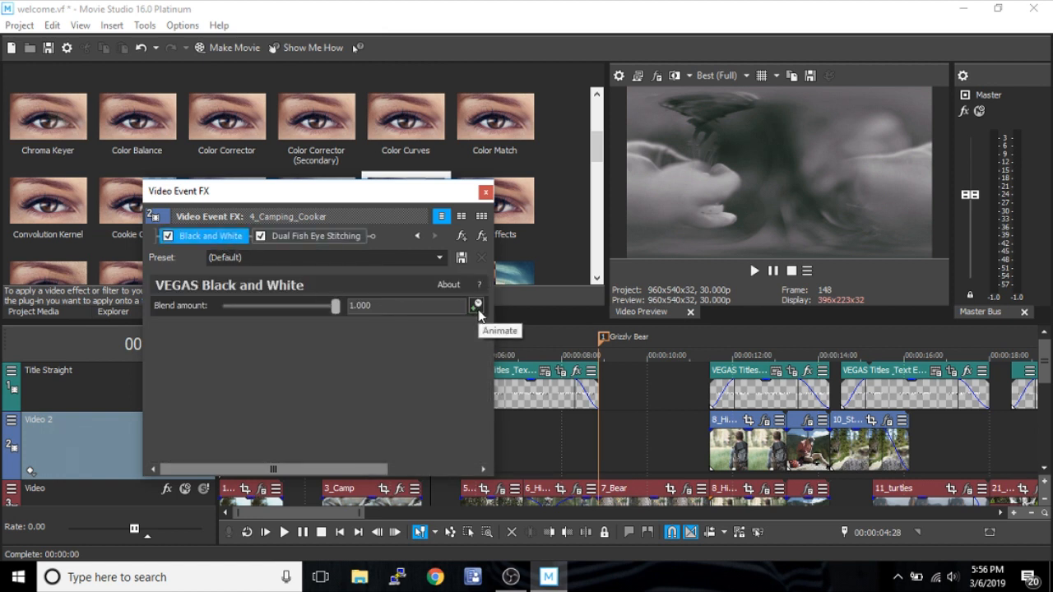
left_click(478, 306)
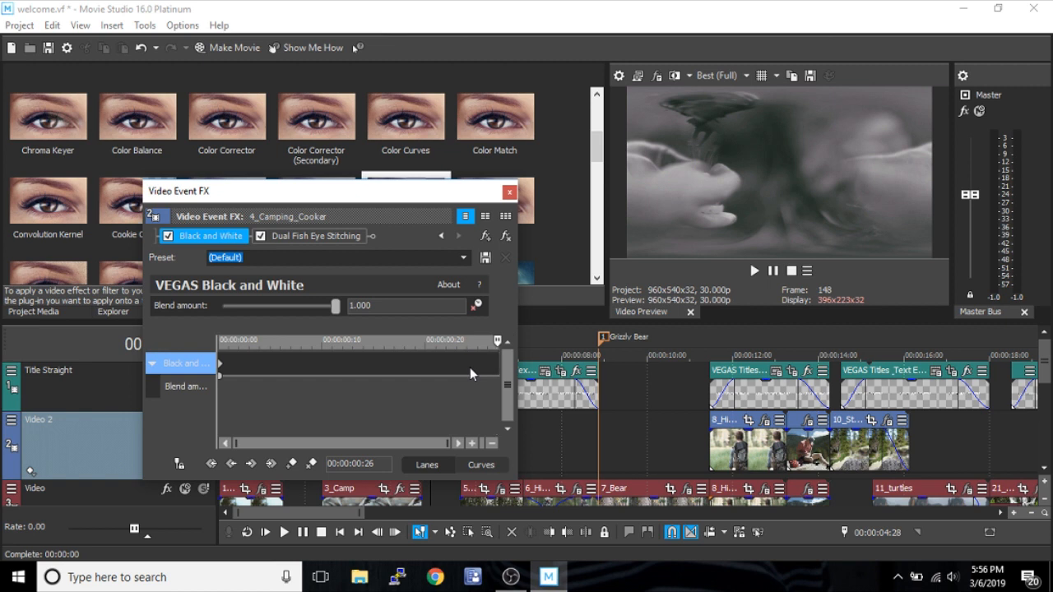
mouse_move(485, 378)
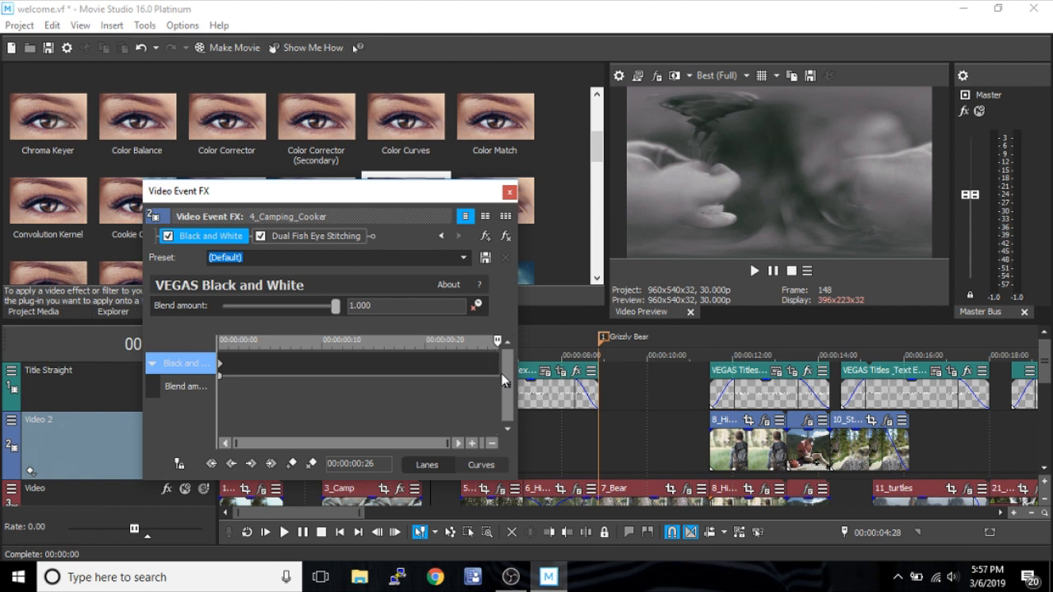
mouse_move(507, 384)
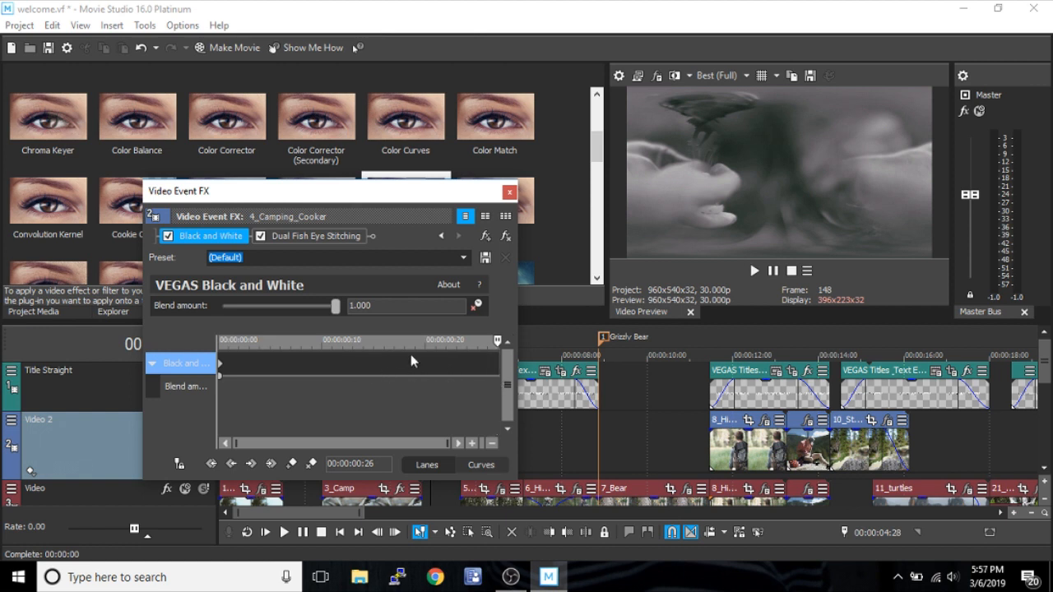
mouse_move(347, 354)
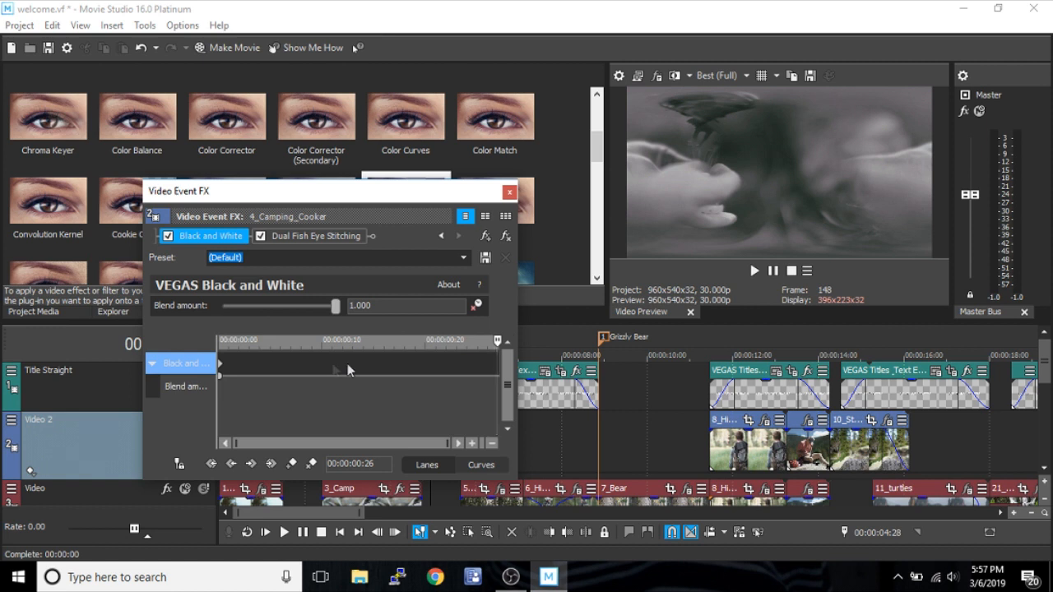
mouse_move(209, 449)
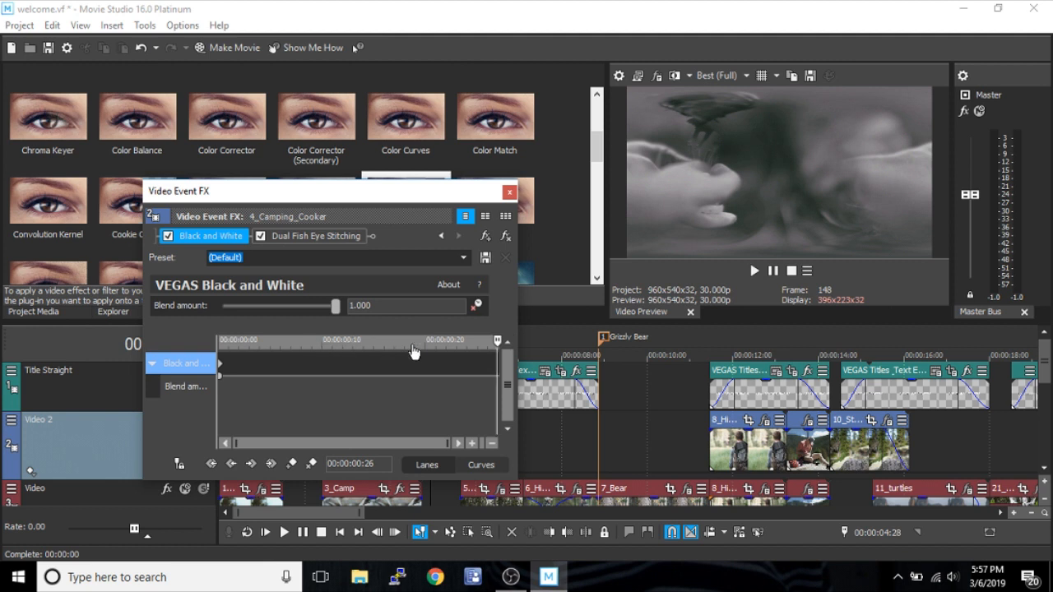
mouse_move(233, 353)
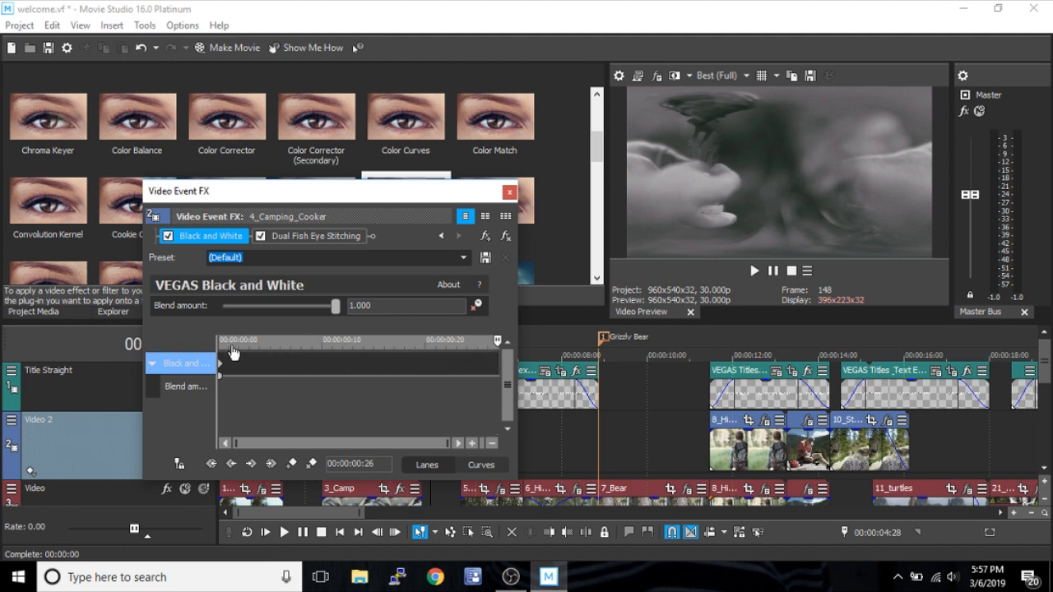
mouse_move(245, 346)
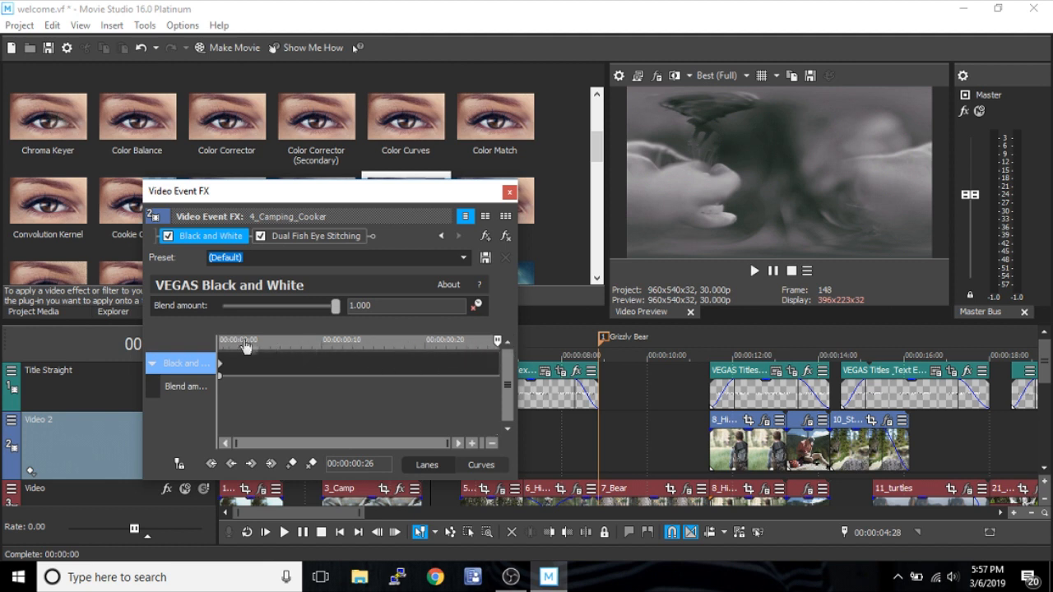
mouse_move(478, 366)
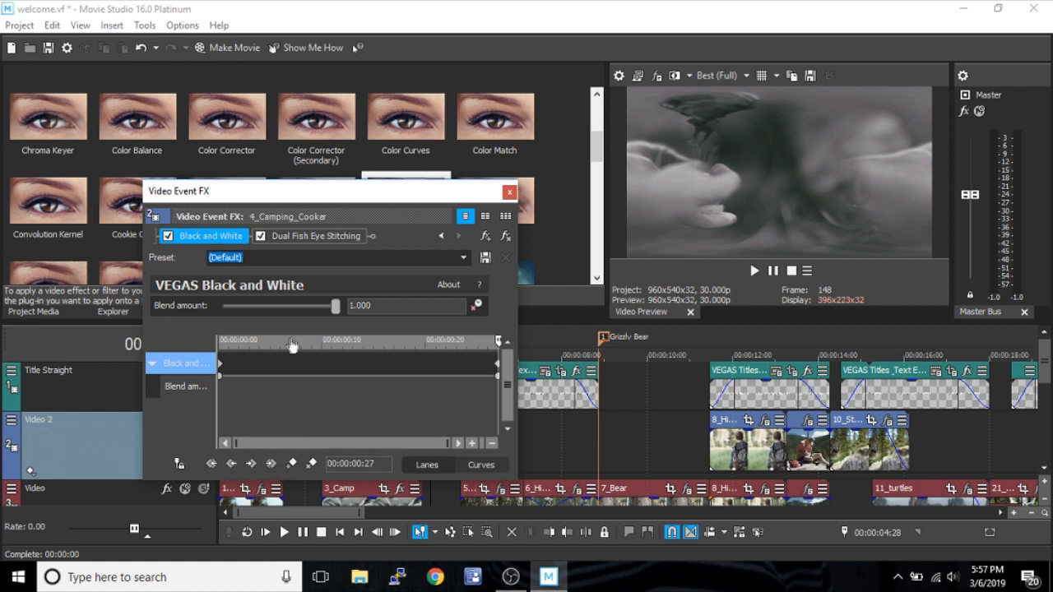
left_click_drag(335, 305, 282, 305)
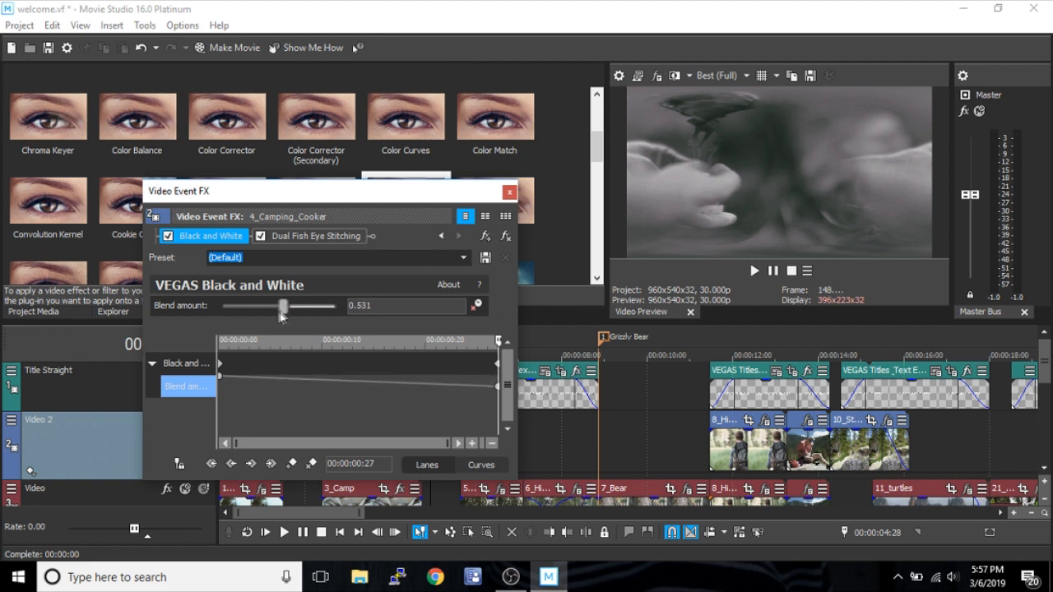
left_click_drag(282, 306, 252, 306)
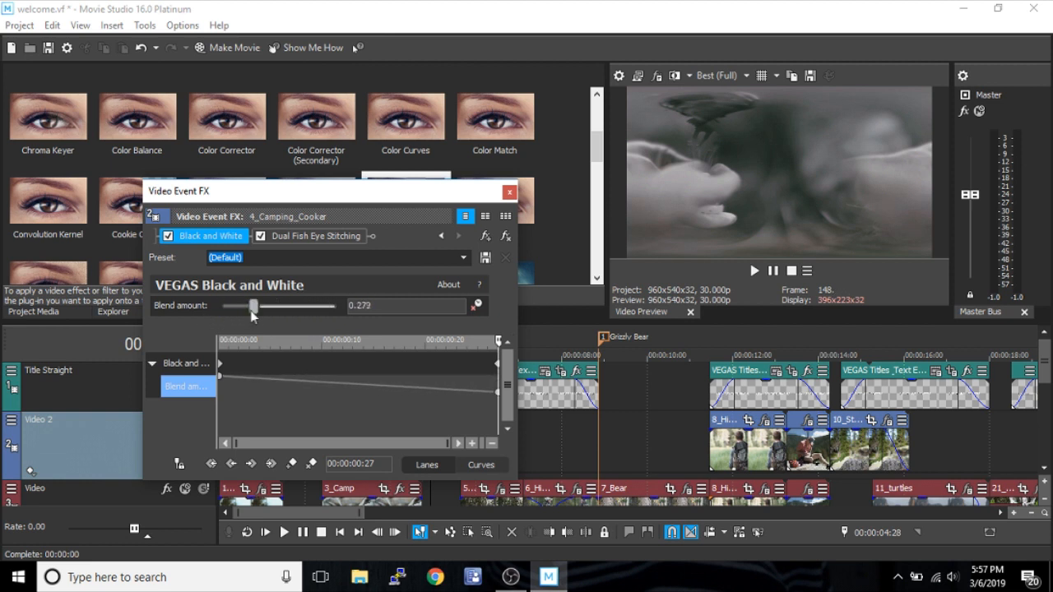
left_click_drag(253, 305, 244, 305)
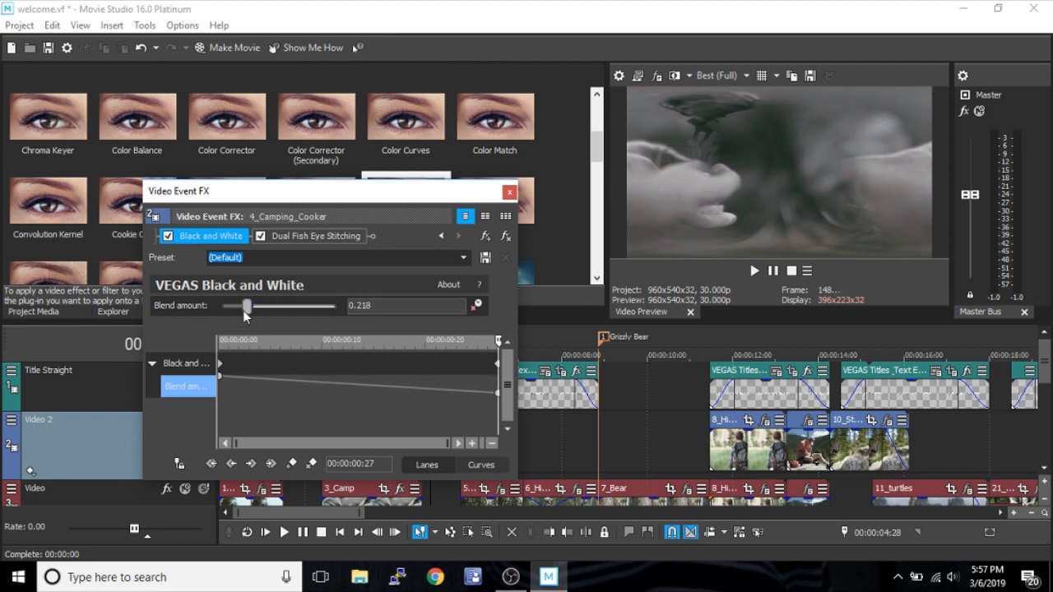
left_click_drag(245, 305, 228, 305)
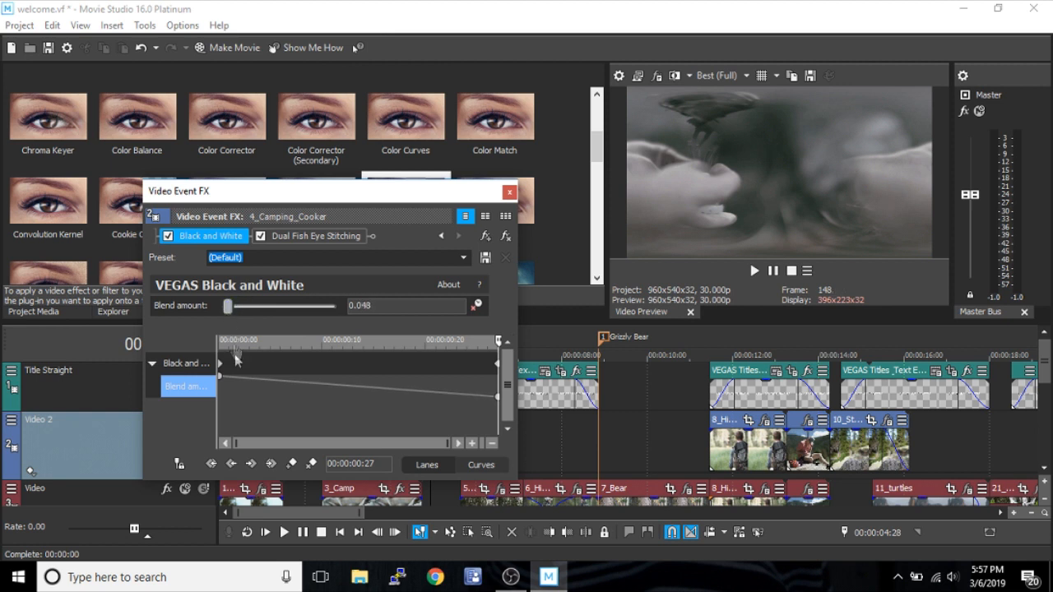
mouse_move(526, 402)
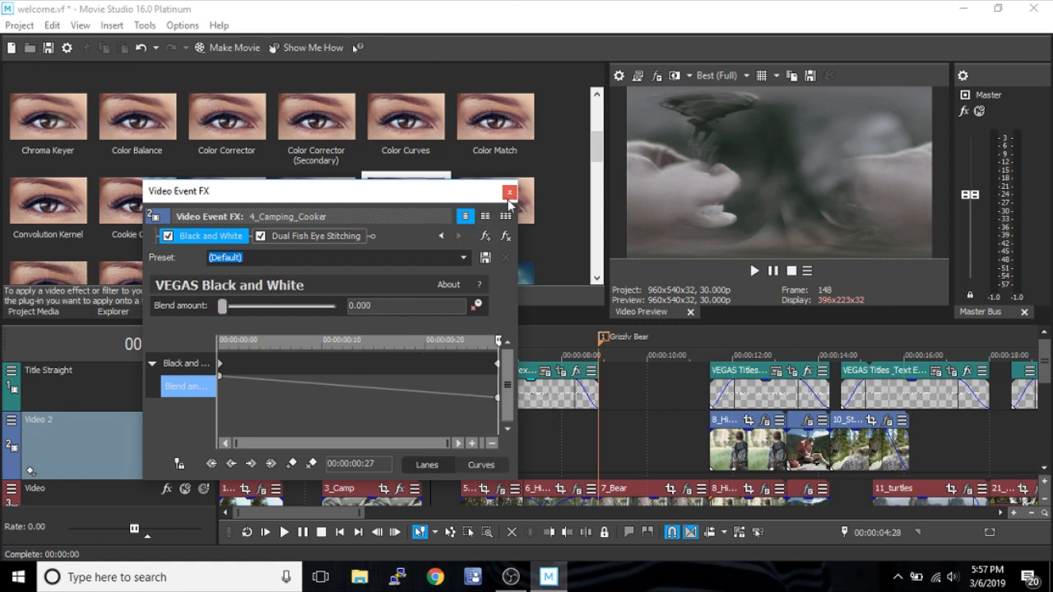
Step: Close Video Event FX, play and pause the preview, then select the camping cooker clip
left_click(510, 191)
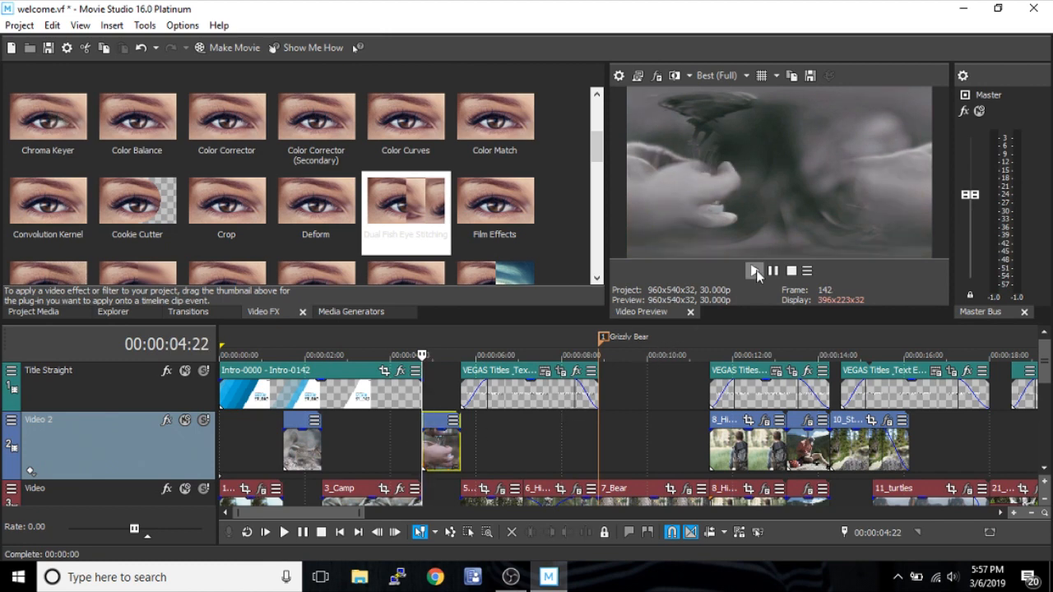
left_click(755, 270)
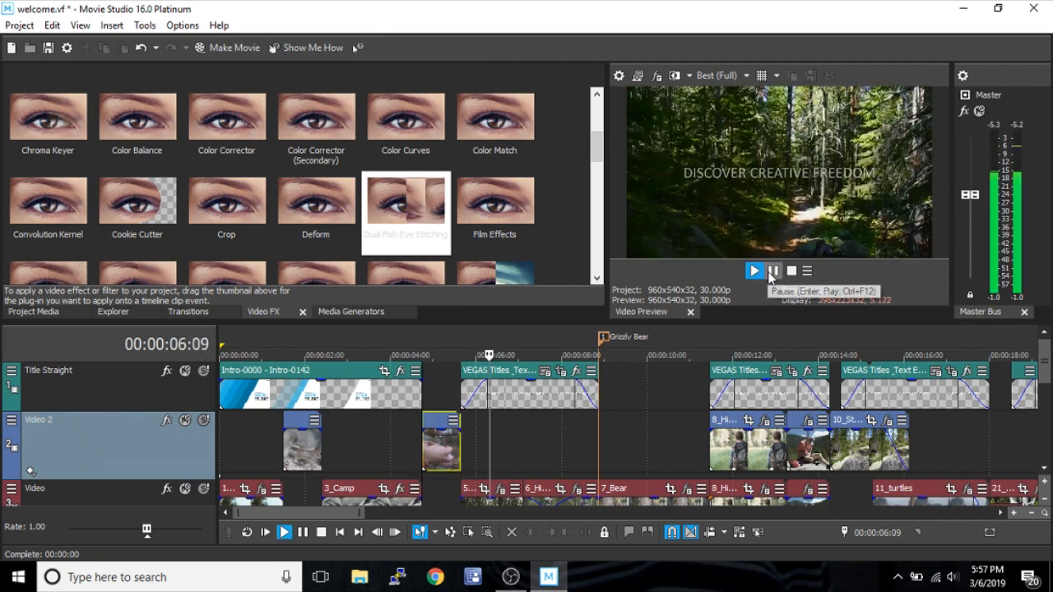
left_click(755, 270)
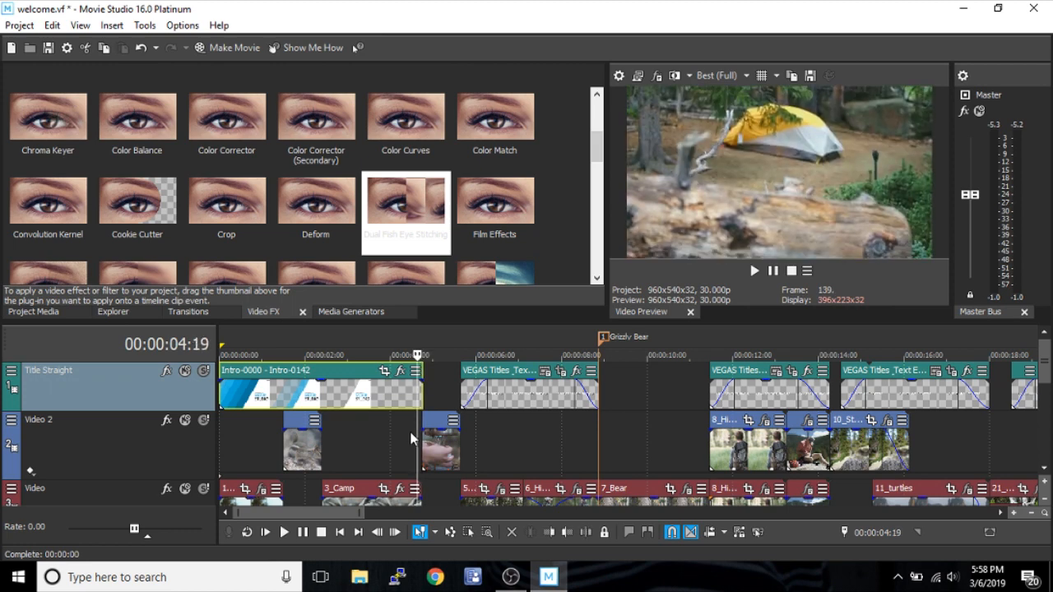
left_click(440, 442)
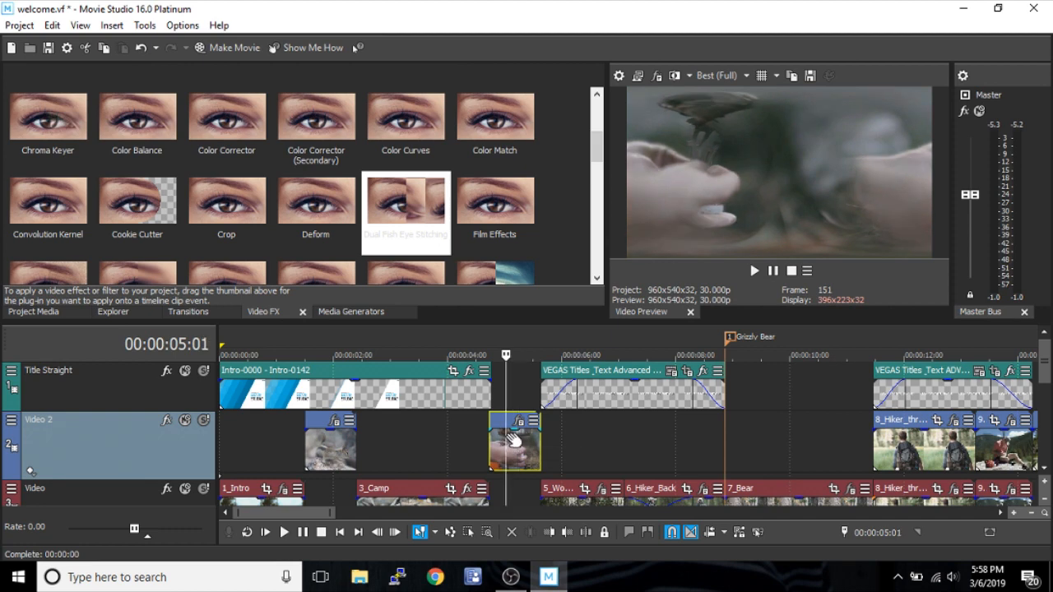
mouse_move(522, 445)
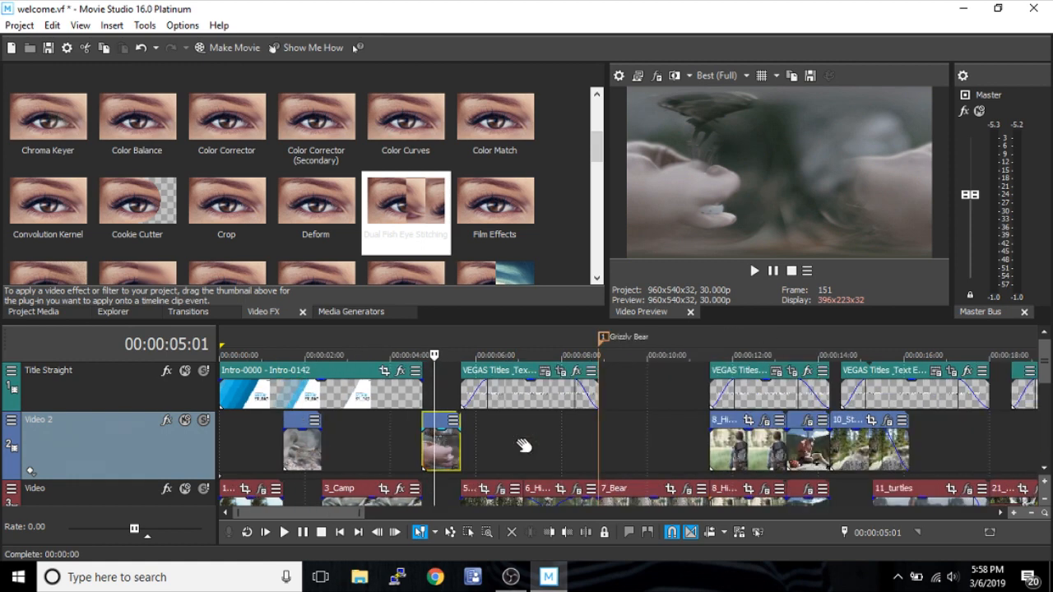
Step: Remove Dual Fish Eye Stitching from the cooker clip's Event FX and close the window
right_click(440, 440)
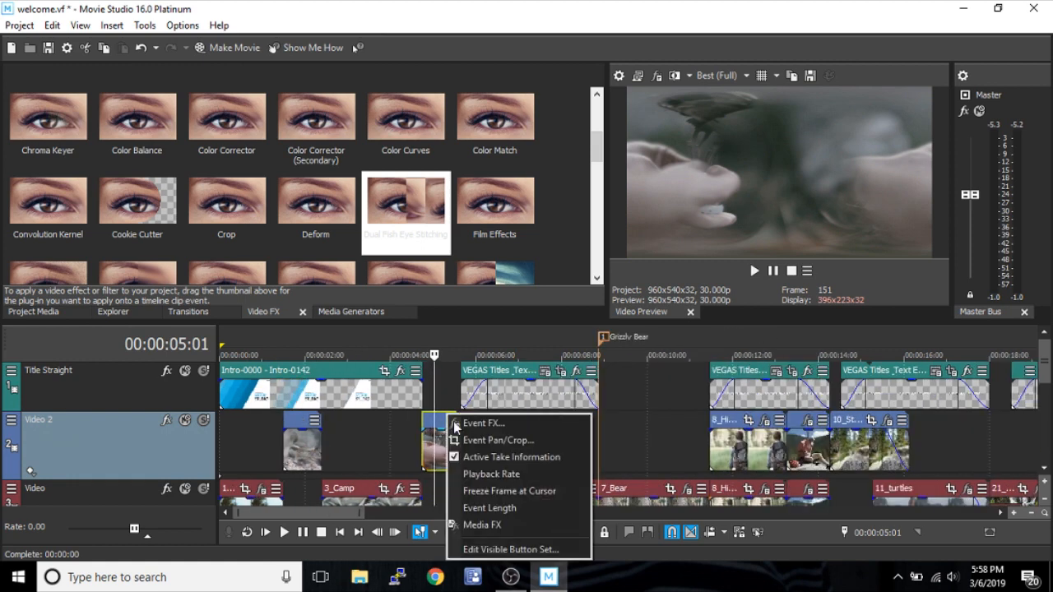
mouse_move(484, 423)
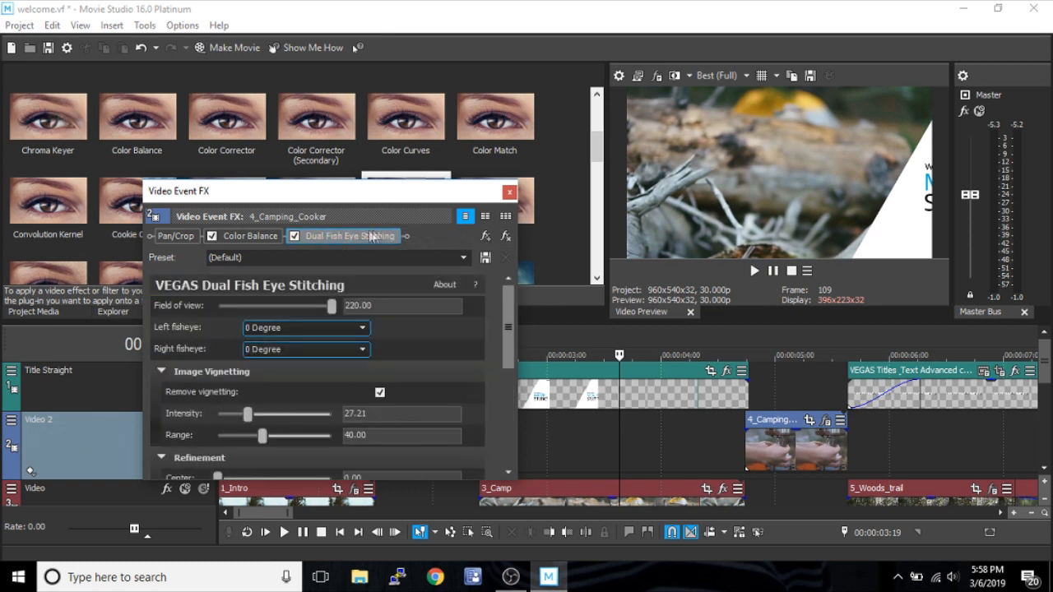
left_click(250, 237)
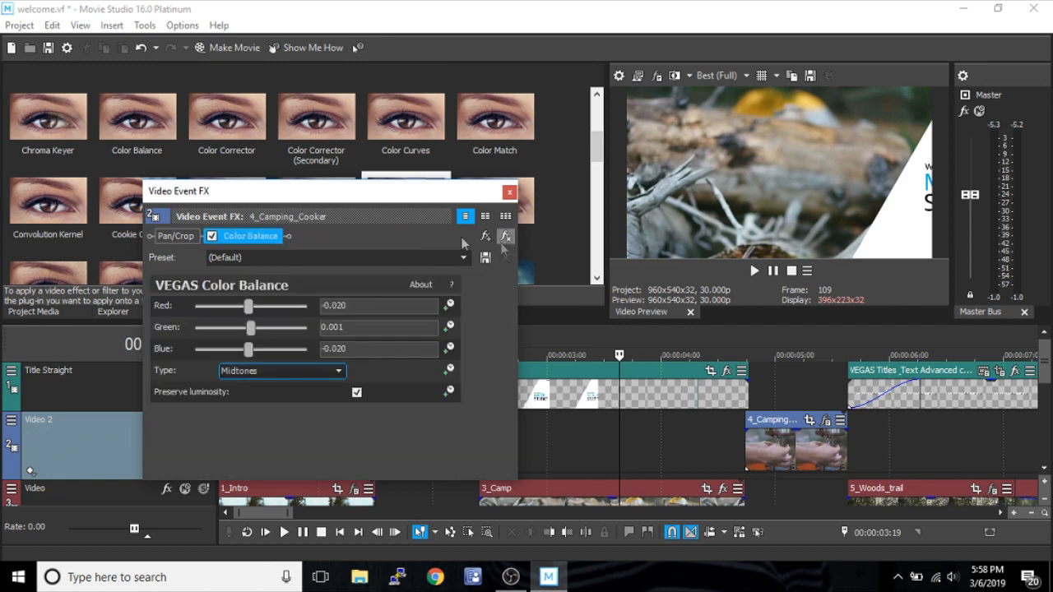
left_click(509, 192)
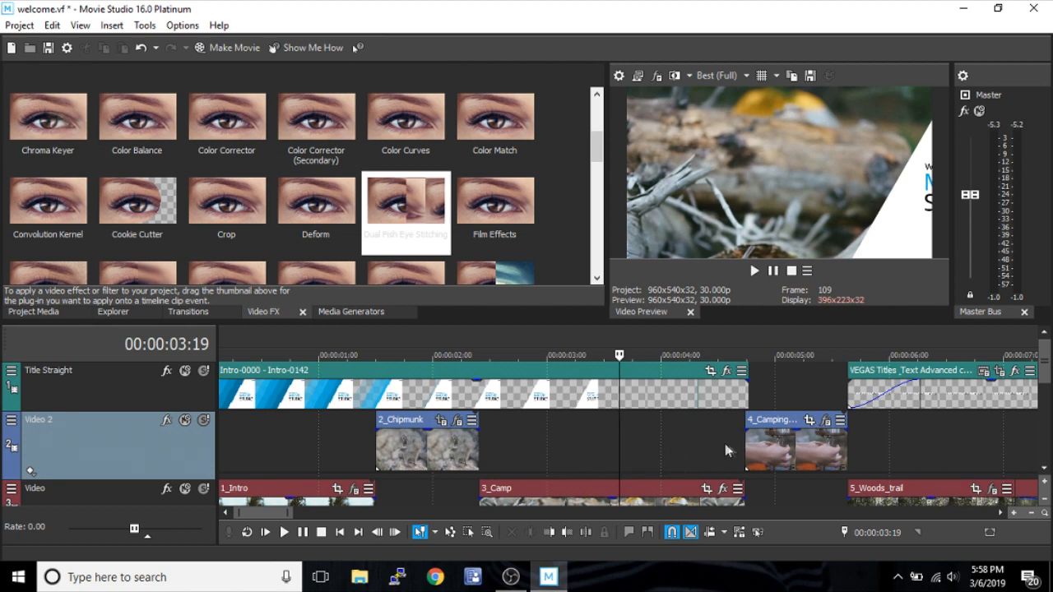
mouse_move(327, 423)
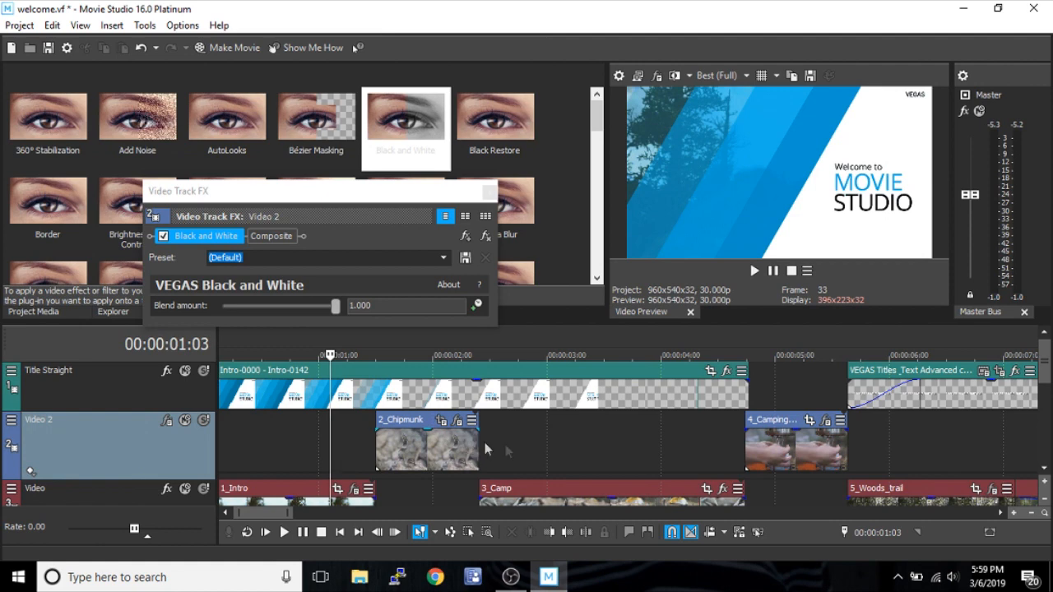
Step: Scrub the timeline to check the grayscale result, selecting 2_Chipmunk and ending near 3:20
left_click(533, 355)
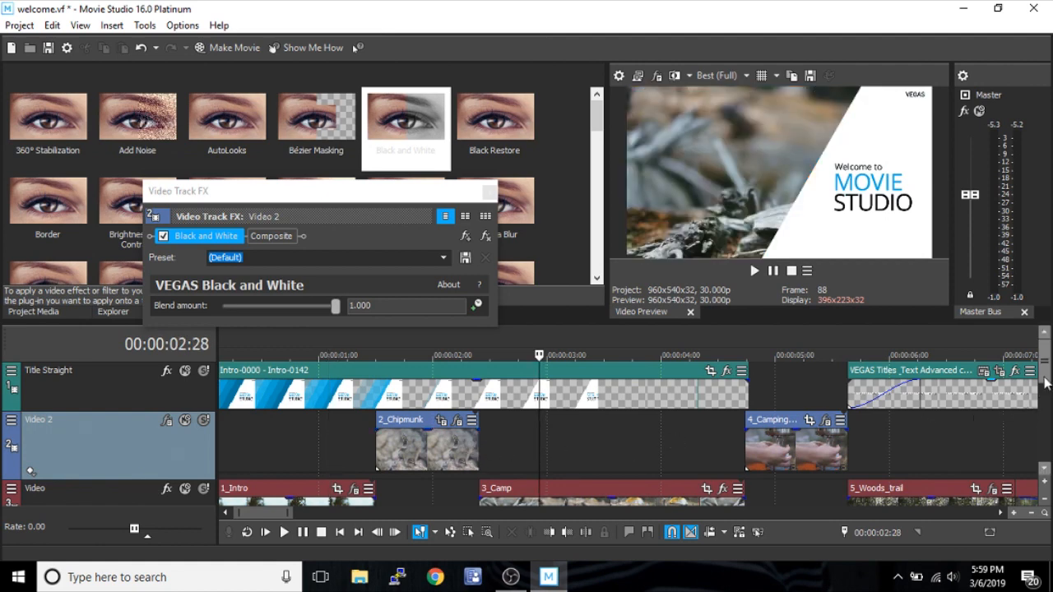
scroll("down", 3)
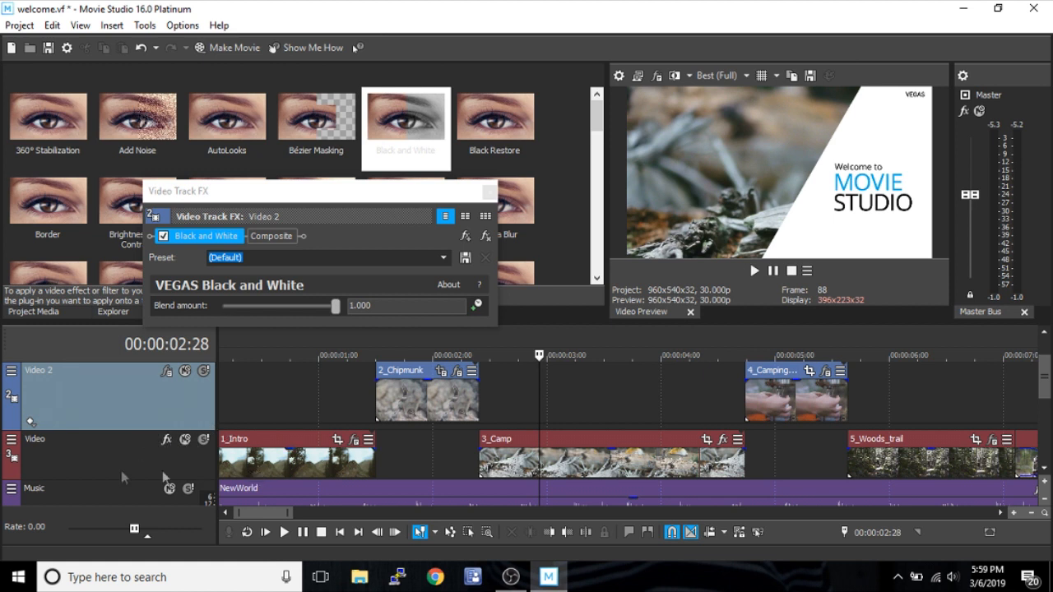
mouse_move(312, 386)
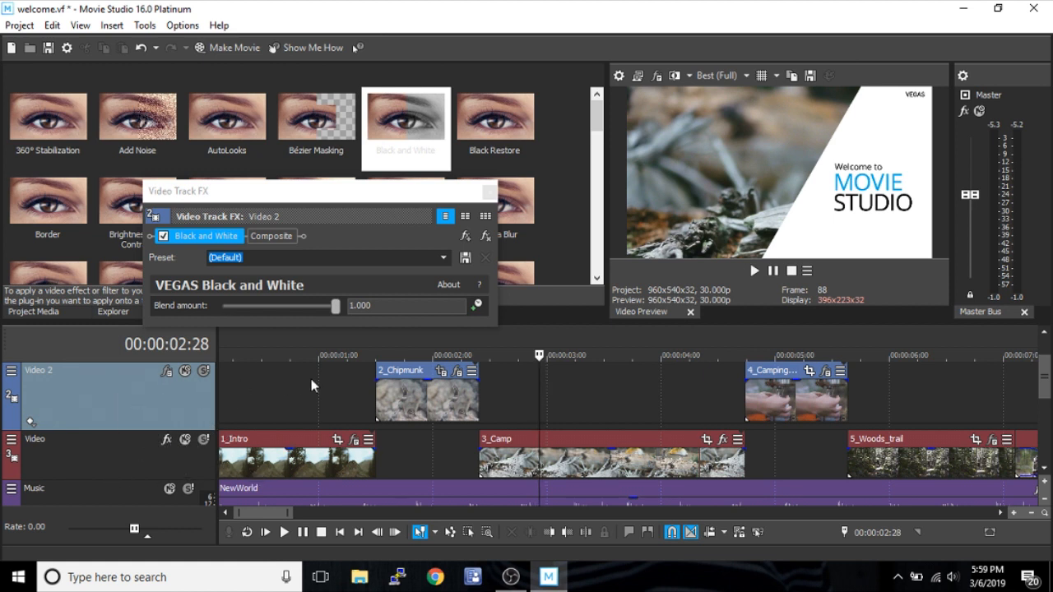
left_click(307, 354)
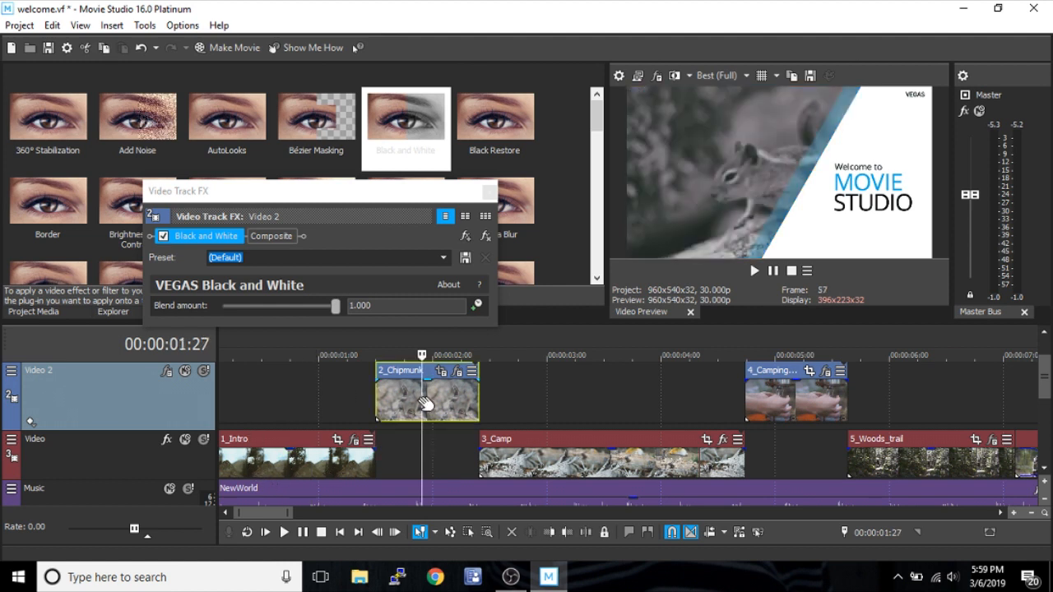
mouse_move(789, 399)
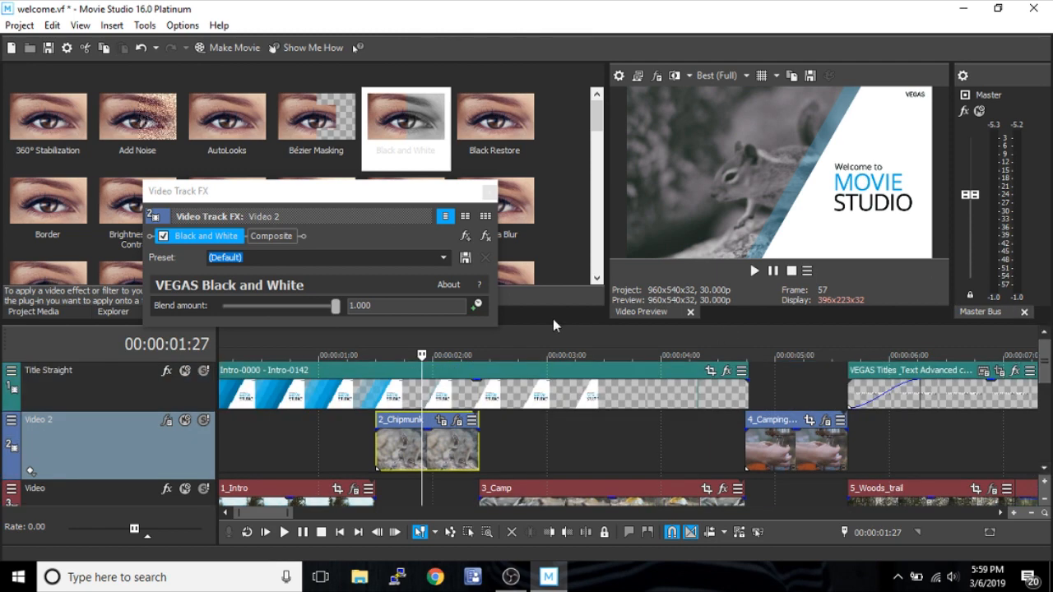
mouse_move(813, 429)
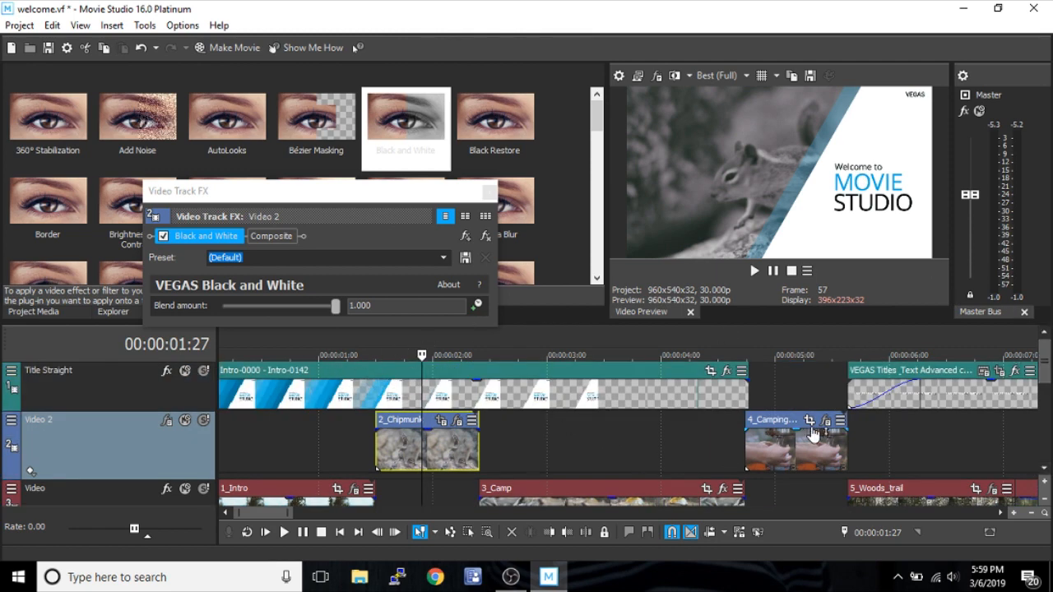
scroll("down", 3)
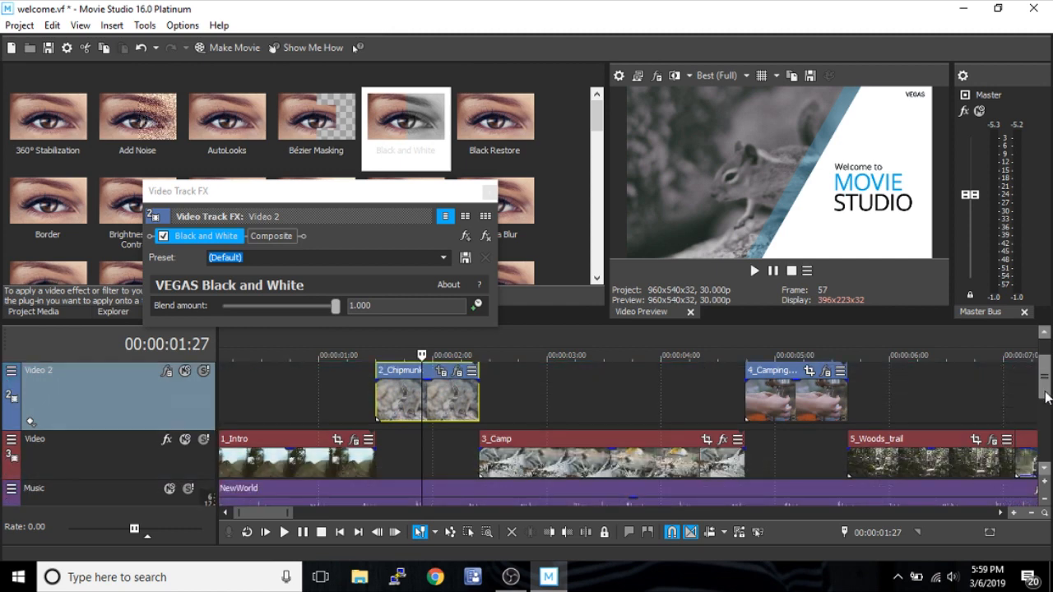
left_click(621, 356)
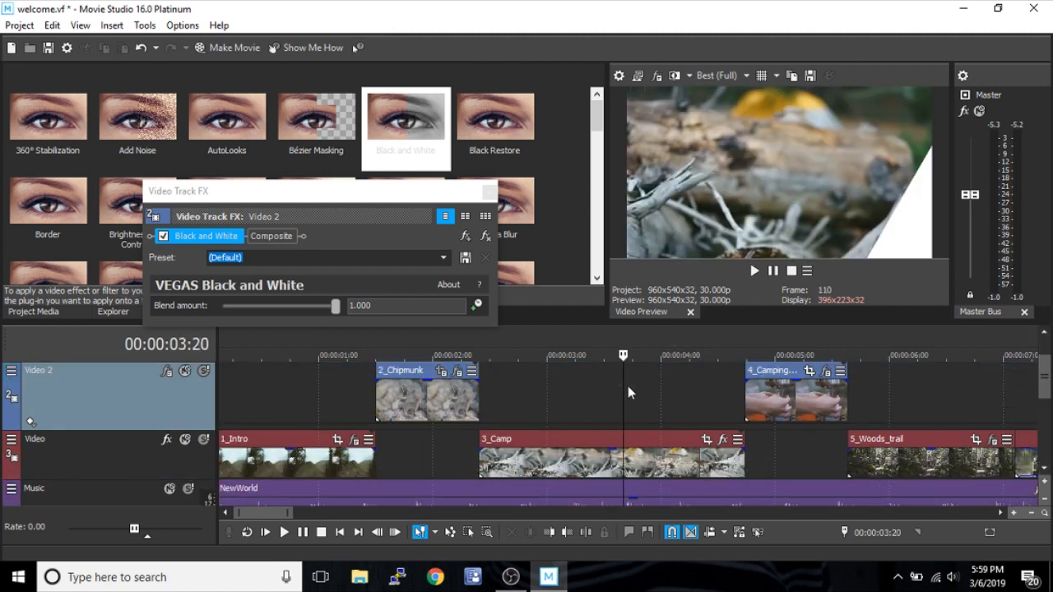
Step: Play back the project, set preview quality to Best (Auto), and pause
left_click(790, 395)
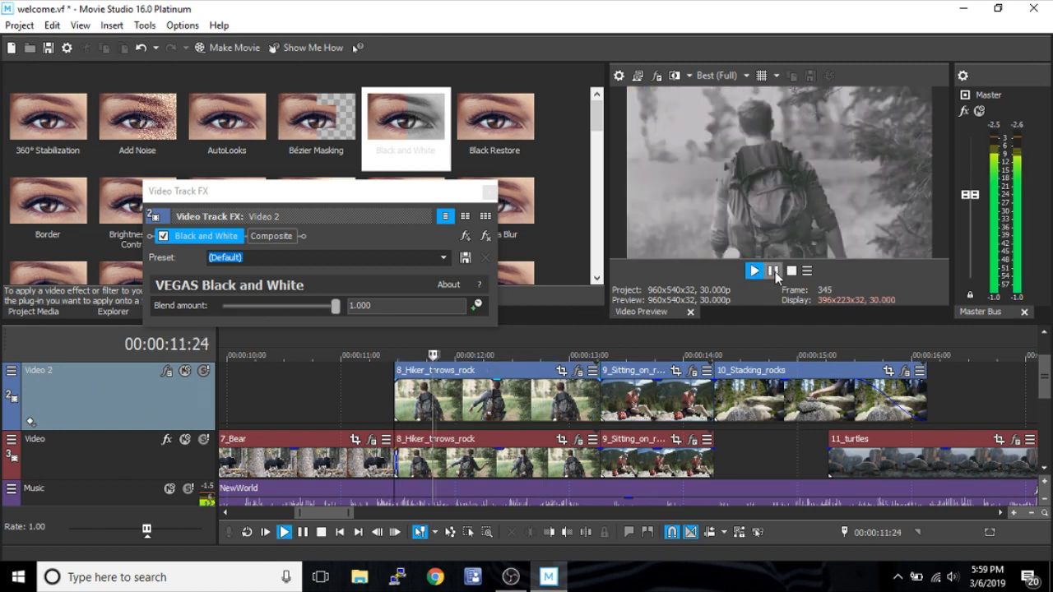
left_click(774, 271)
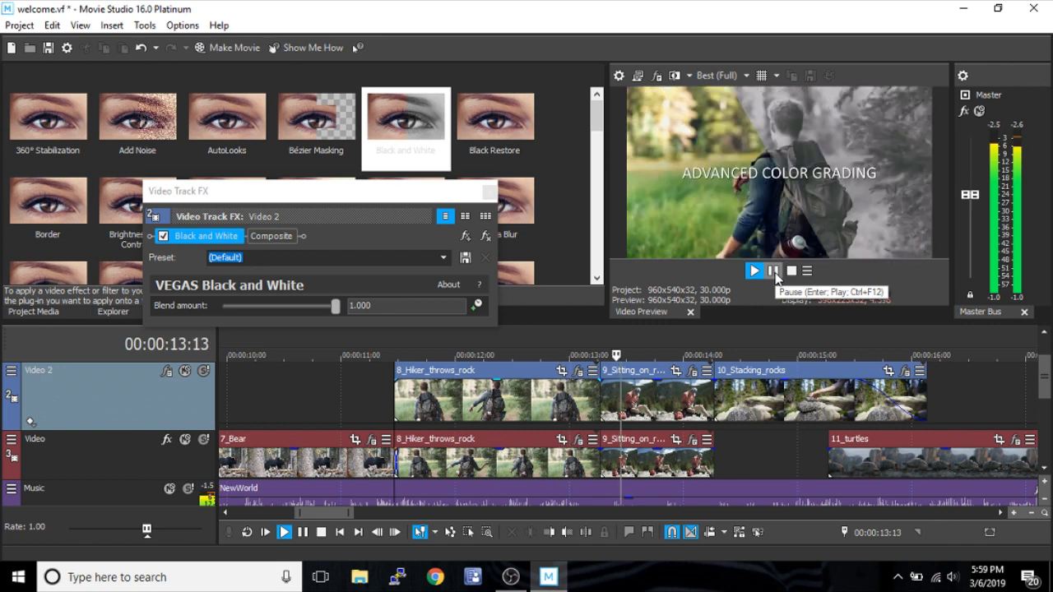
left_click(744, 75)
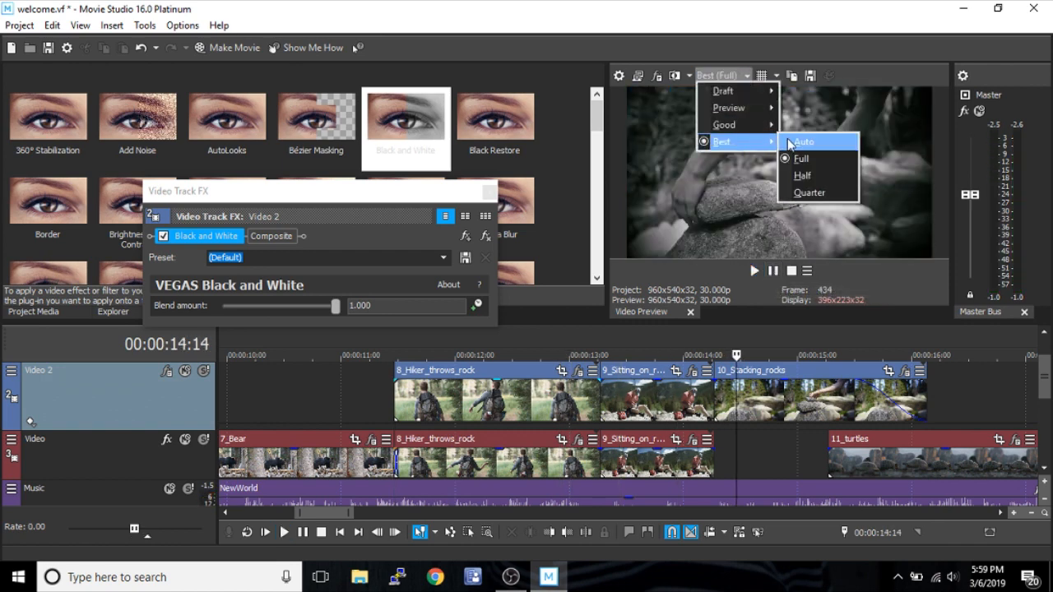
left_click(805, 142)
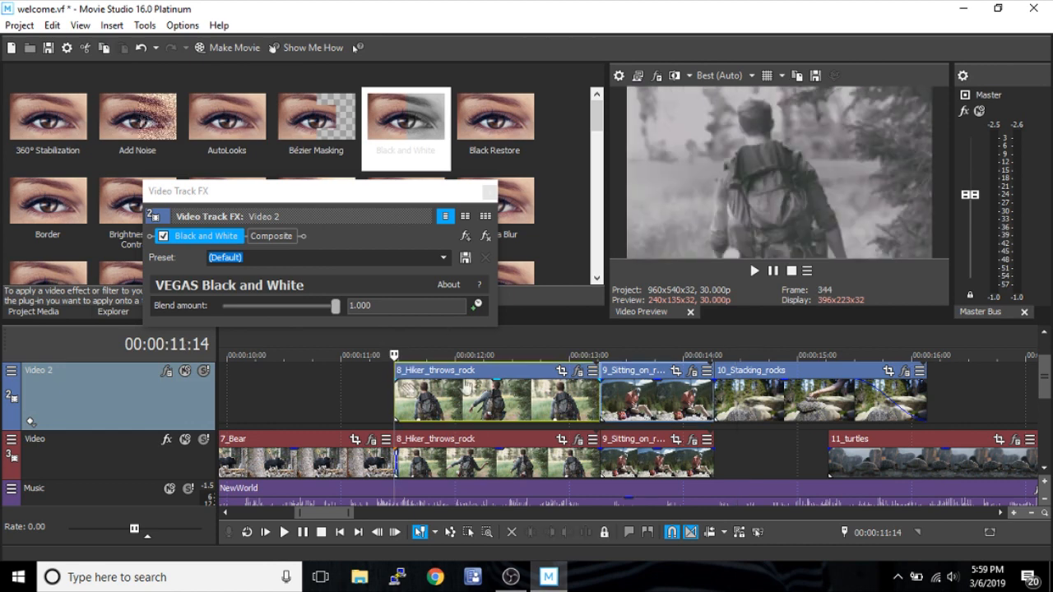
mouse_move(753, 271)
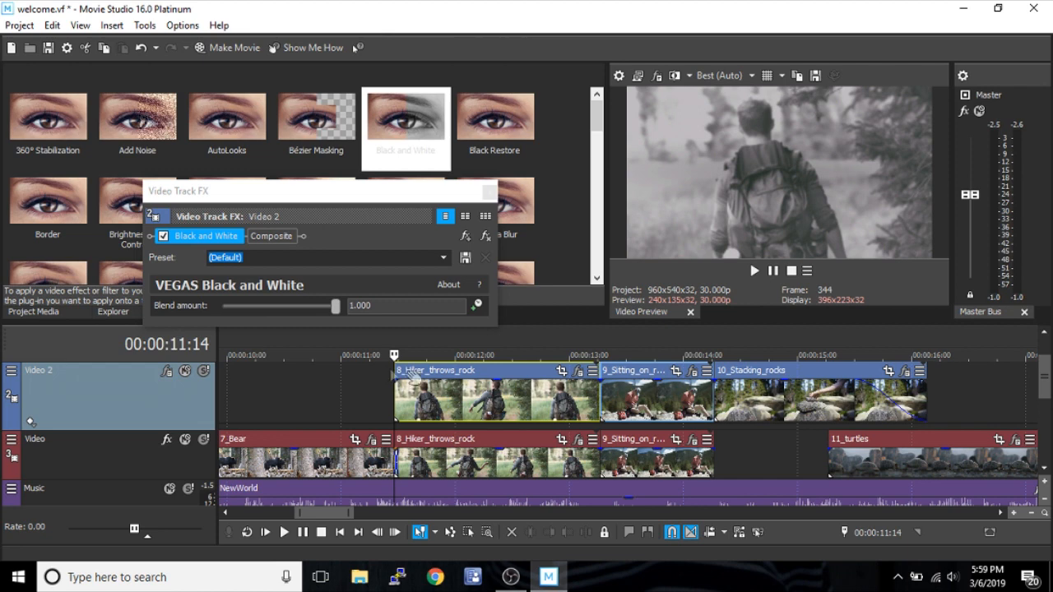
mouse_move(754, 271)
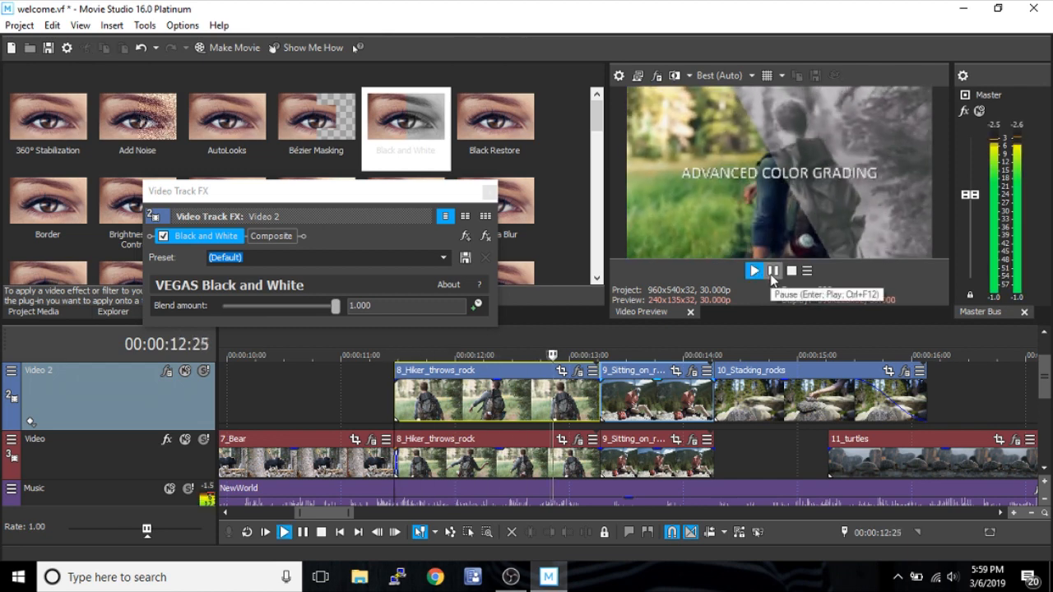
left_click(753, 270)
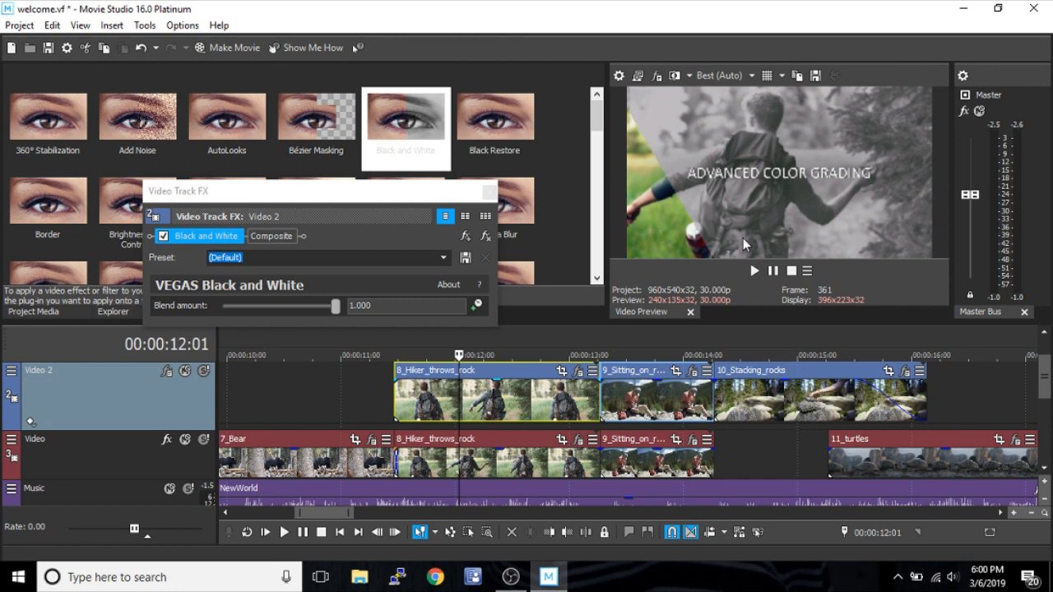
mouse_move(734, 342)
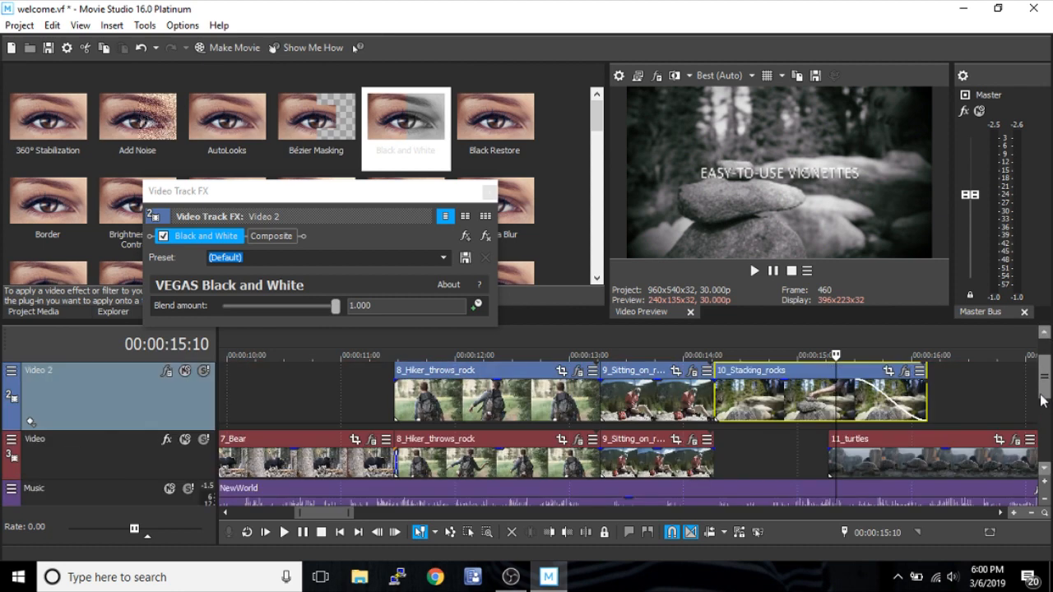
mouse_move(162, 400)
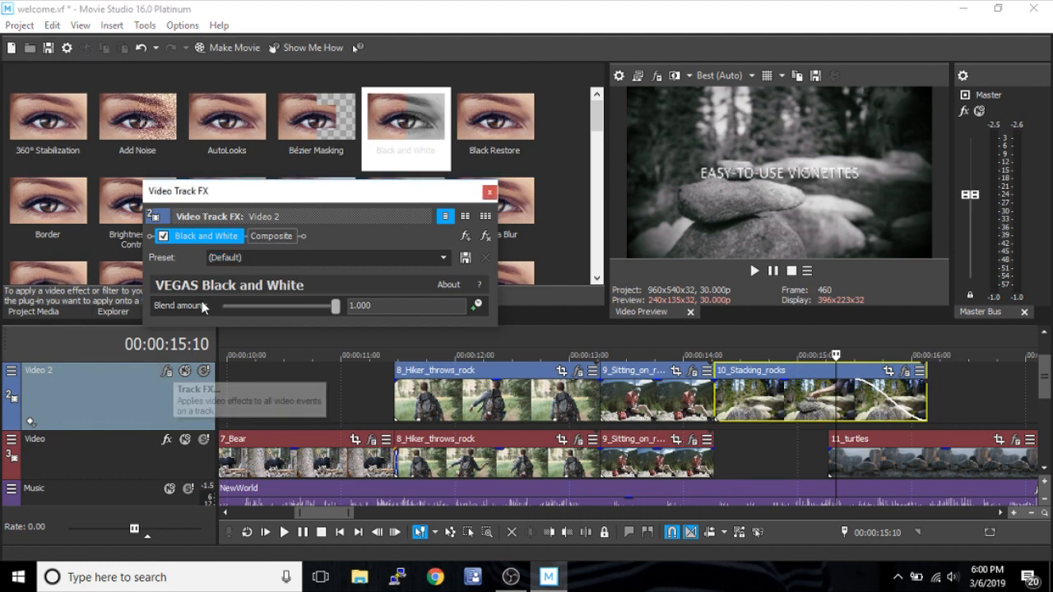
Step: Reopen Video 2's Track FX and remove the Black and White plug-in
left_click(488, 191)
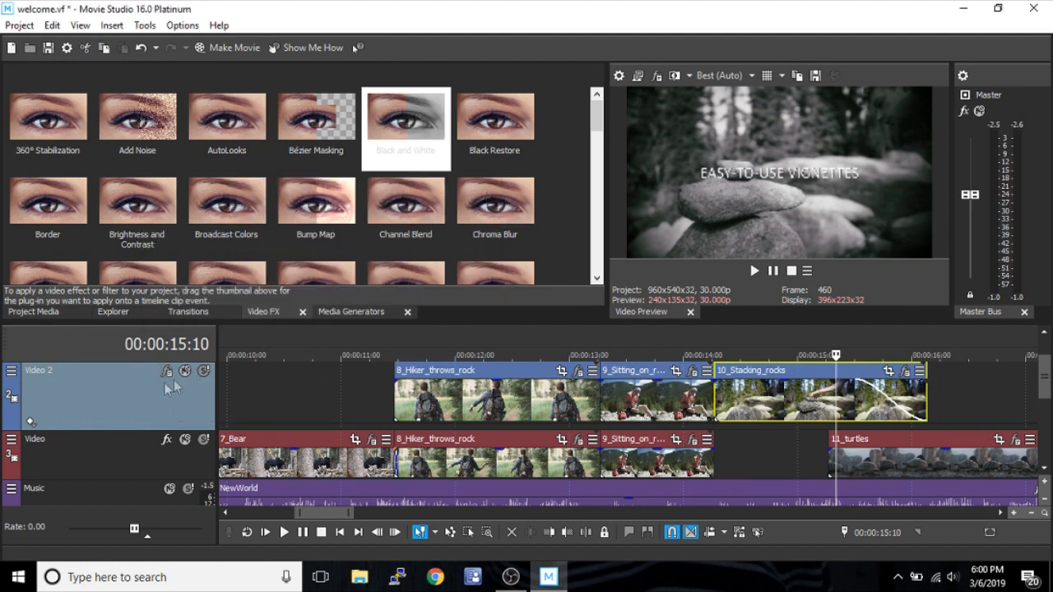
left_click(11, 371)
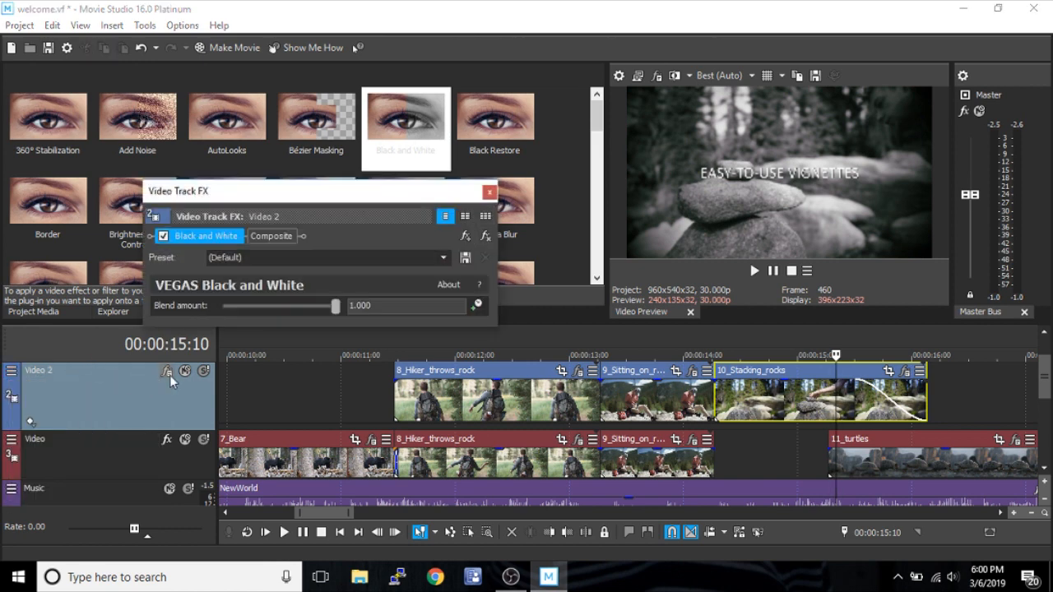
mouse_move(412, 242)
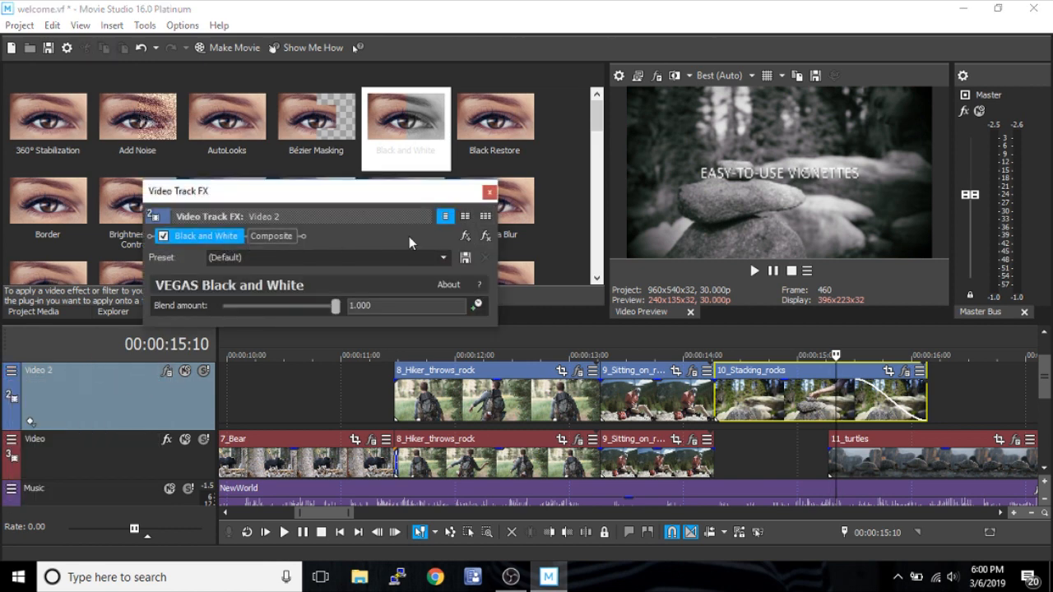
left_click(488, 192)
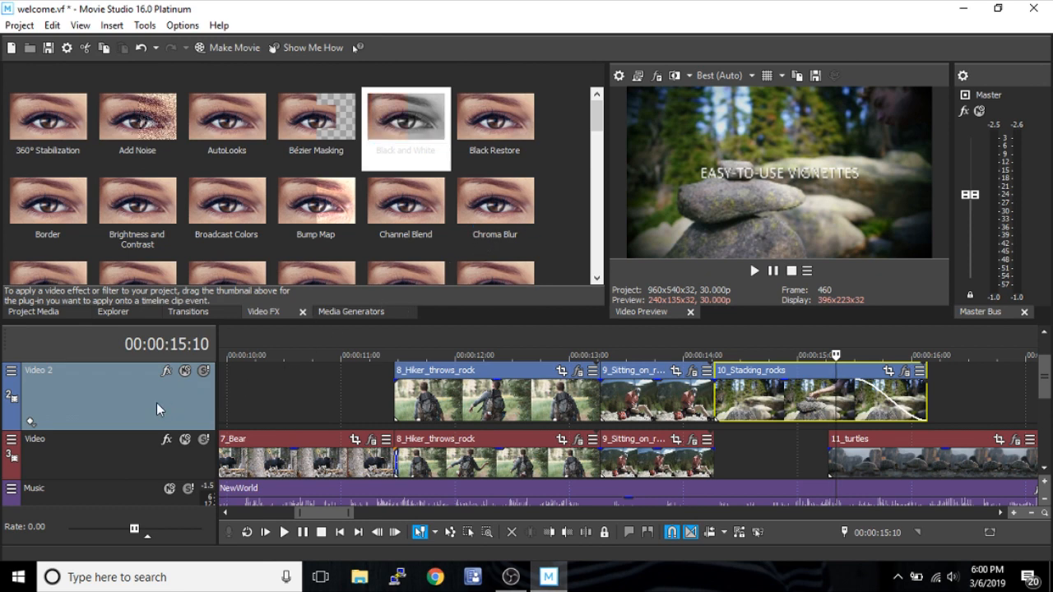
mouse_move(452, 374)
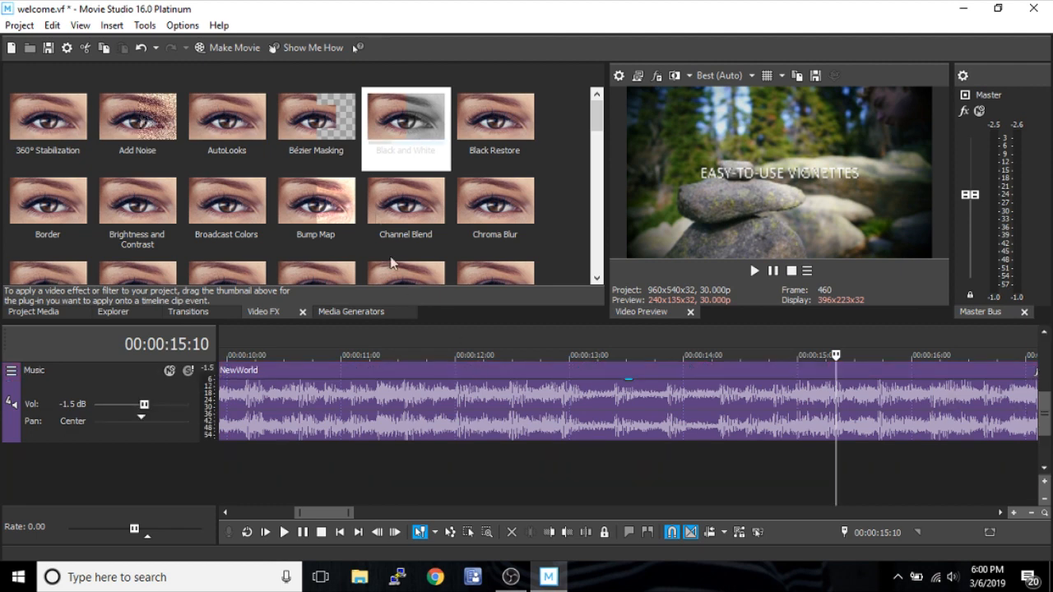
mouse_move(373, 192)
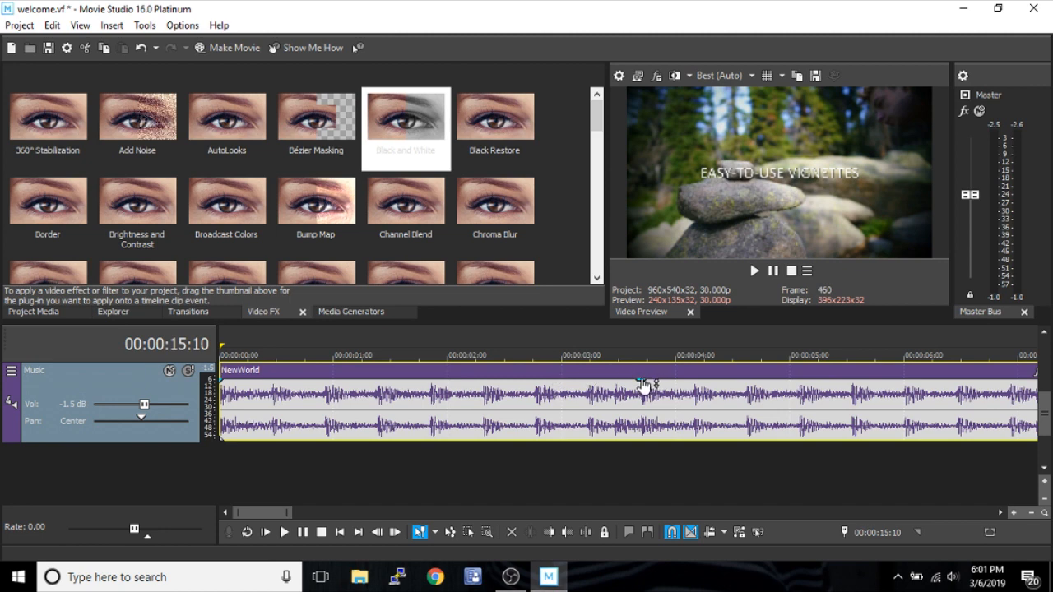
Step: Drop the NewWorld event's gain to -10.3 dB, then restore its original level
left_click_drag(644, 383, 644, 429)
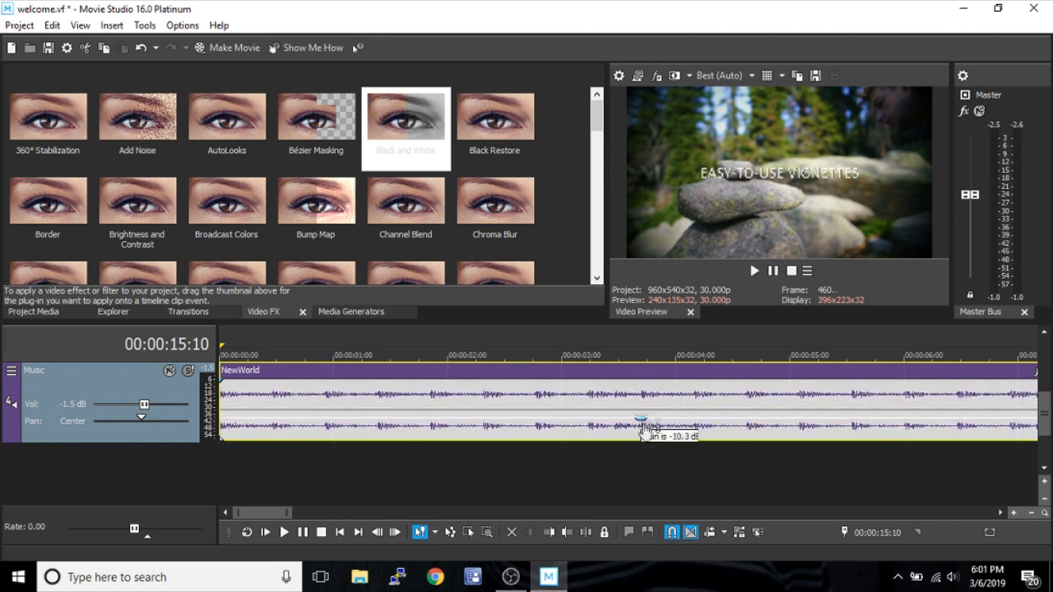
left_click_drag(646, 432, 637, 387)
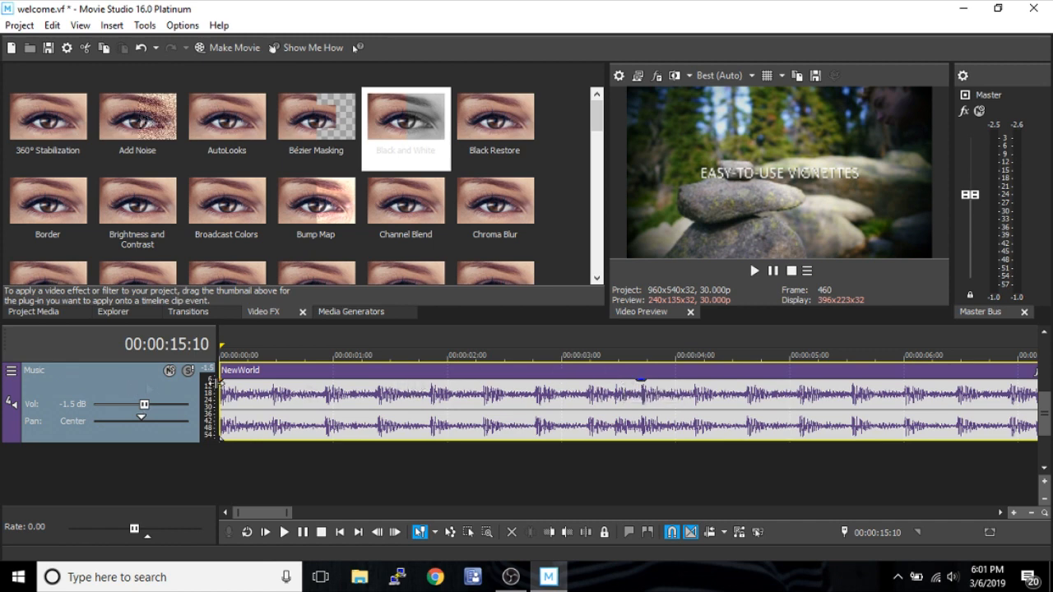
mouse_move(280, 497)
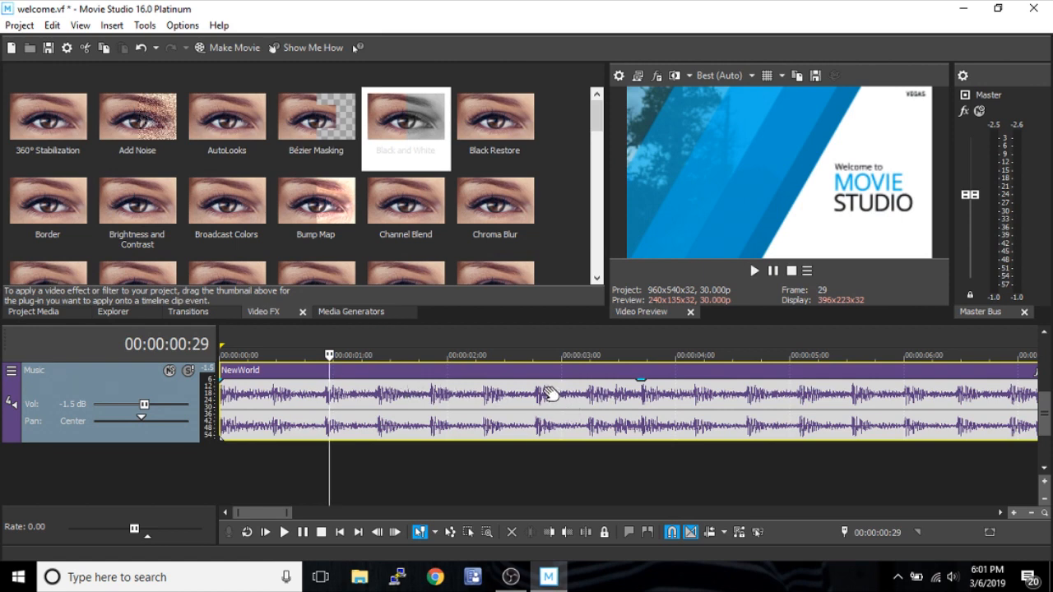
Step: Open the context menu of the NewWorld event on the Music track
right_click(556, 391)
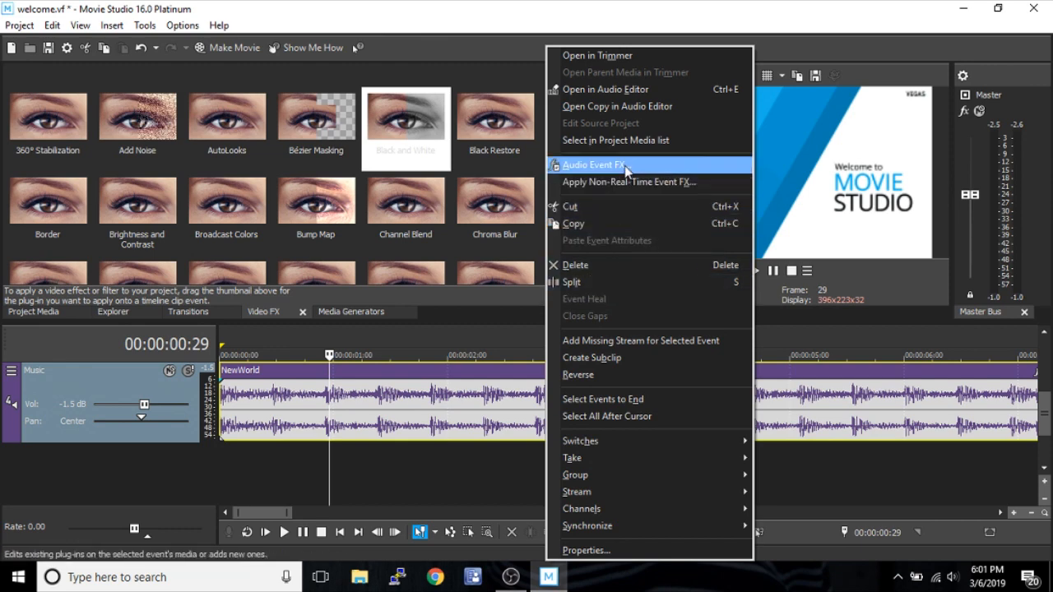
mouse_move(642, 169)
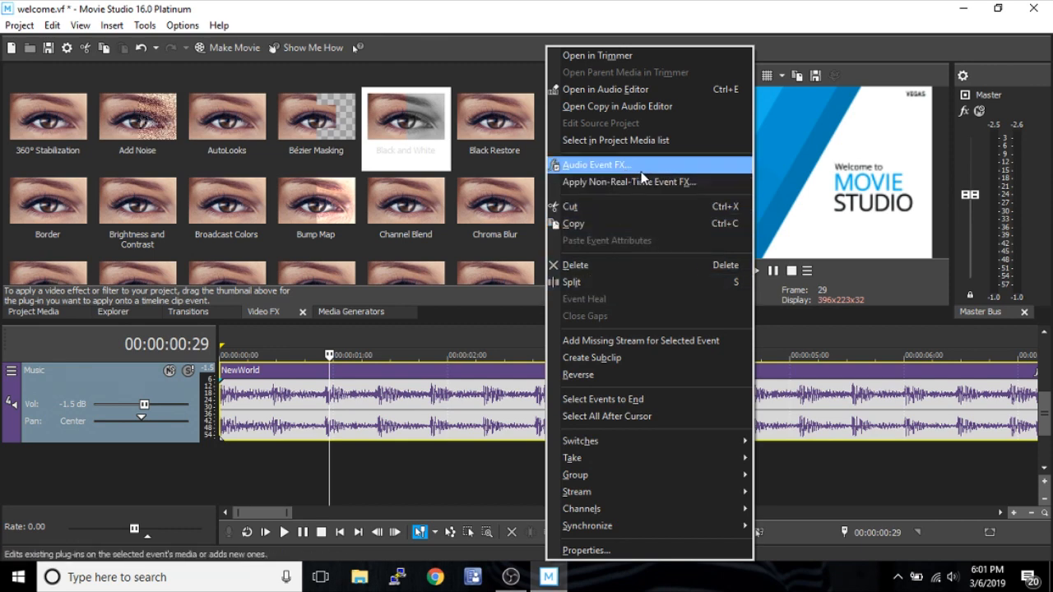
mouse_move(643, 188)
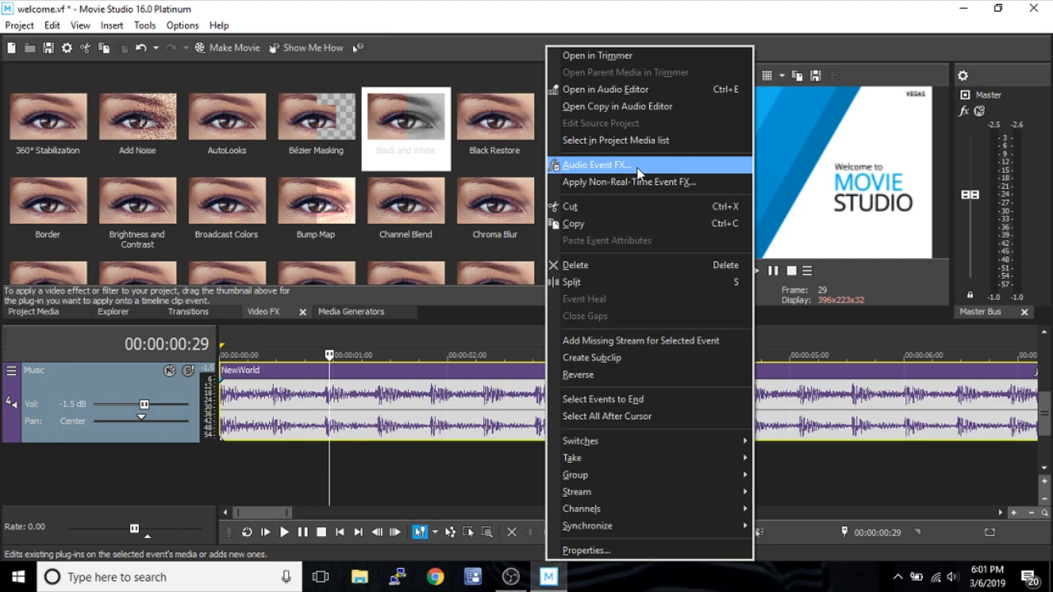
mouse_move(635, 188)
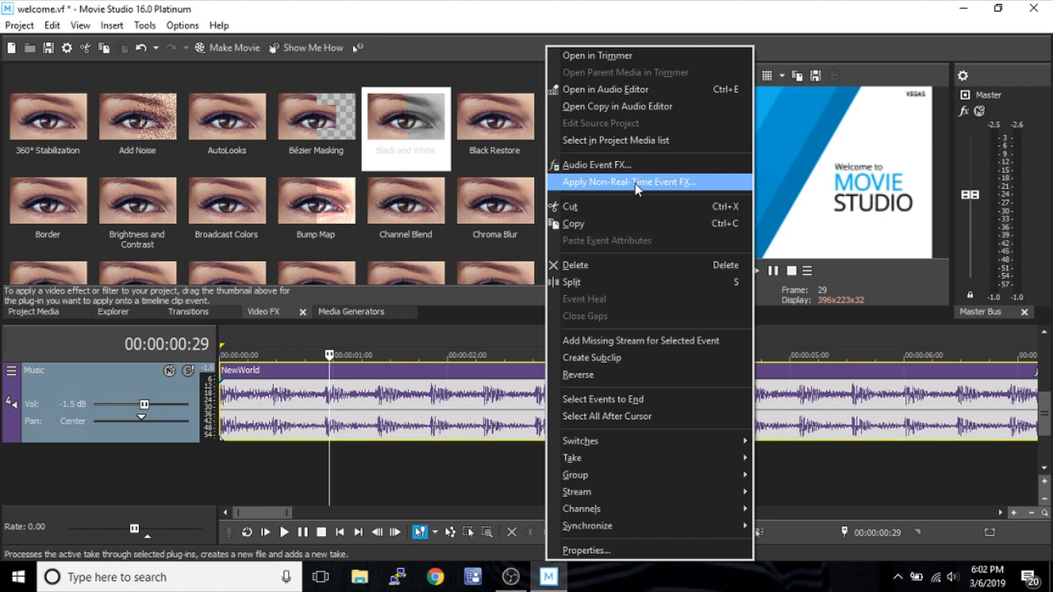
mouse_move(603, 224)
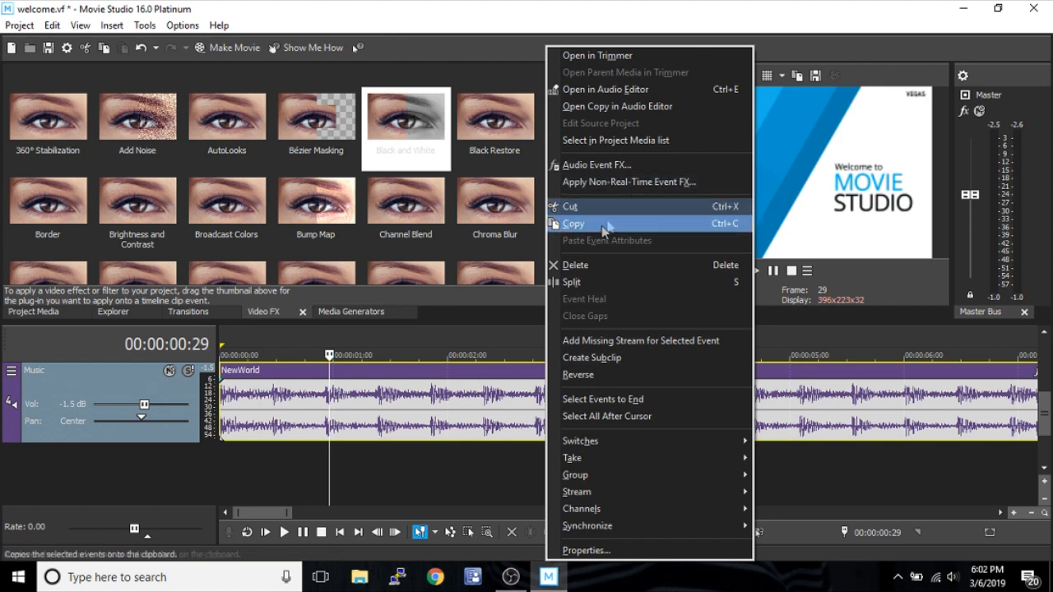
mouse_move(642, 205)
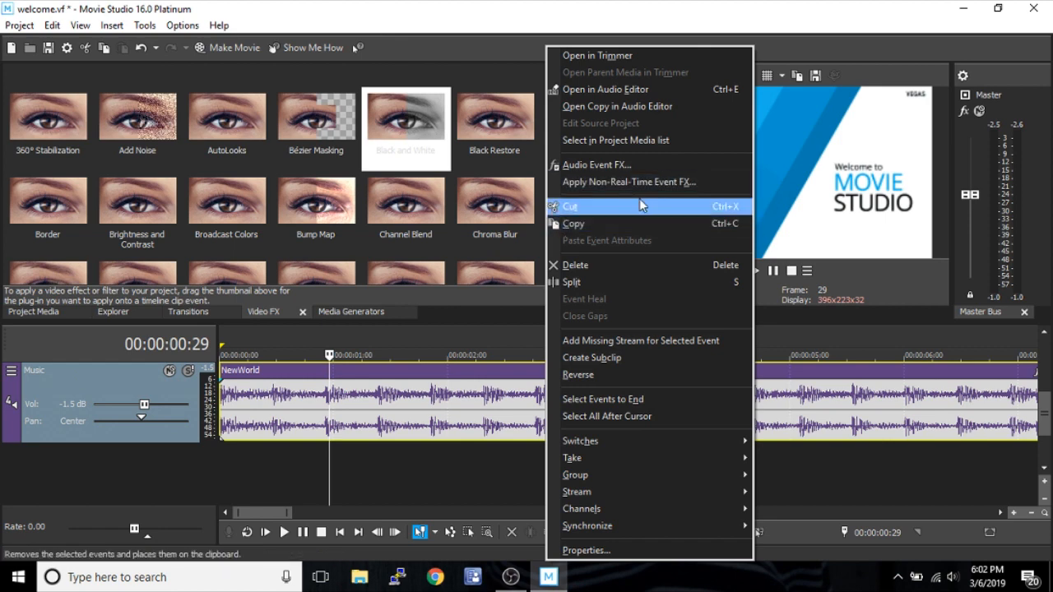
mouse_move(654, 181)
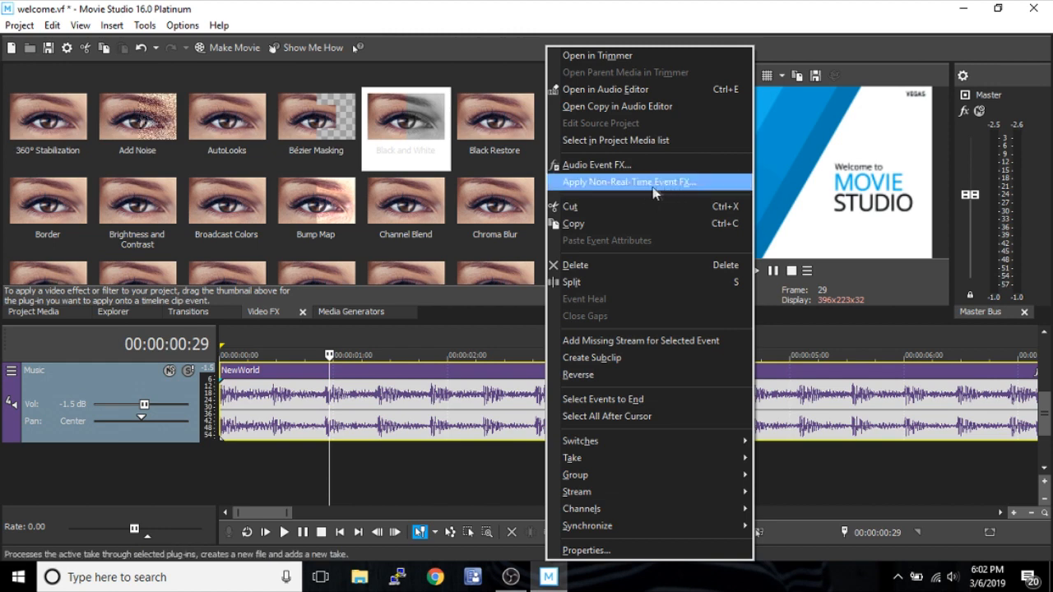
mouse_move(645, 192)
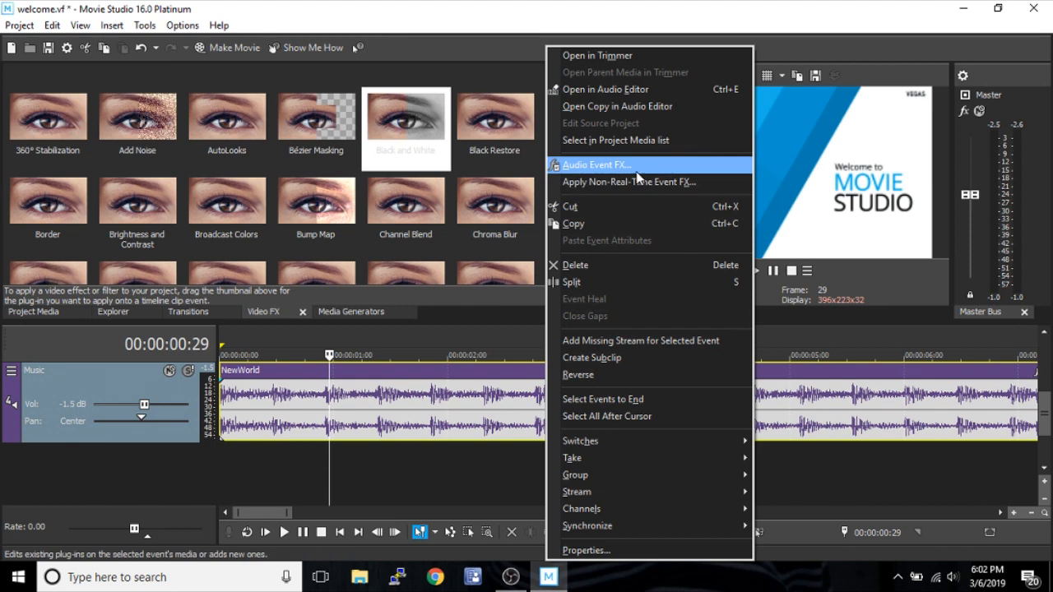
mouse_move(630, 170)
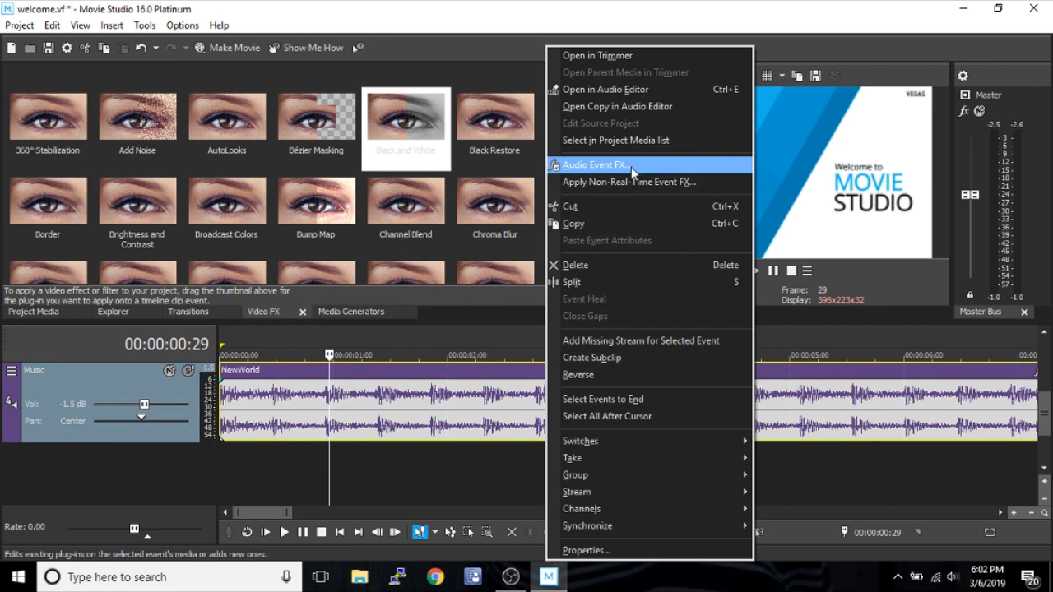
Step: Open Audio Event FX for NewWorld and add Reverb from the Plug-In Chooser
left_click(596, 165)
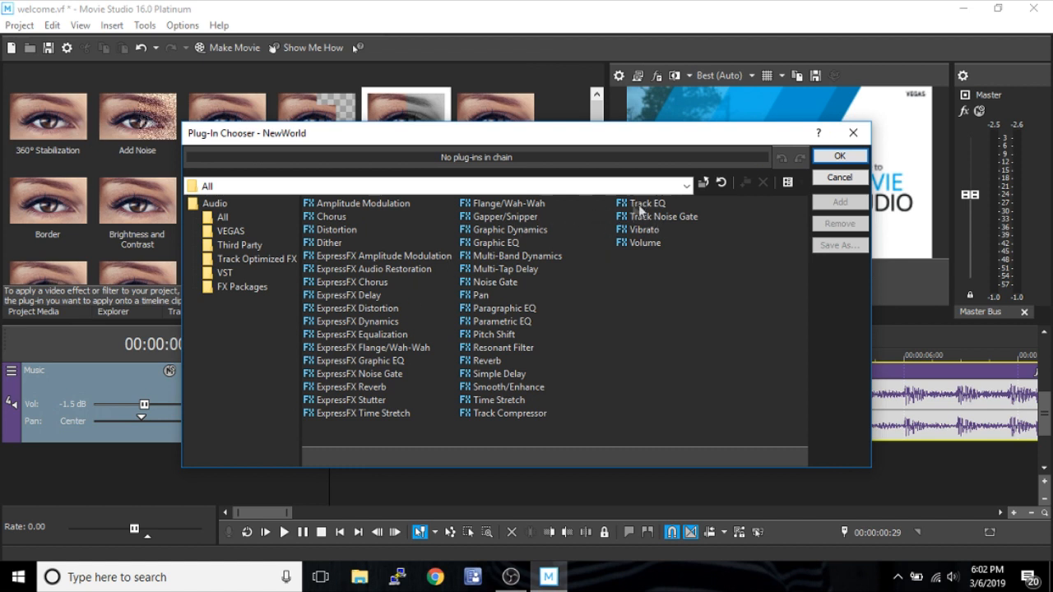
mouse_move(666, 215)
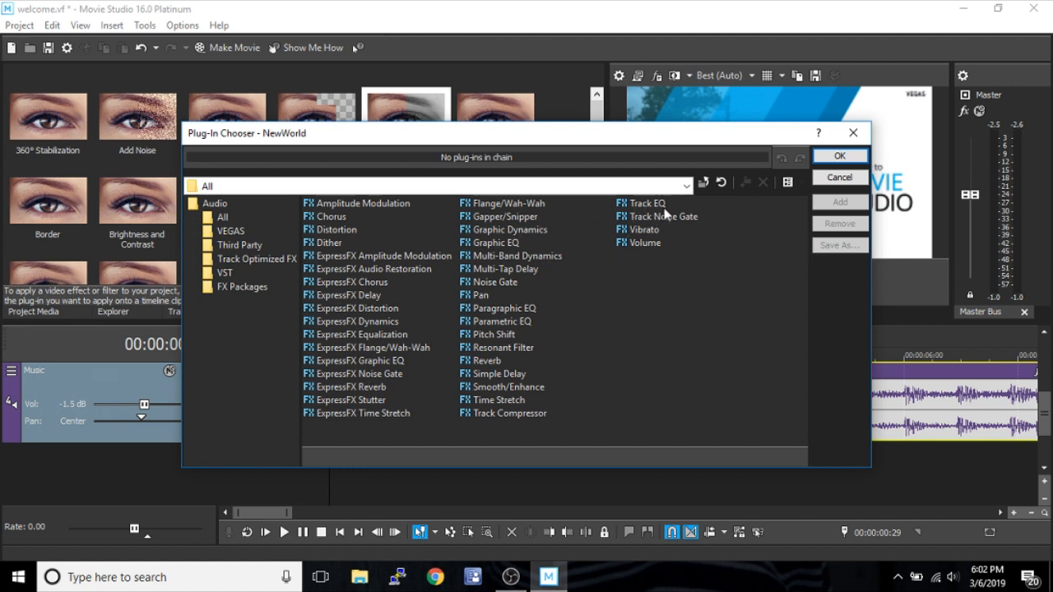
mouse_move(494, 321)
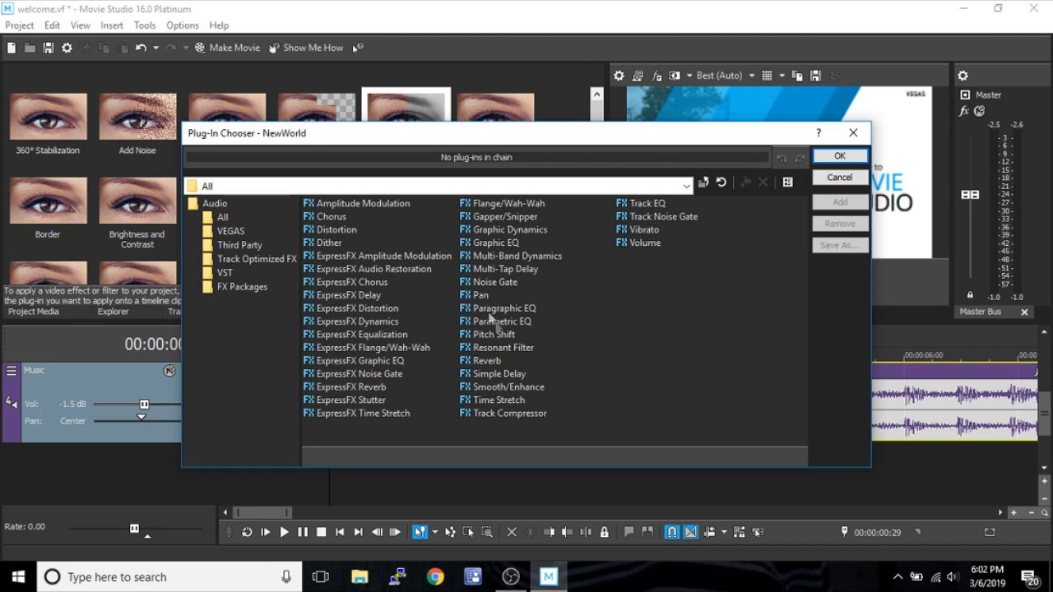
mouse_move(518, 424)
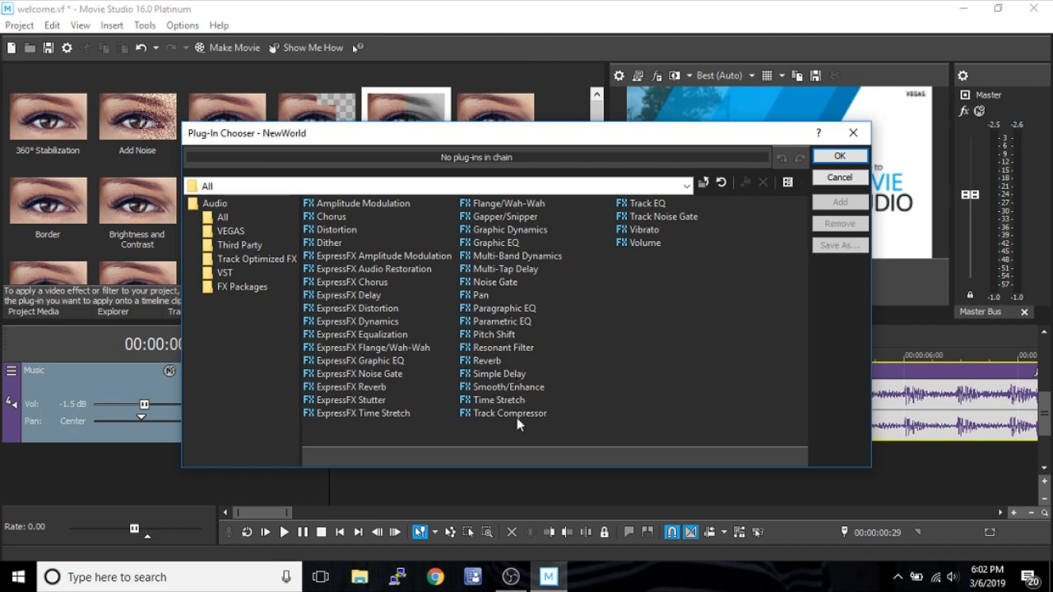
left_click(486, 360)
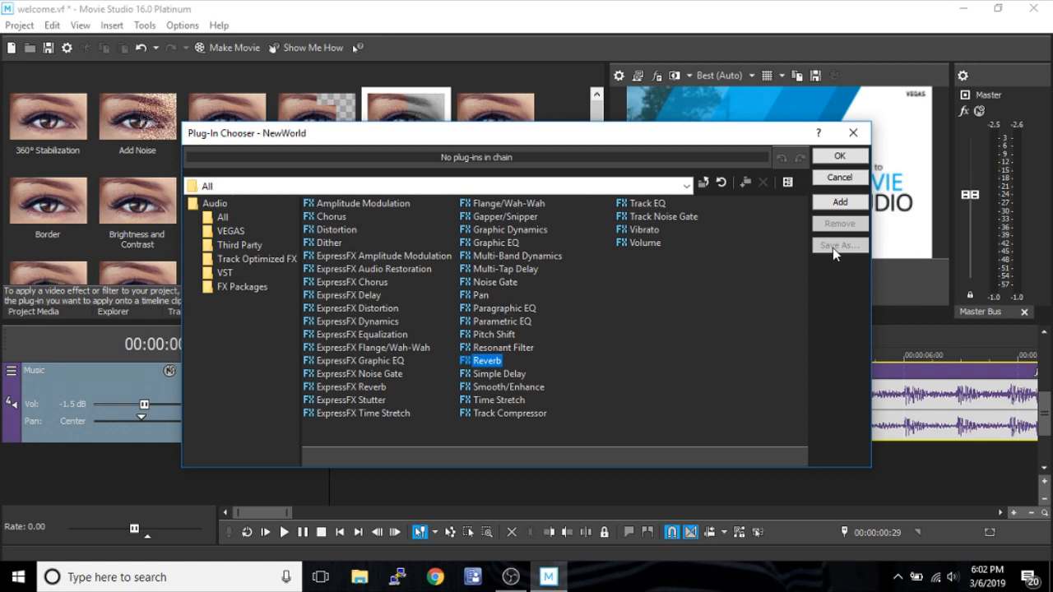
left_click(839, 202)
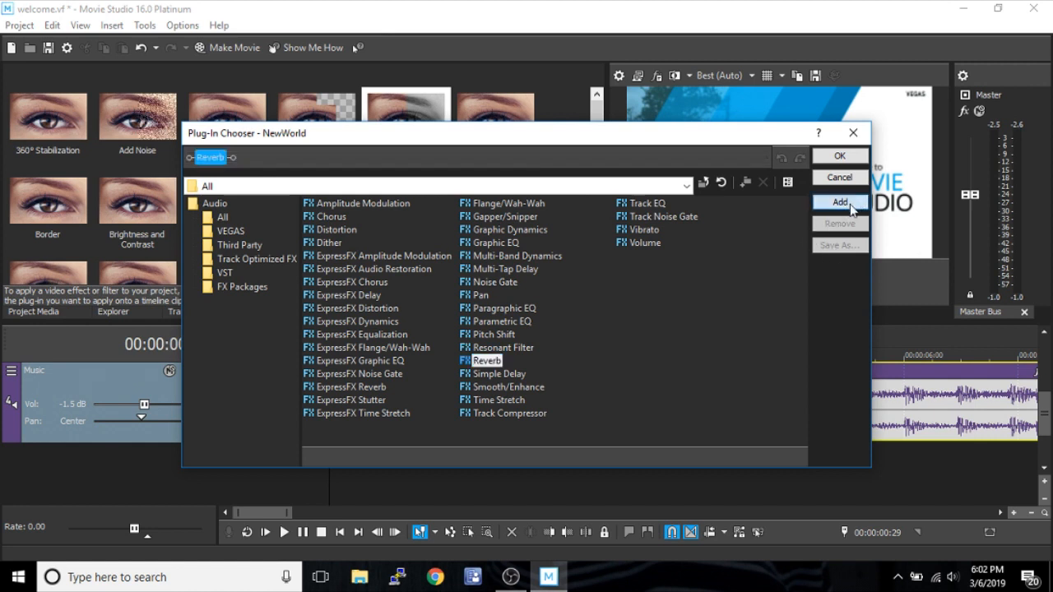
left_click(839, 201)
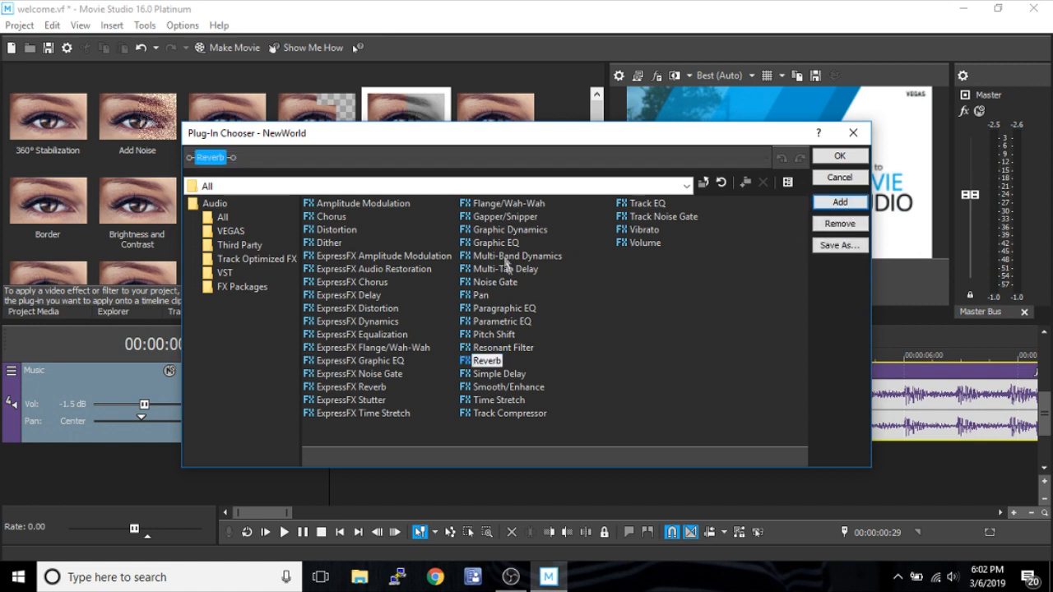
mouse_move(762, 205)
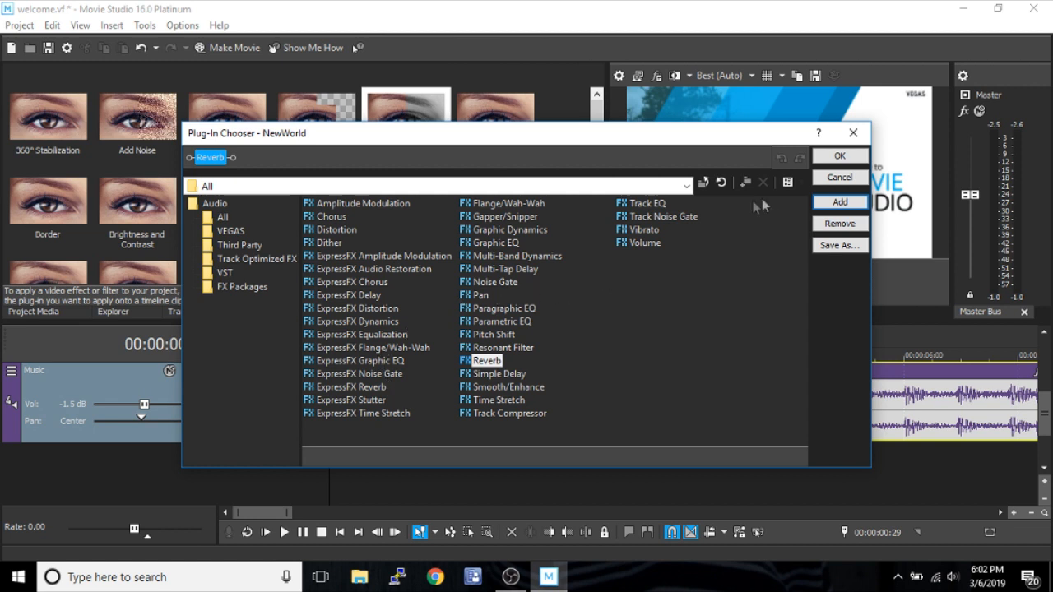
mouse_move(825, 318)
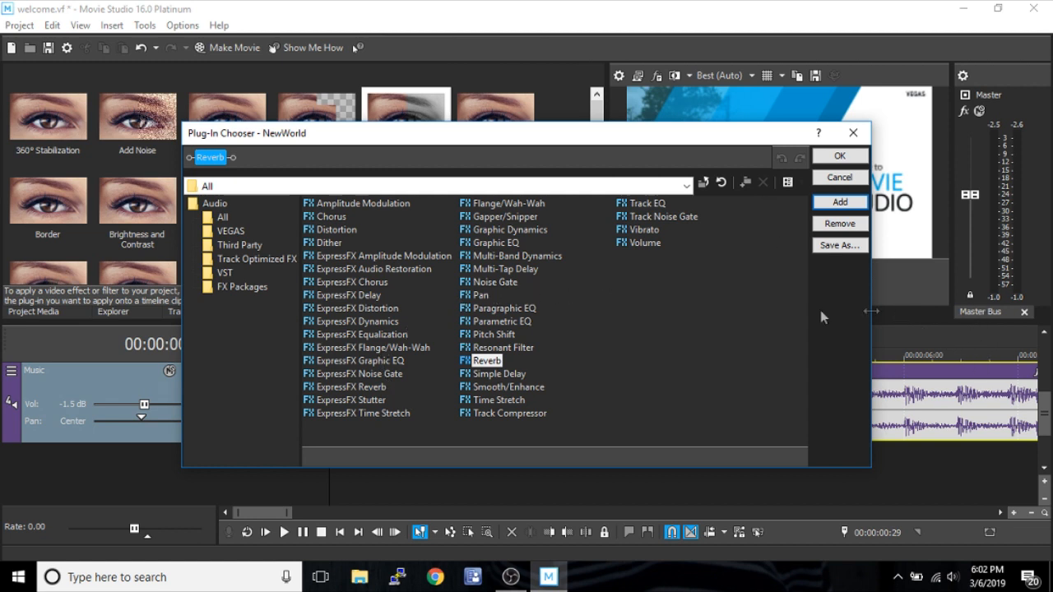
mouse_move(666, 271)
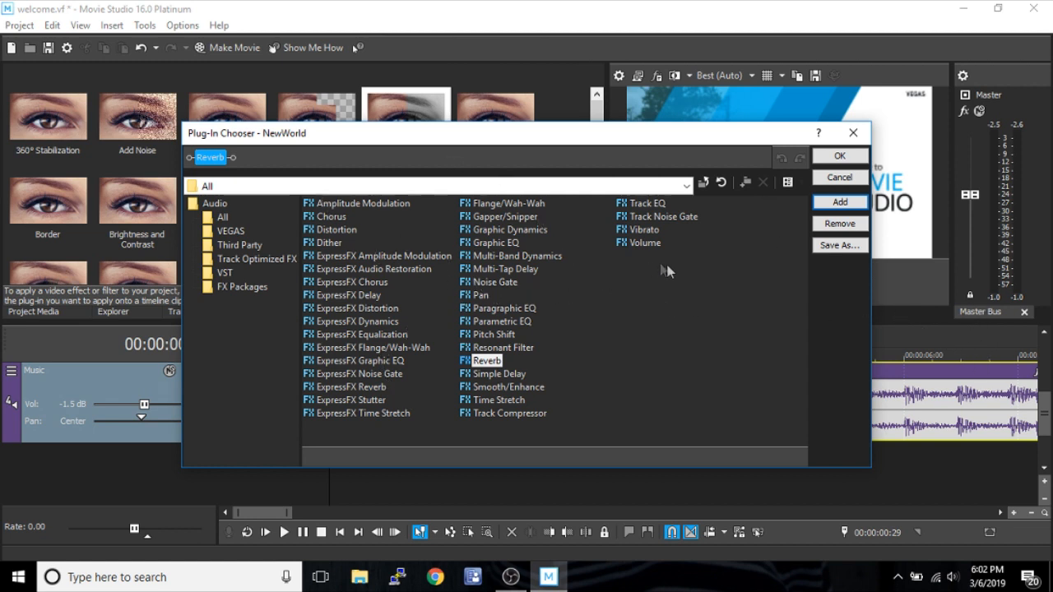
Step: Reopen NewWorld's Event FX chooser and pick Reverb from the audio effects
left_click(840, 156)
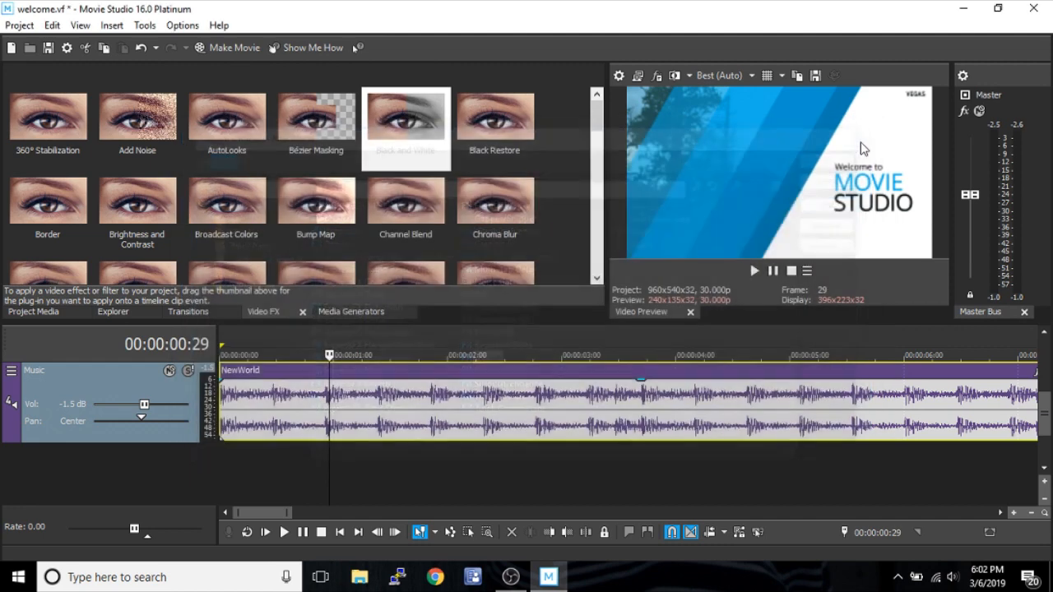
right_click(523, 401)
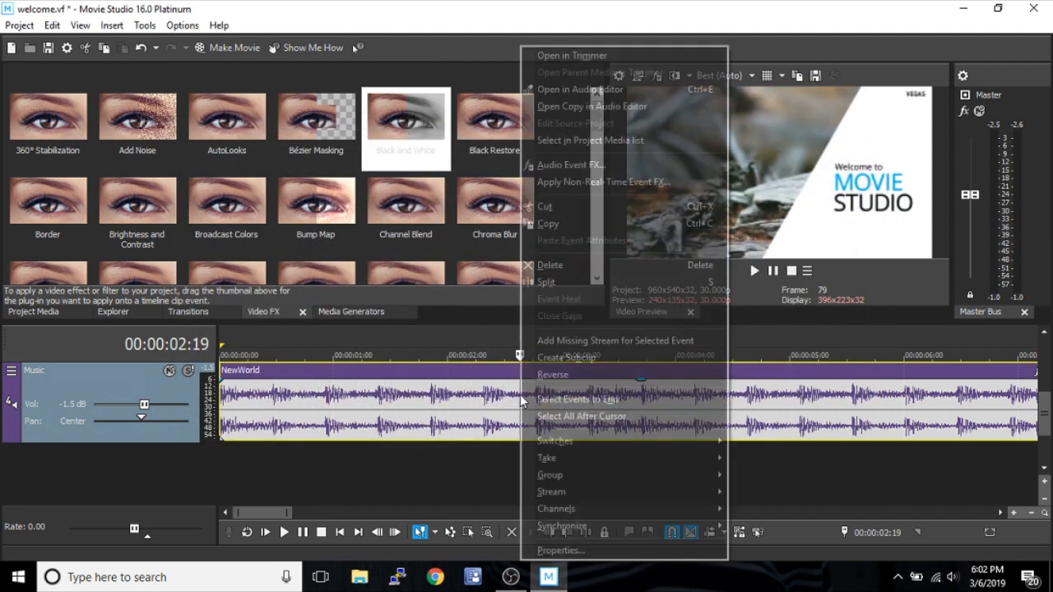
mouse_move(553, 374)
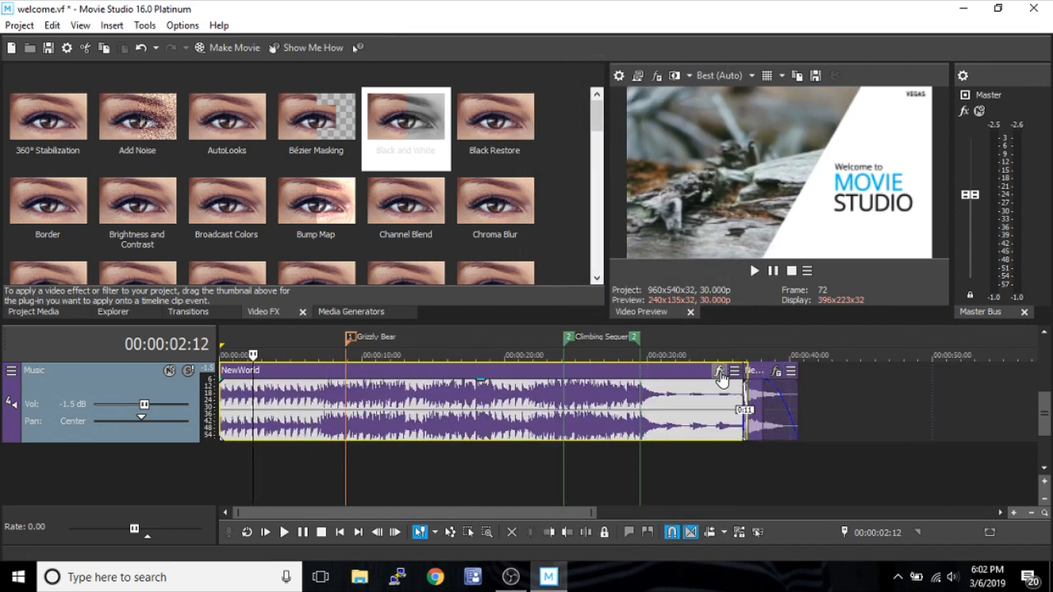
left_click(720, 371)
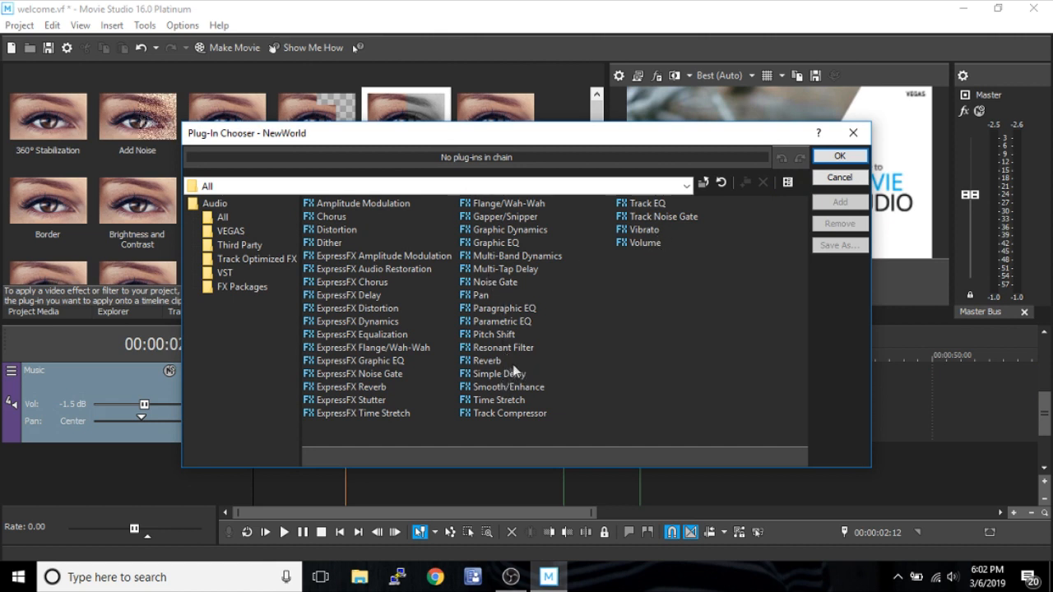
mouse_move(507, 367)
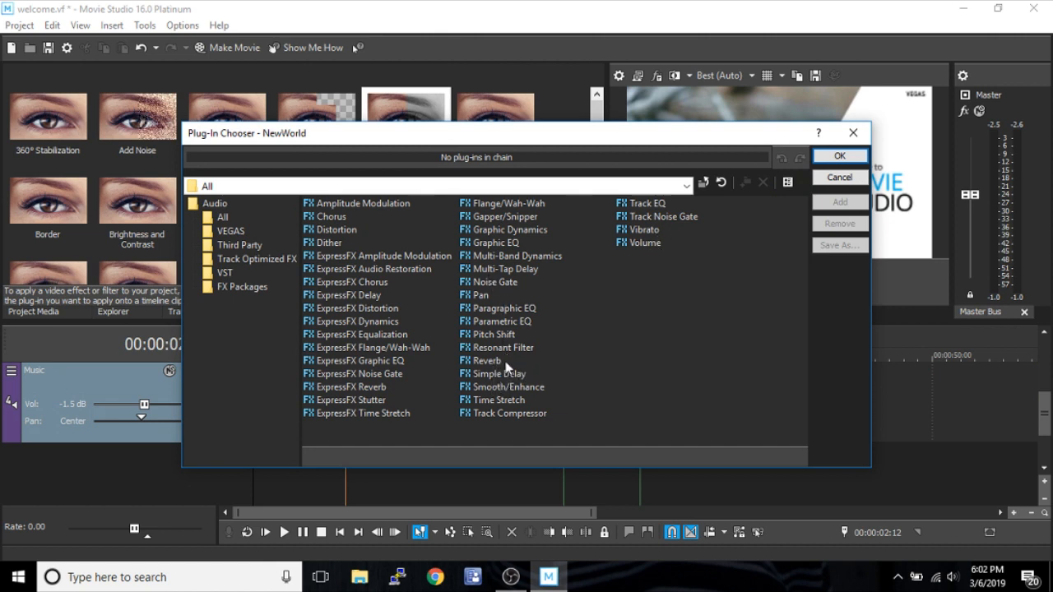
mouse_move(509, 363)
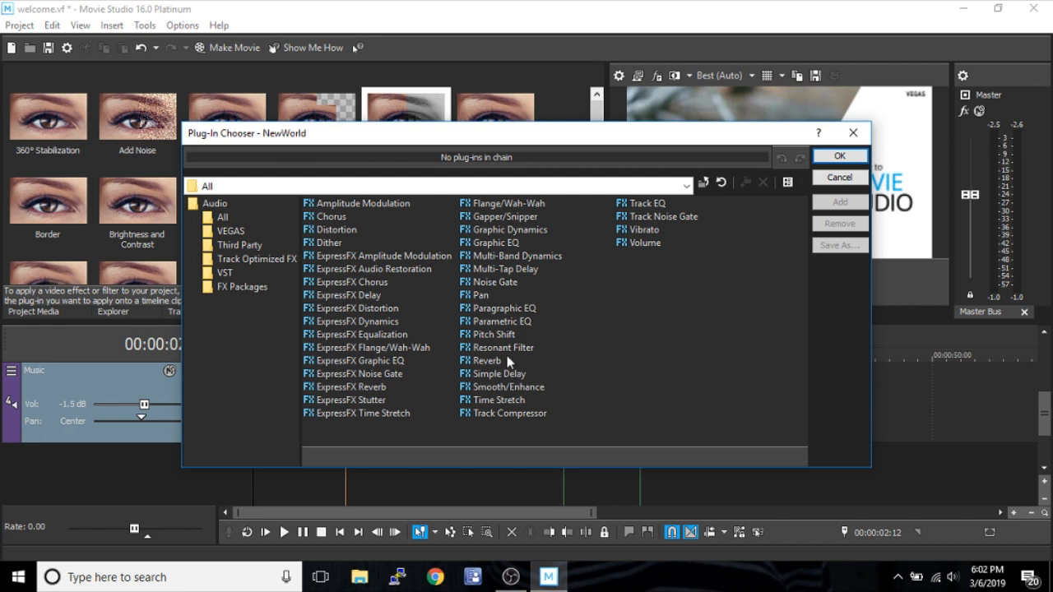
left_click(487, 361)
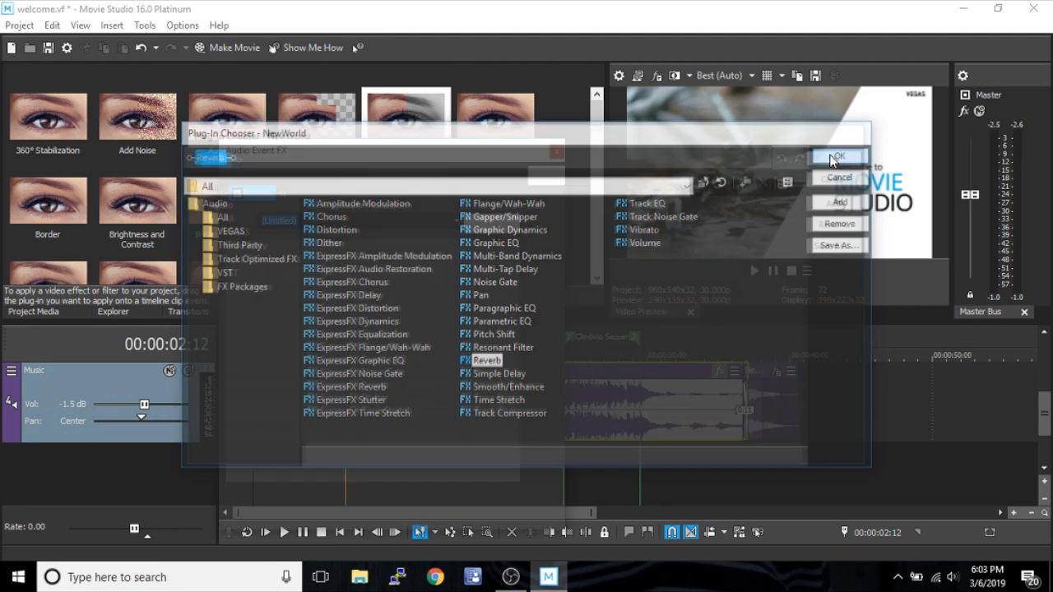
Step: Confirm Reverb on NewWorld, preview playback, and keep the Rich hall reverberation mode
left_click(838, 157)
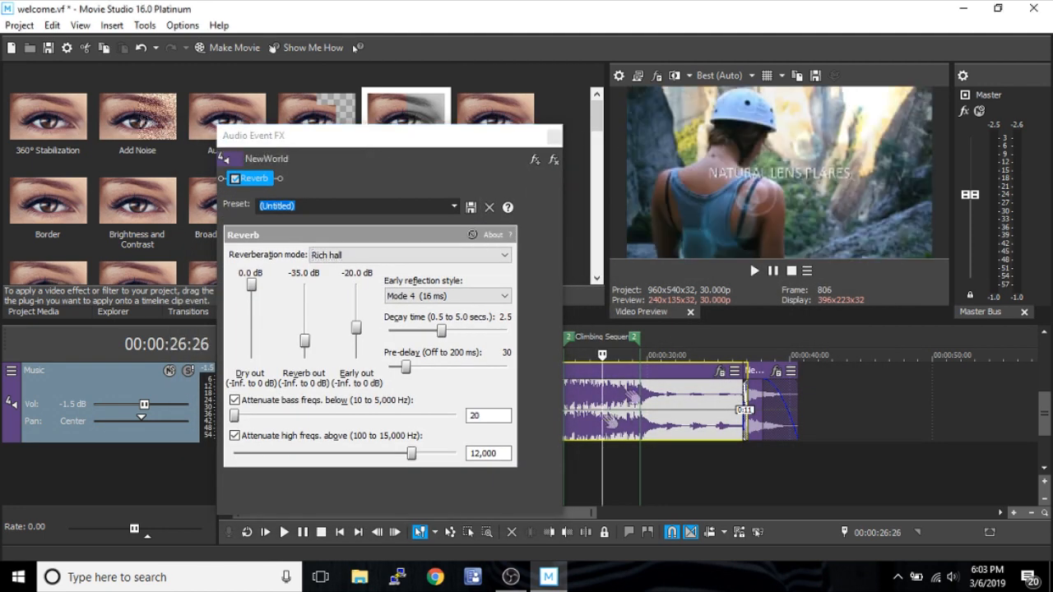
left_click(753, 271)
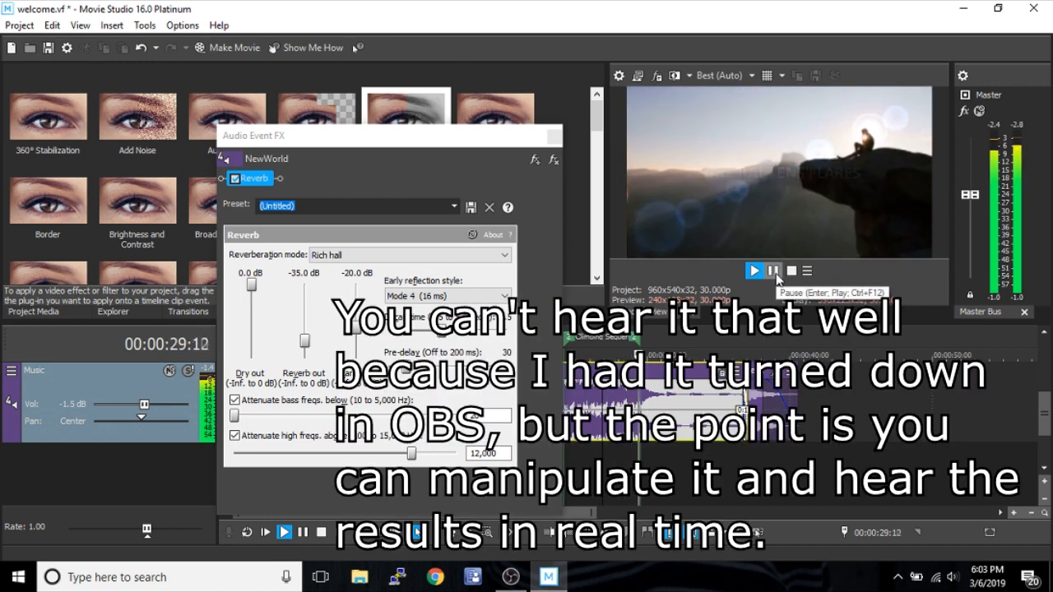
left_click(772, 271)
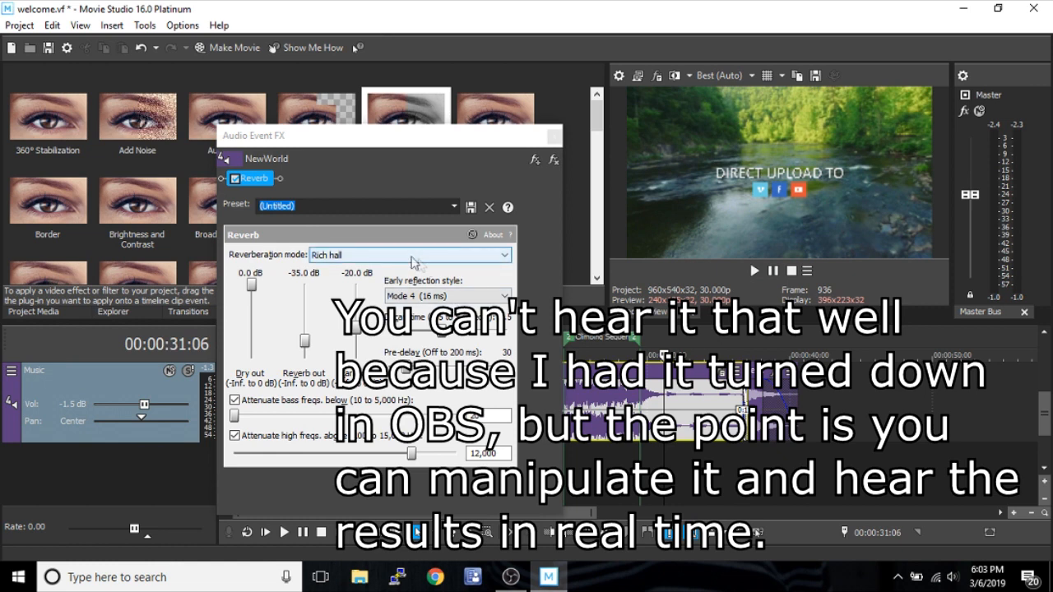
left_click(410, 255)
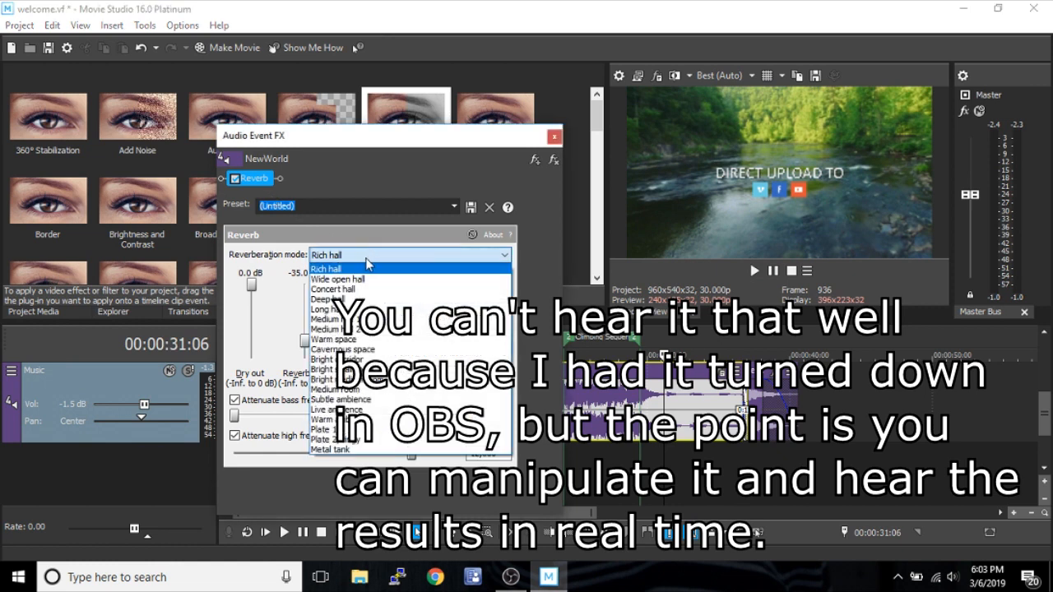
left_click(326, 268)
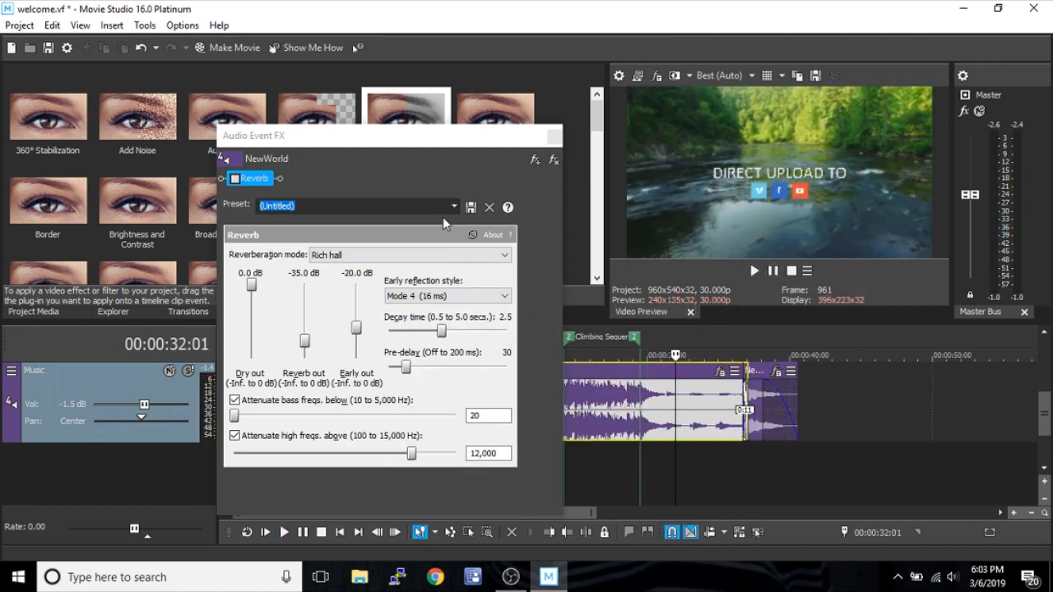
Step: Re-enable NewWorld's Reverb and apply the [Sys] Sewer preset
left_click(454, 205)
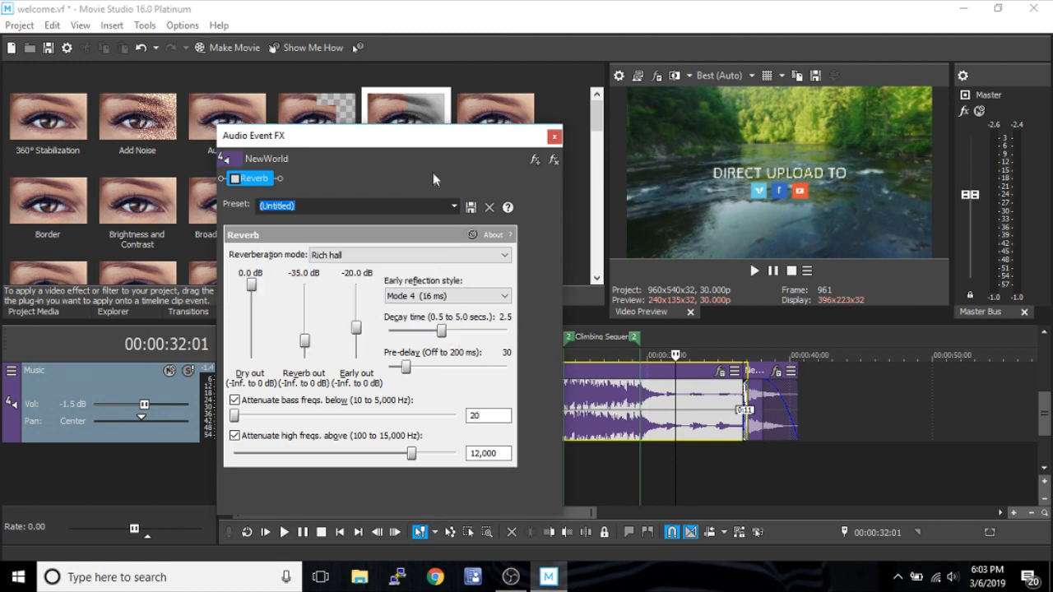
left_click(236, 178)
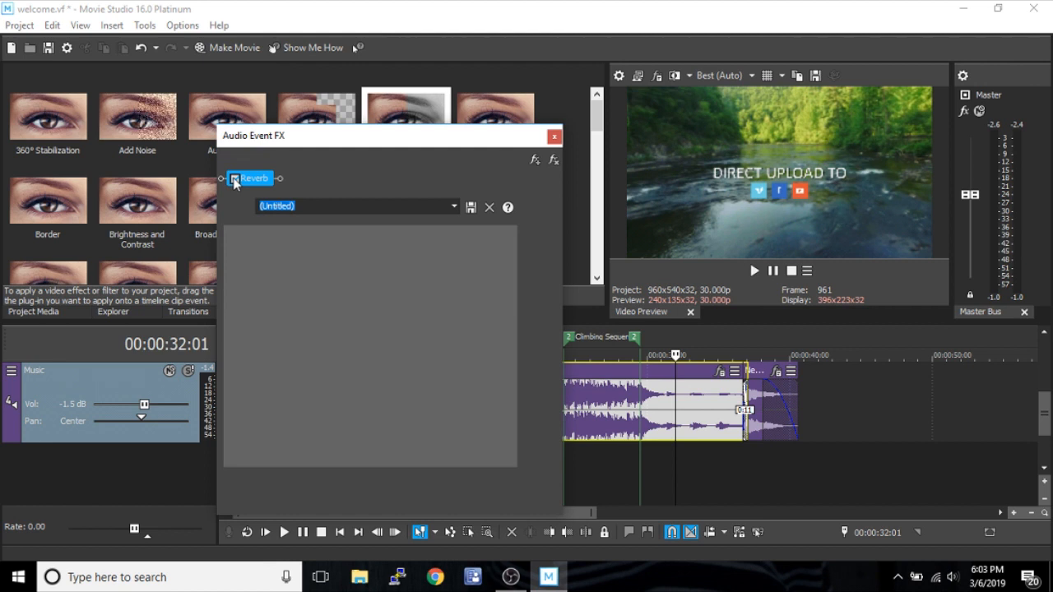
left_click(235, 179)
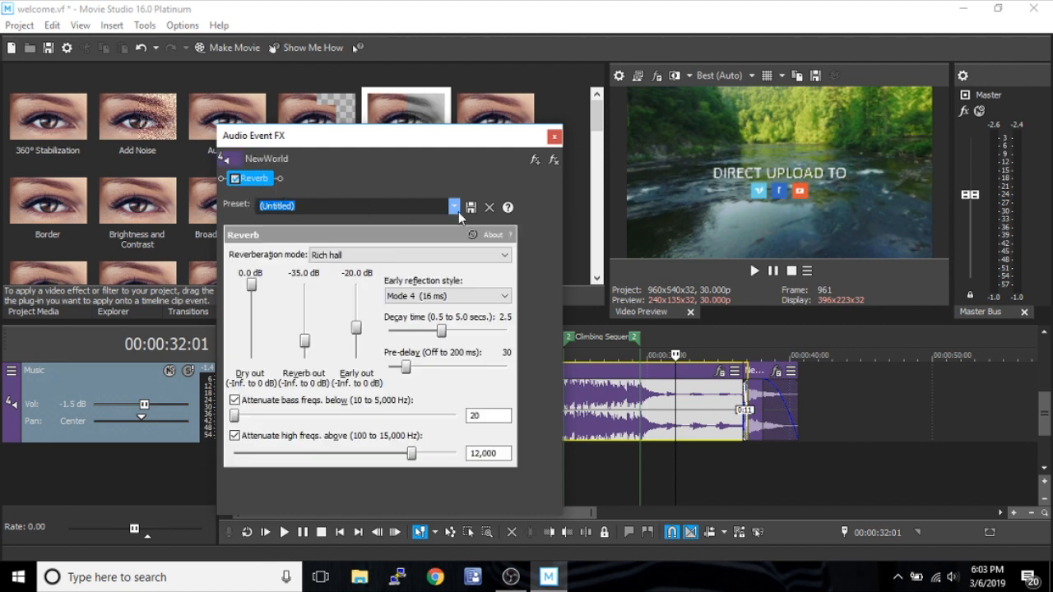
left_click(455, 207)
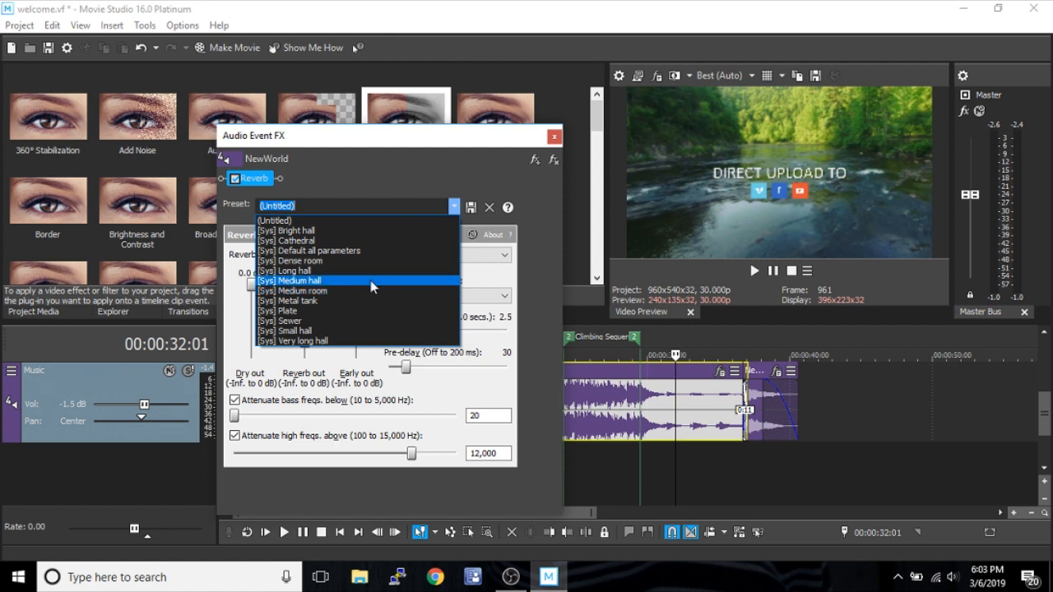
mouse_move(351, 322)
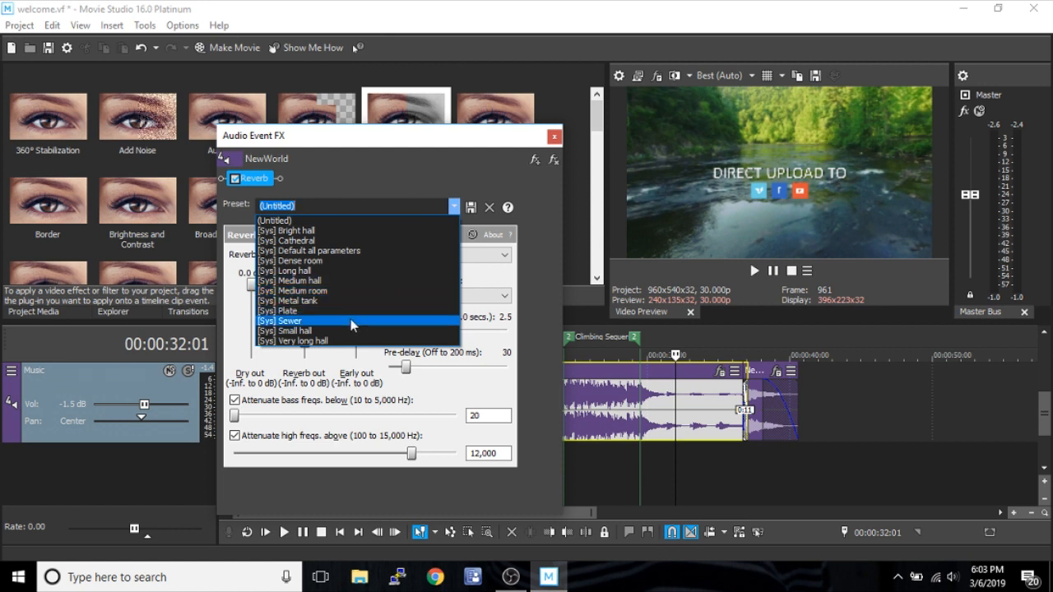
left_click(282, 320)
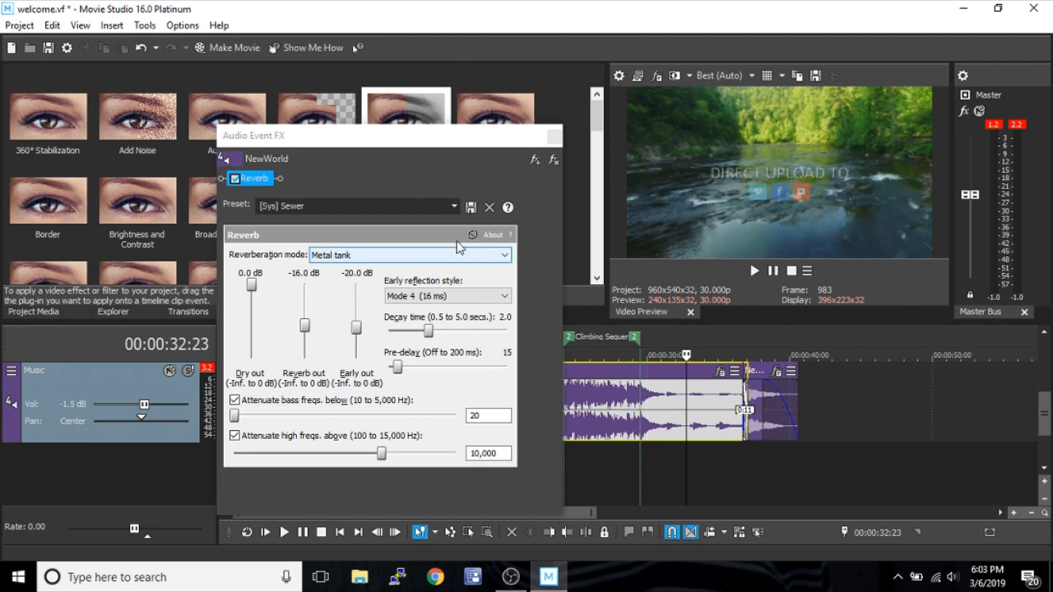
Step: Switch NewWorld's Reverb to the [Sys] Cathedral preset and stop the preview
left_click(450, 207)
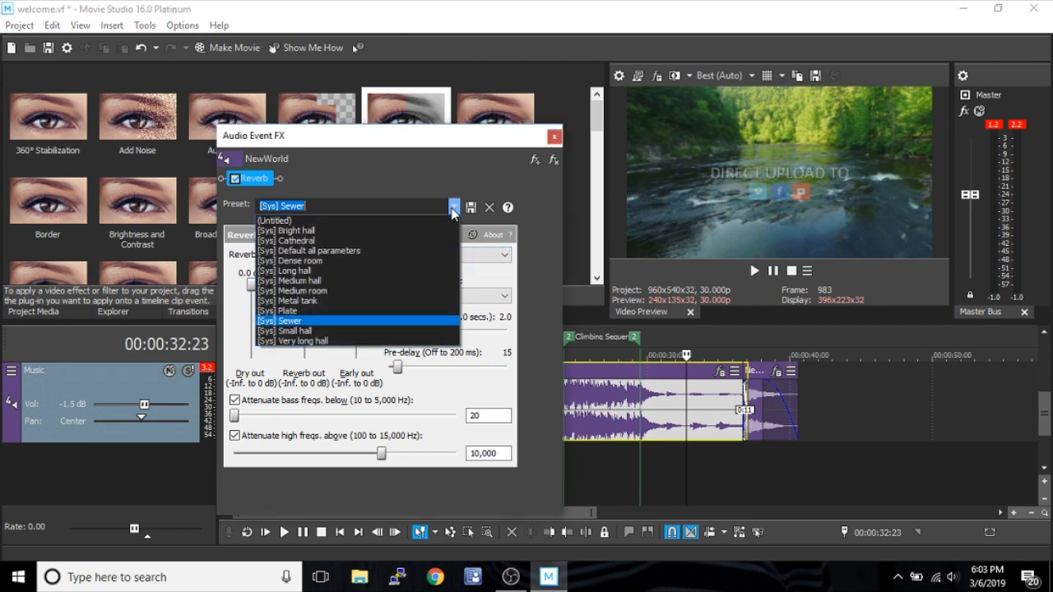
mouse_move(358, 261)
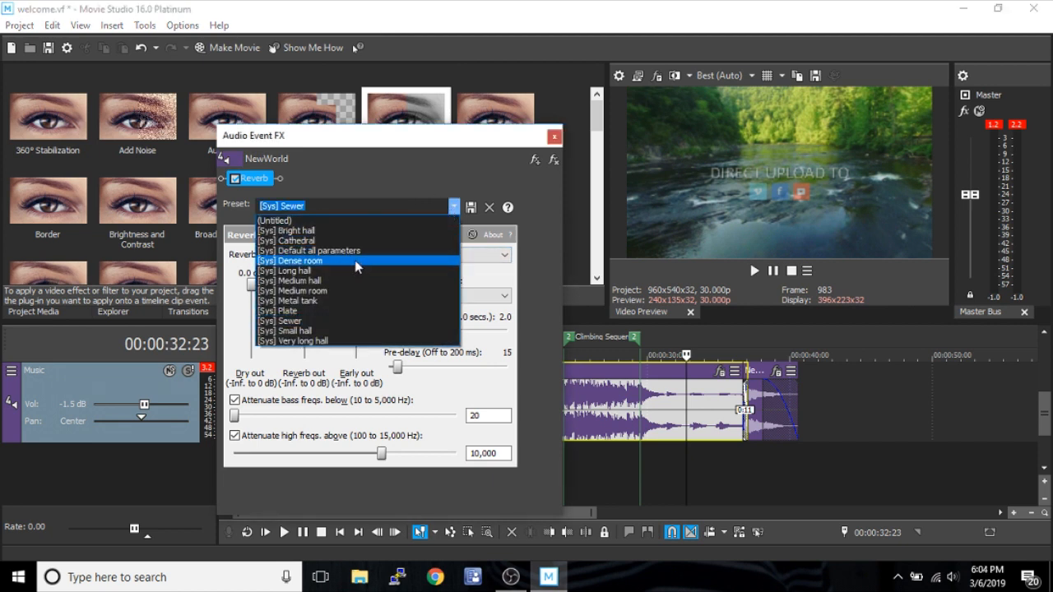
left_click(287, 241)
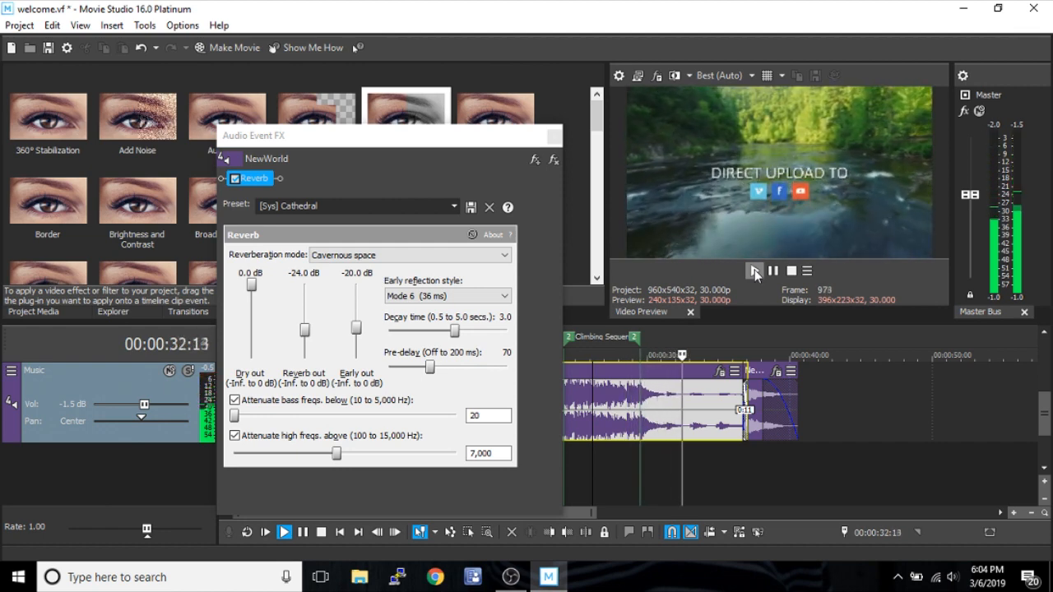
left_click(773, 271)
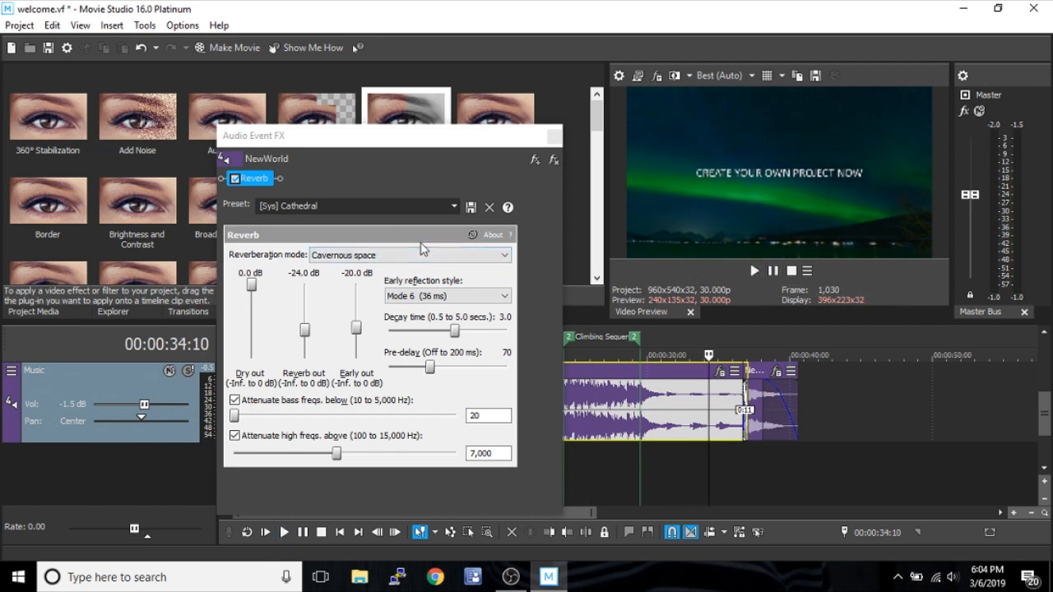
mouse_move(458, 248)
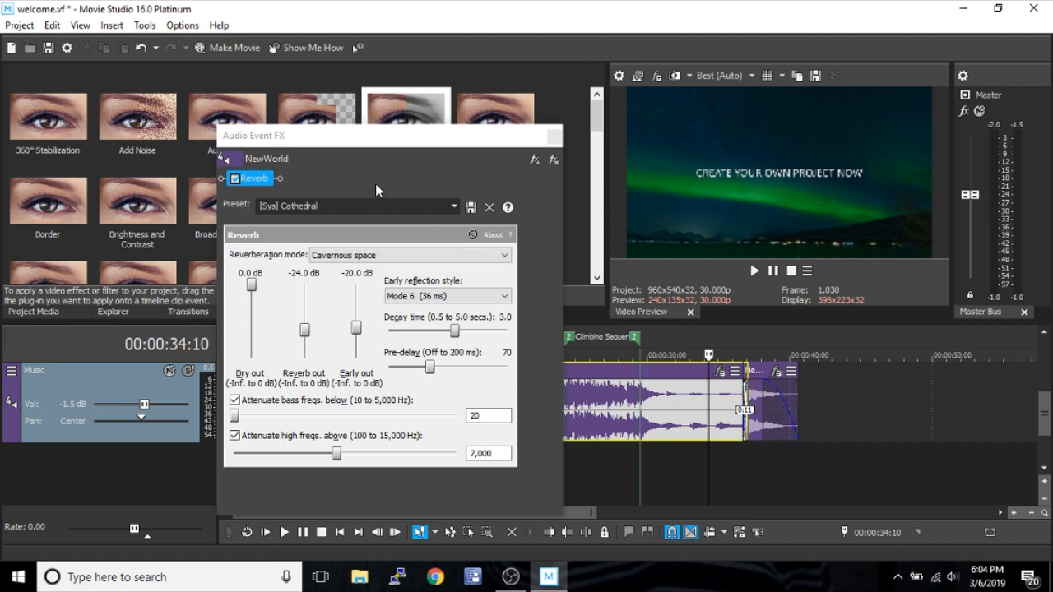
mouse_move(470, 190)
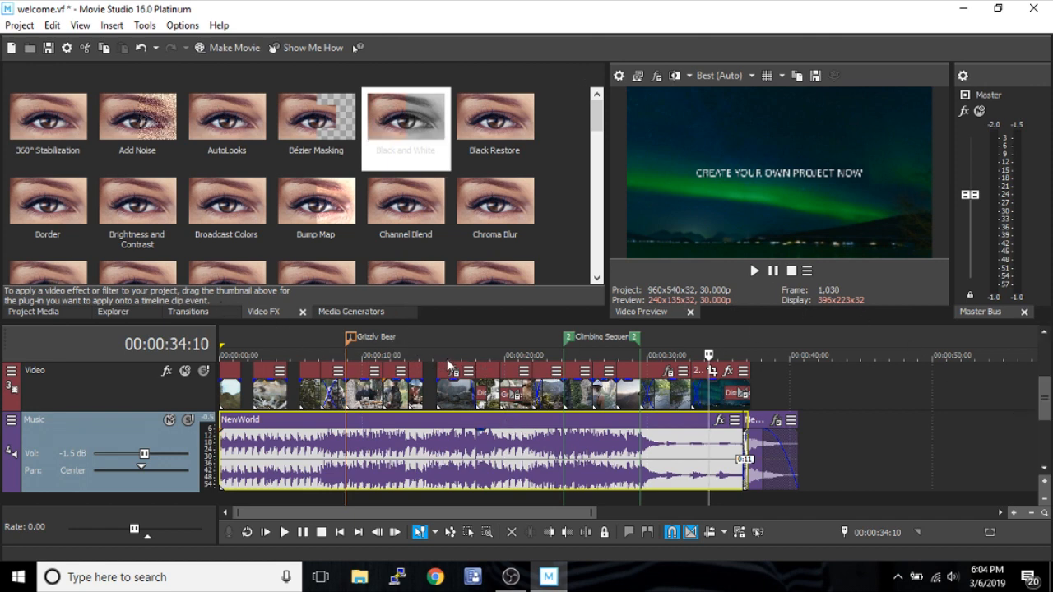
mouse_move(420, 340)
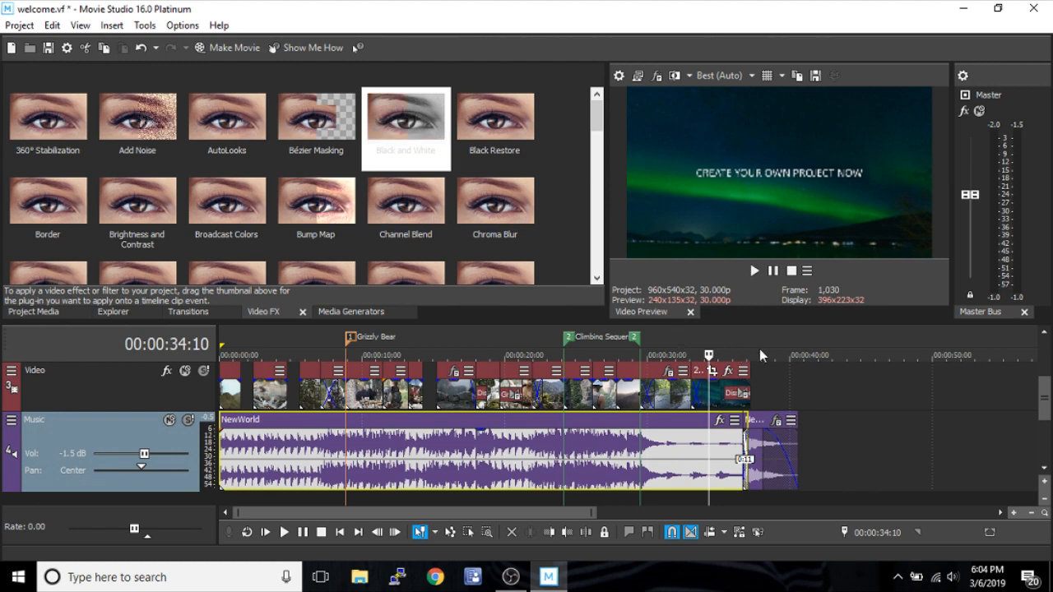
mouse_move(794, 364)
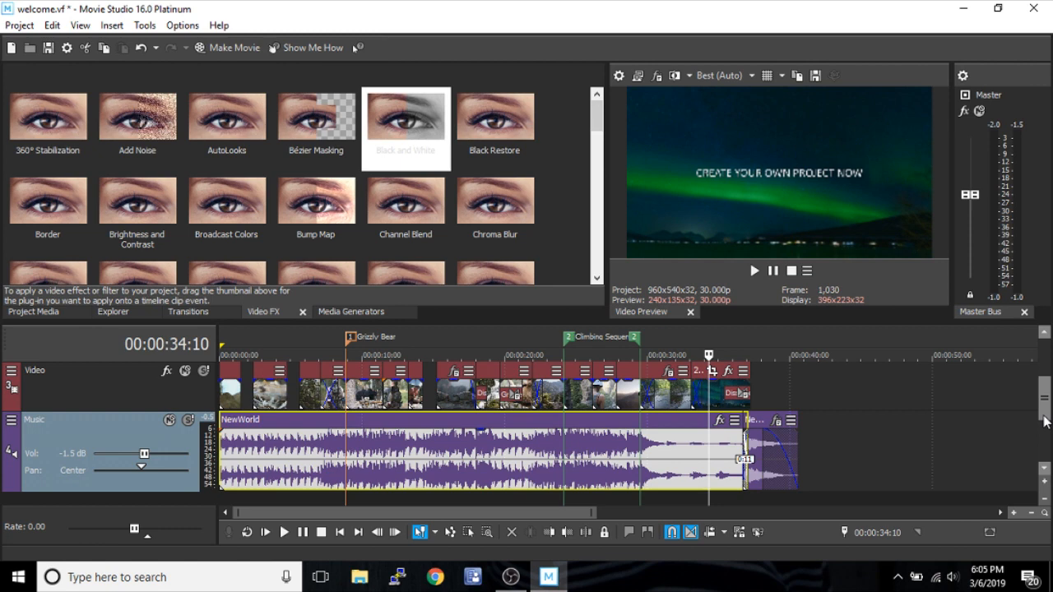
mouse_move(1044, 421)
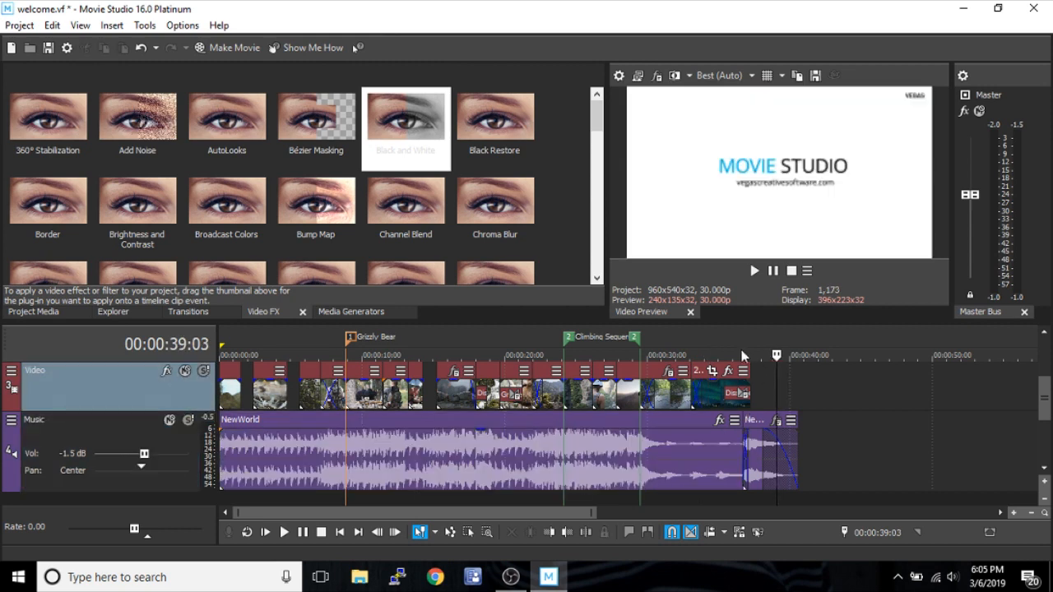
mouse_move(809, 382)
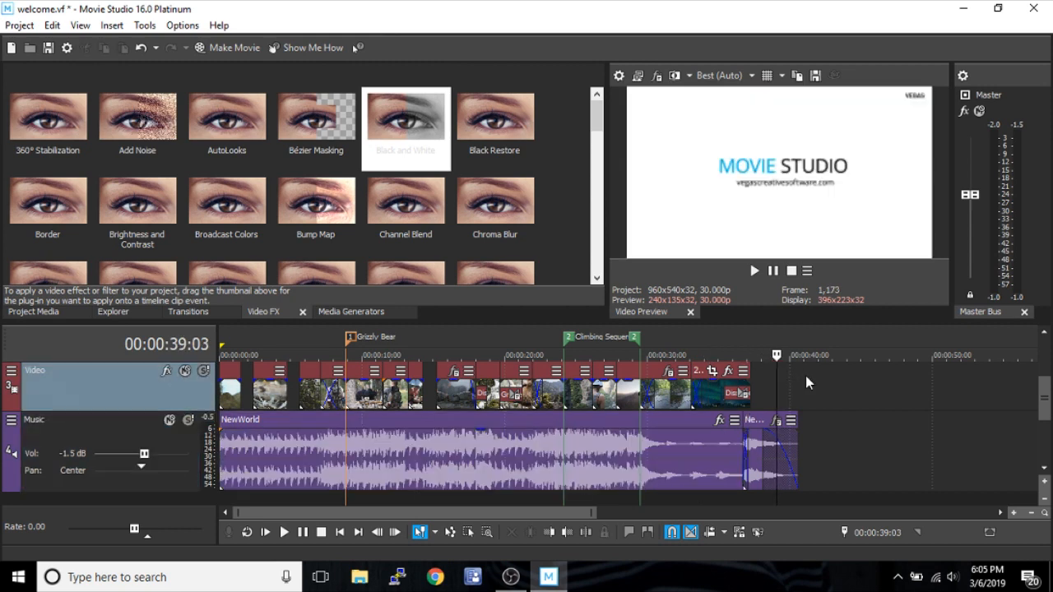